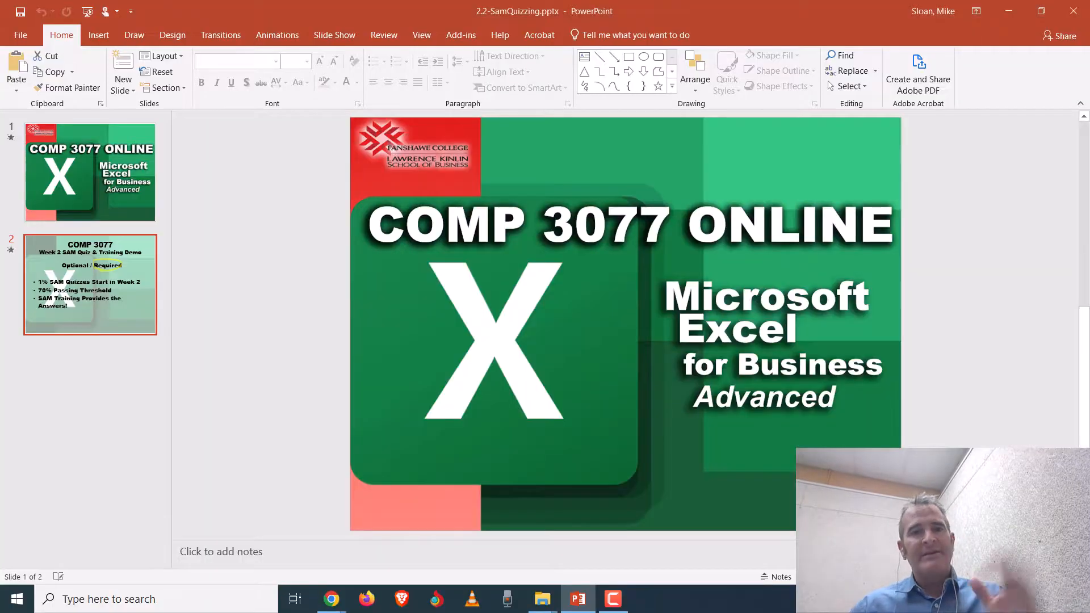
- Switch from the PowerPoint slide to Chrome's SAM Activity List and open the Employees Home page in a new tab
click(90, 284)
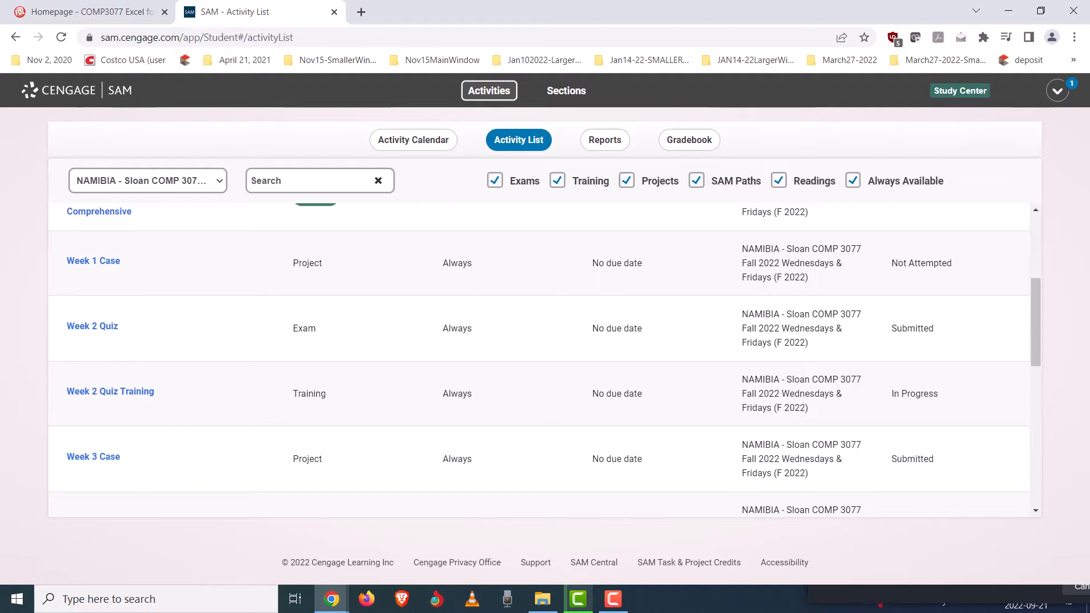
mouse_move(140, 404)
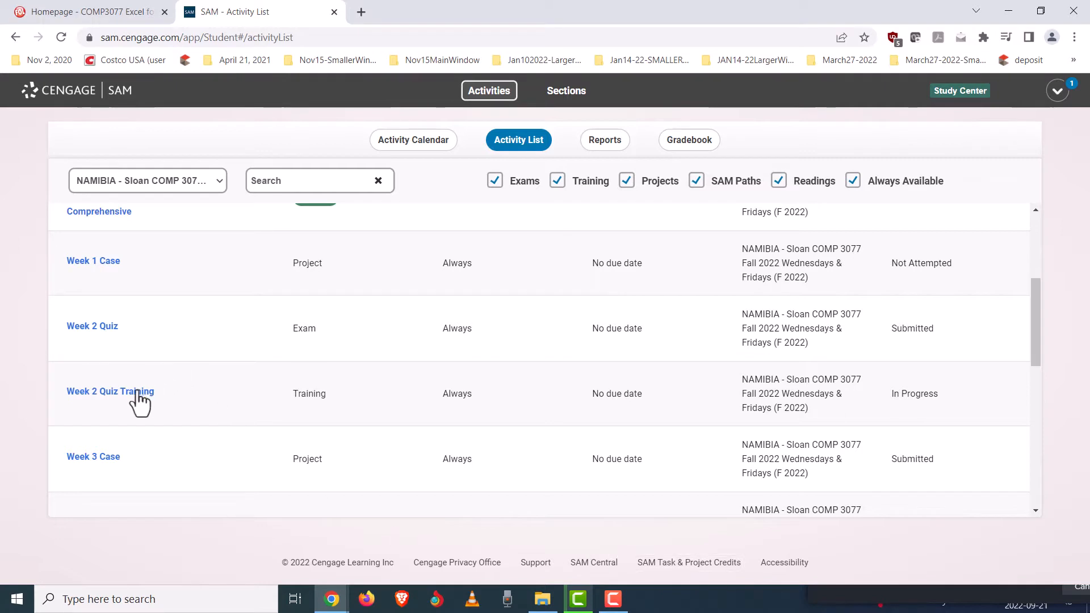
mouse_move(279, 386)
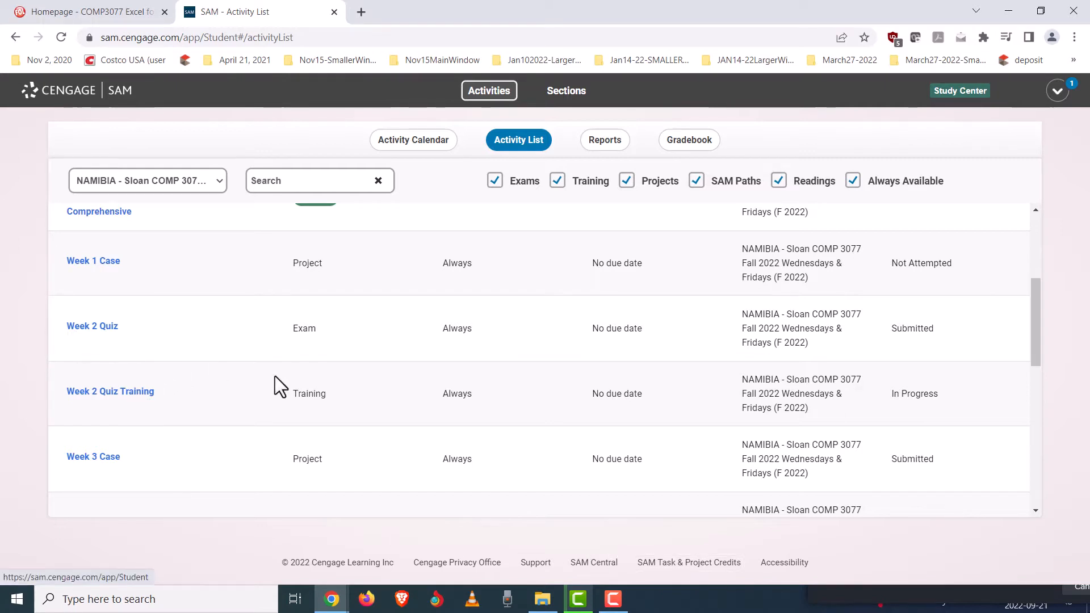
mouse_move(150, 397)
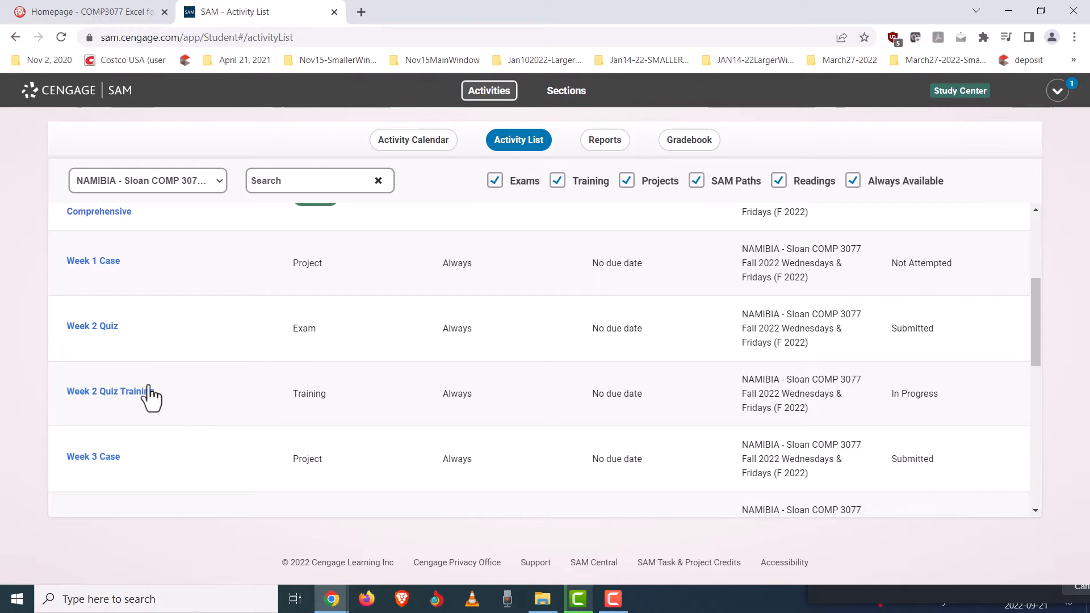
mouse_move(374, 27)
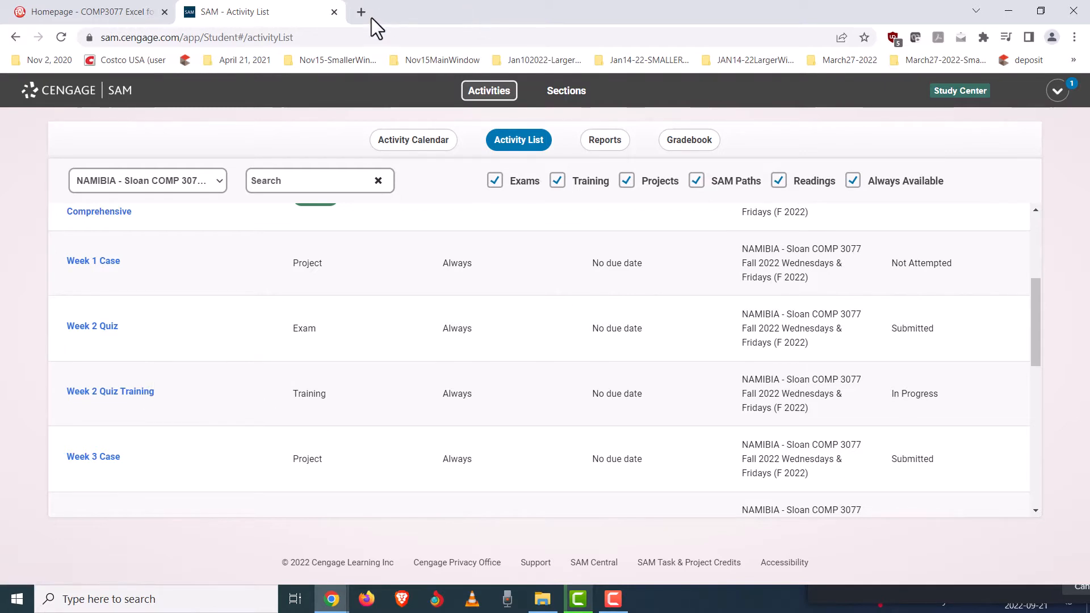
click(361, 11)
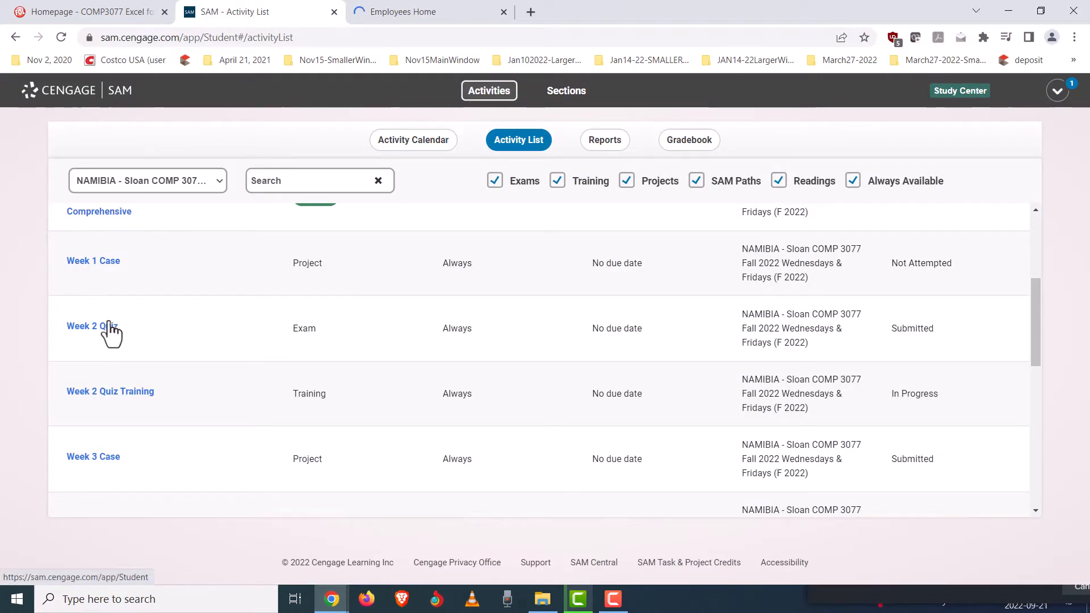
mouse_move(129, 404)
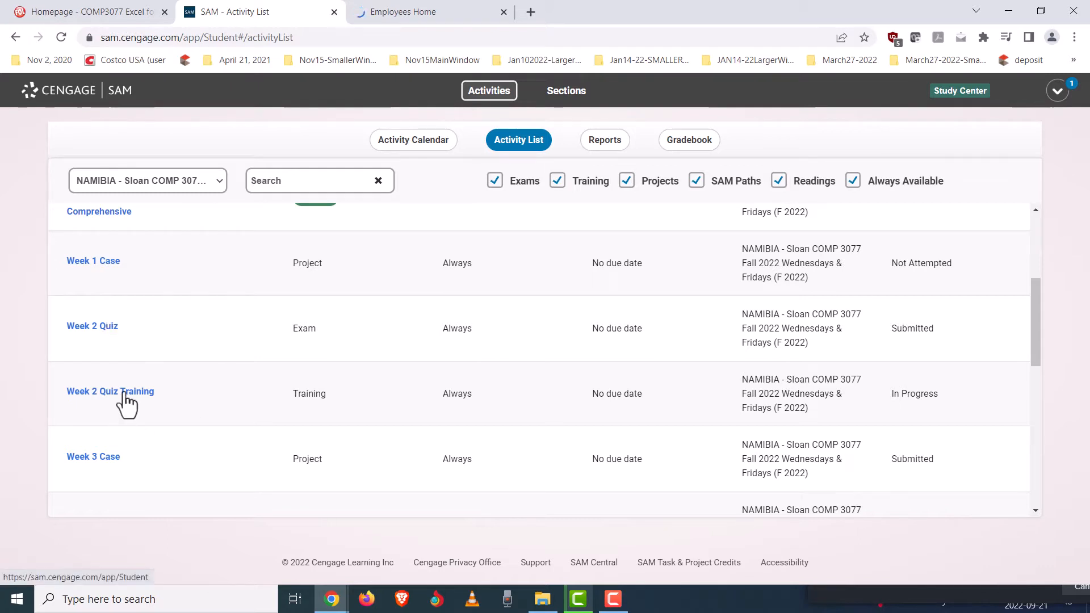
mouse_move(110, 391)
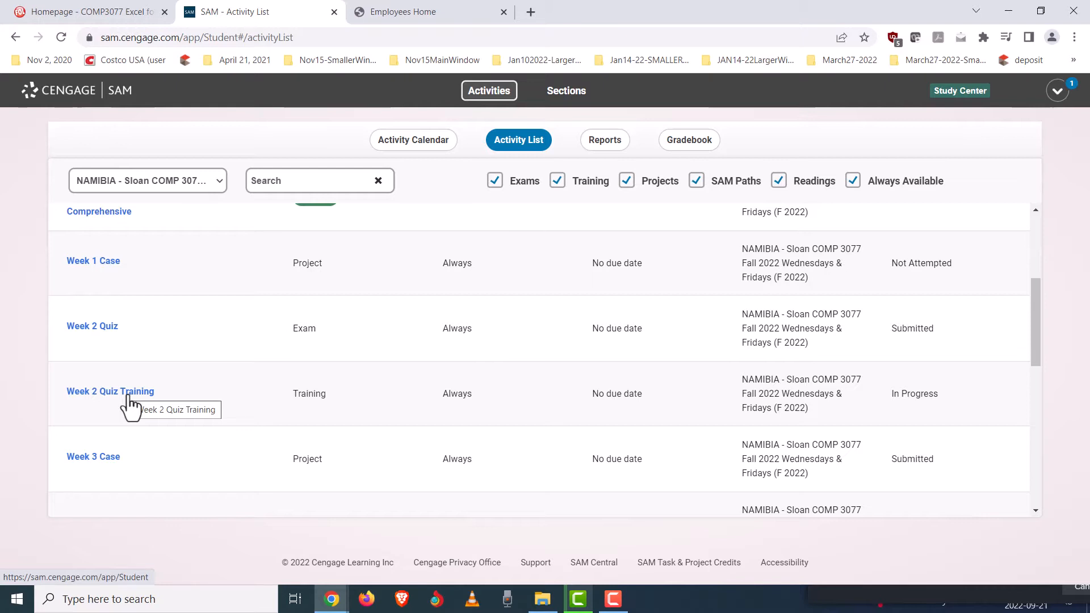
mouse_move(117, 337)
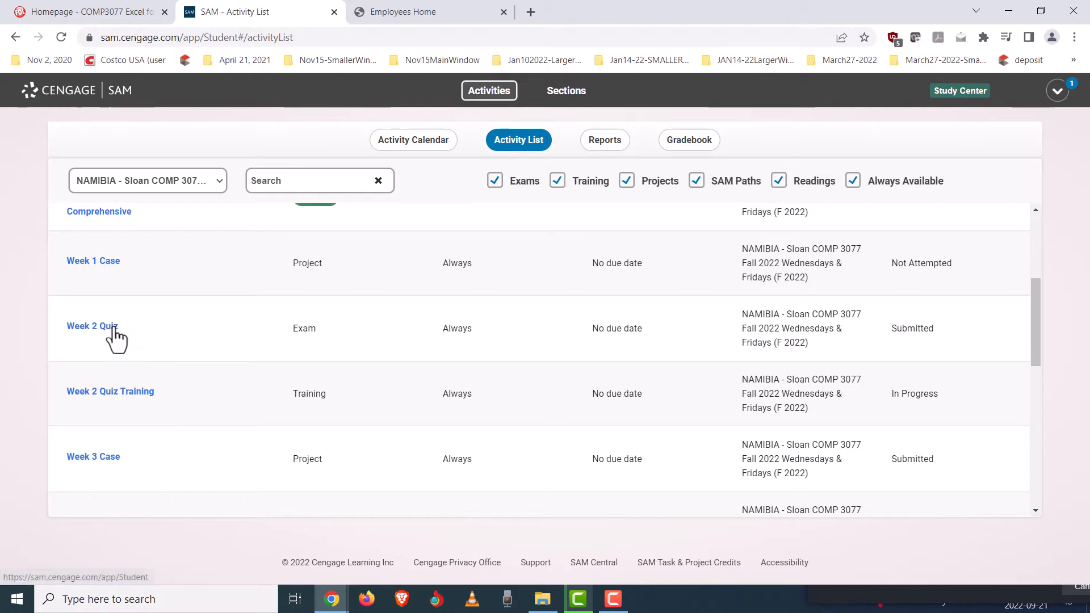
- Launch the Week 2 Quiz attempt, browse its task list, and return to task 1's worksheet
click(90, 326)
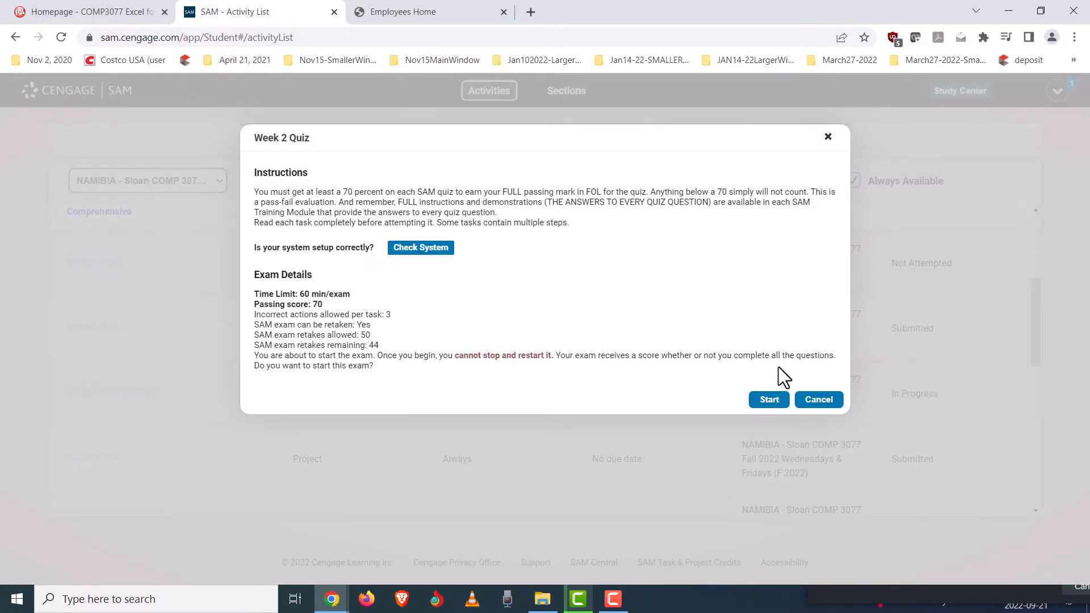
click(768, 400)
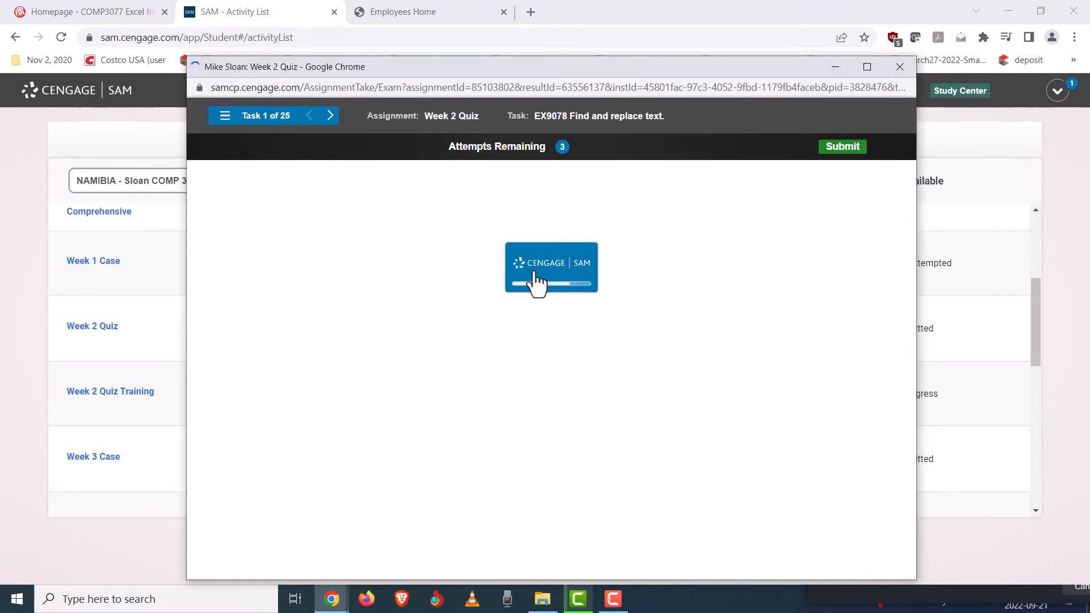
mouse_move(416, 435)
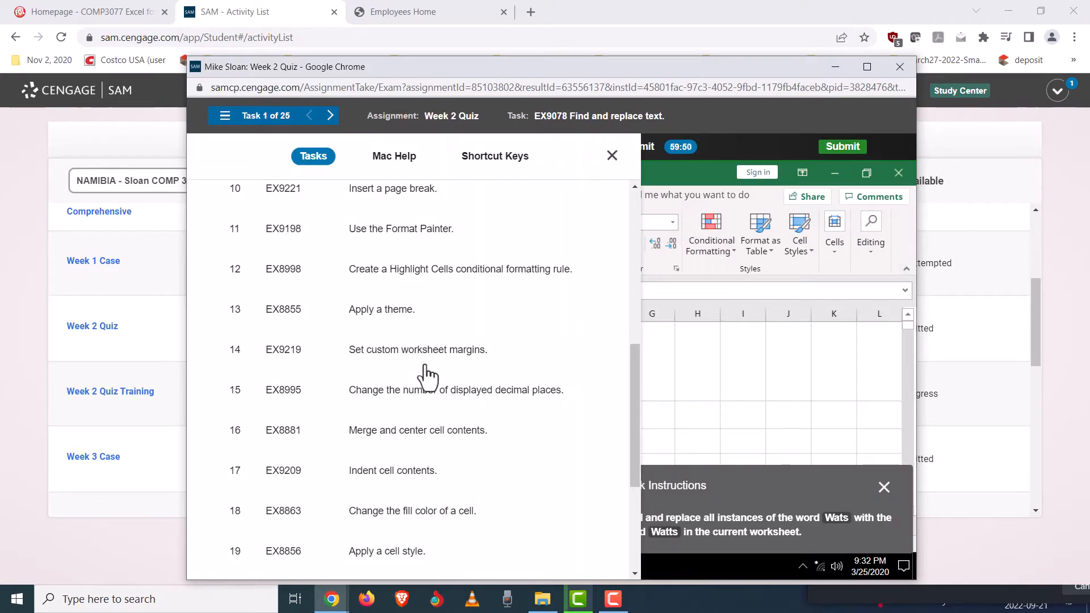
scroll(up, 3)
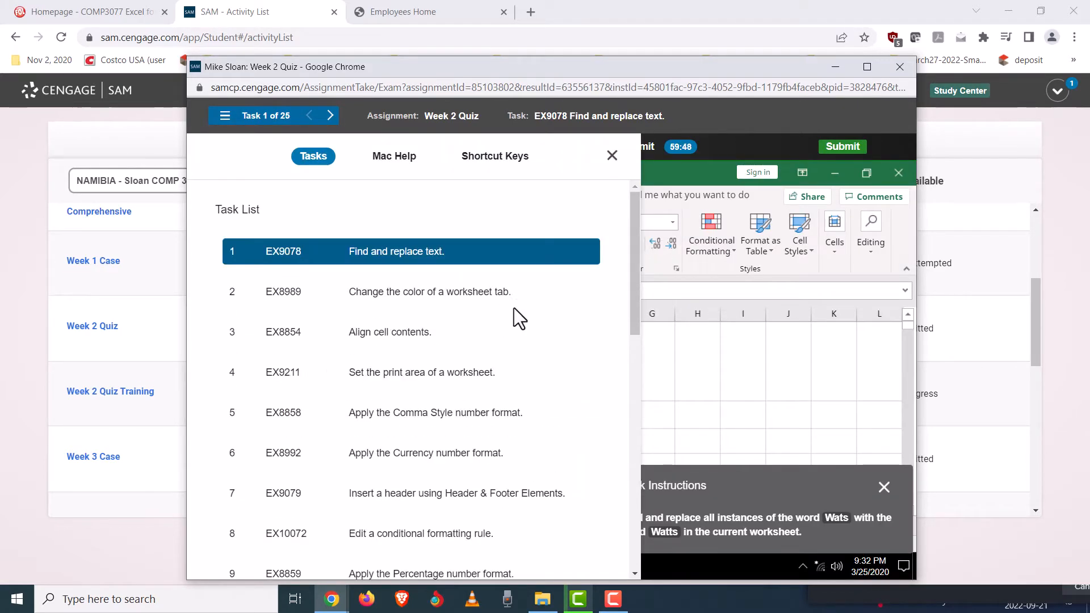
mouse_move(520, 305)
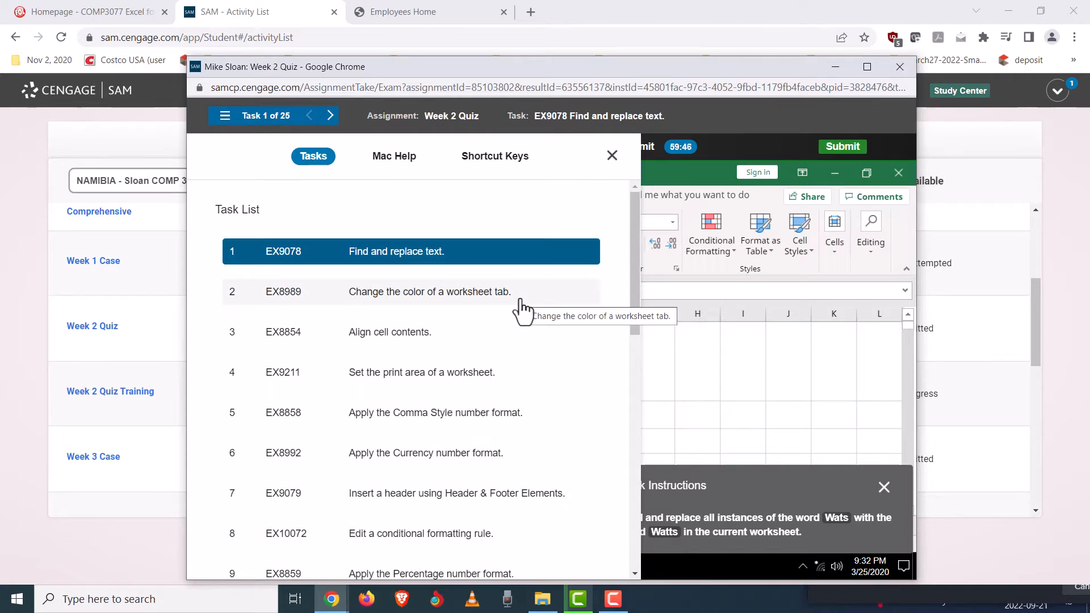
scroll(down, 3)
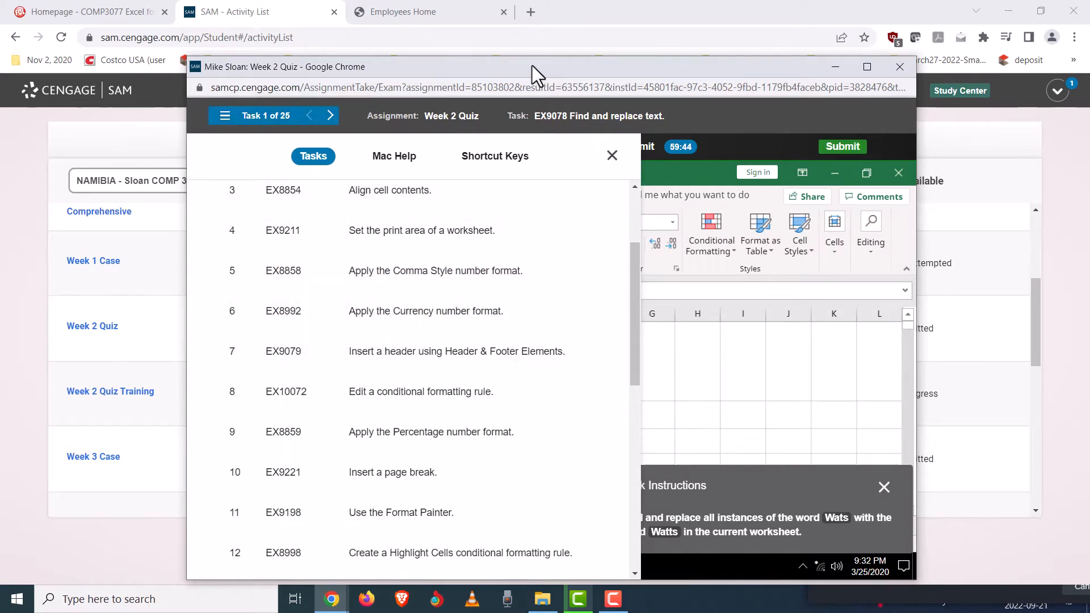
click(612, 155)
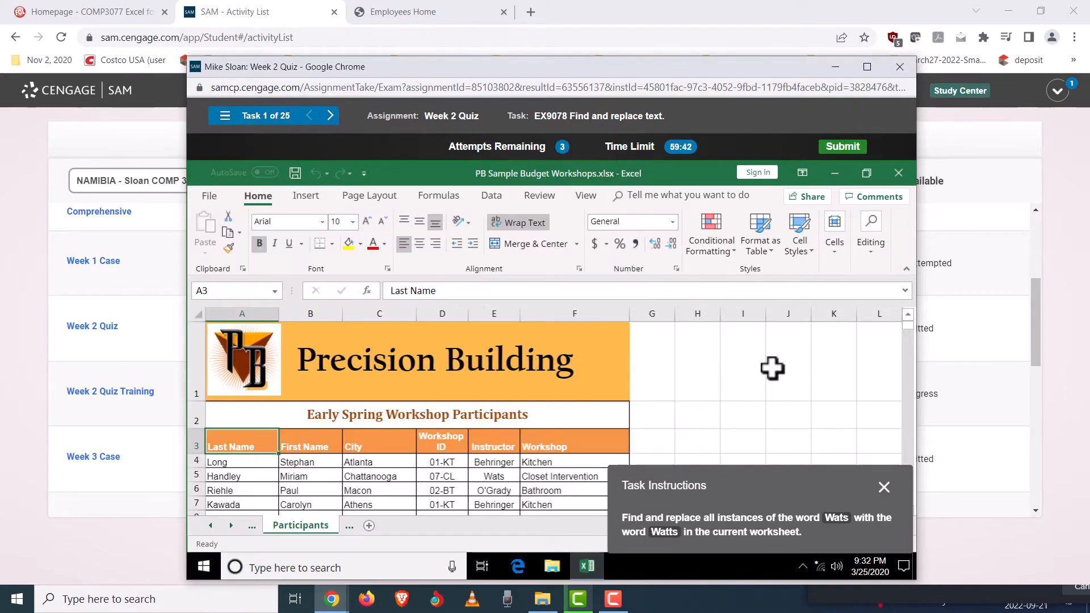
mouse_move(752, 368)
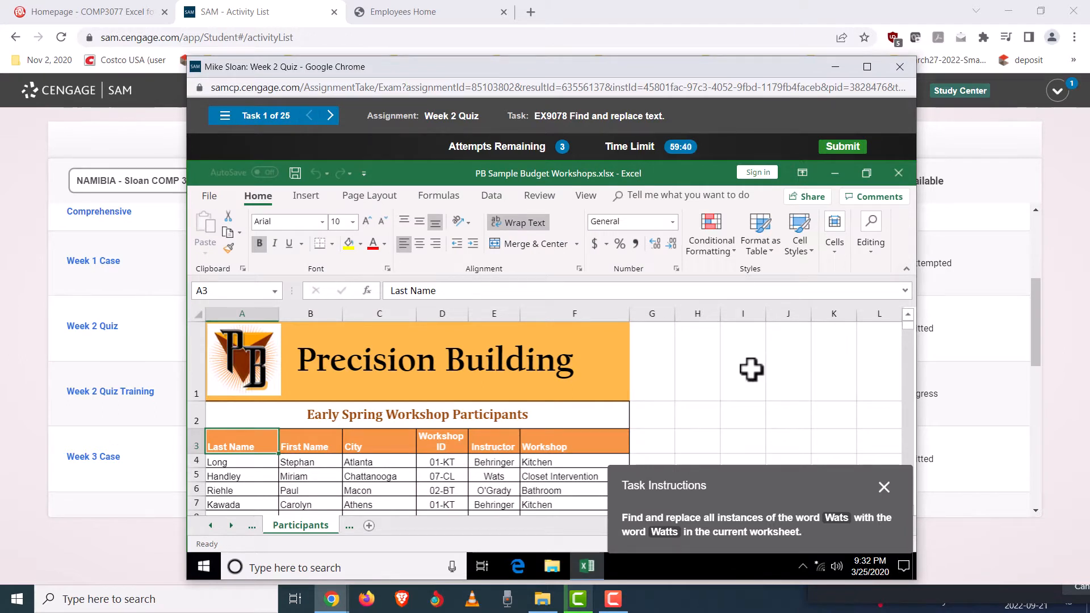
mouse_move(120, 406)
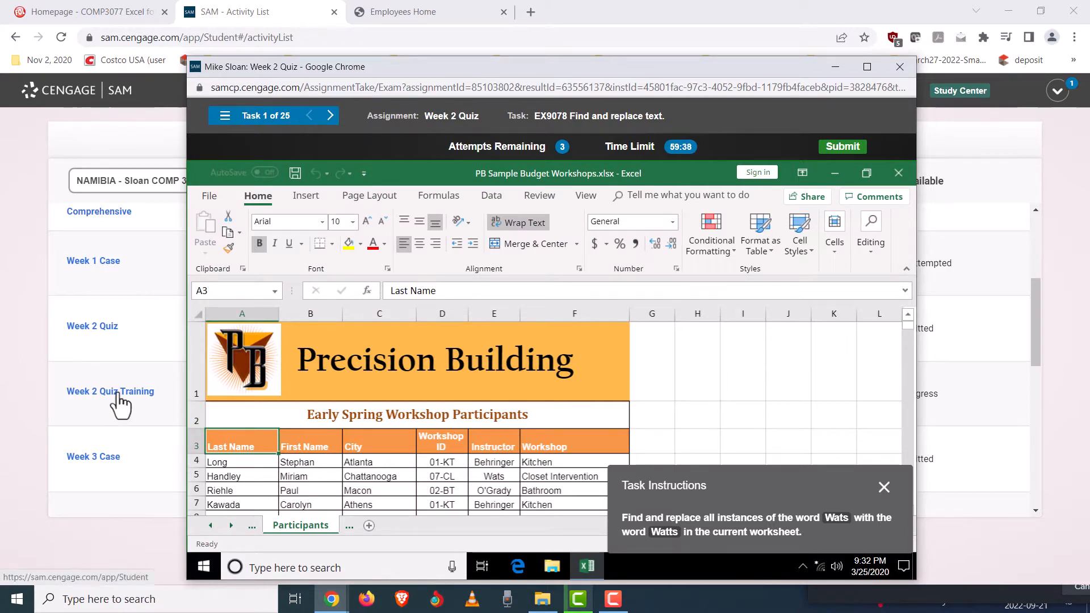
- Start the Week 2 Quiz Training from the Activity List in a separate window
click(899, 67)
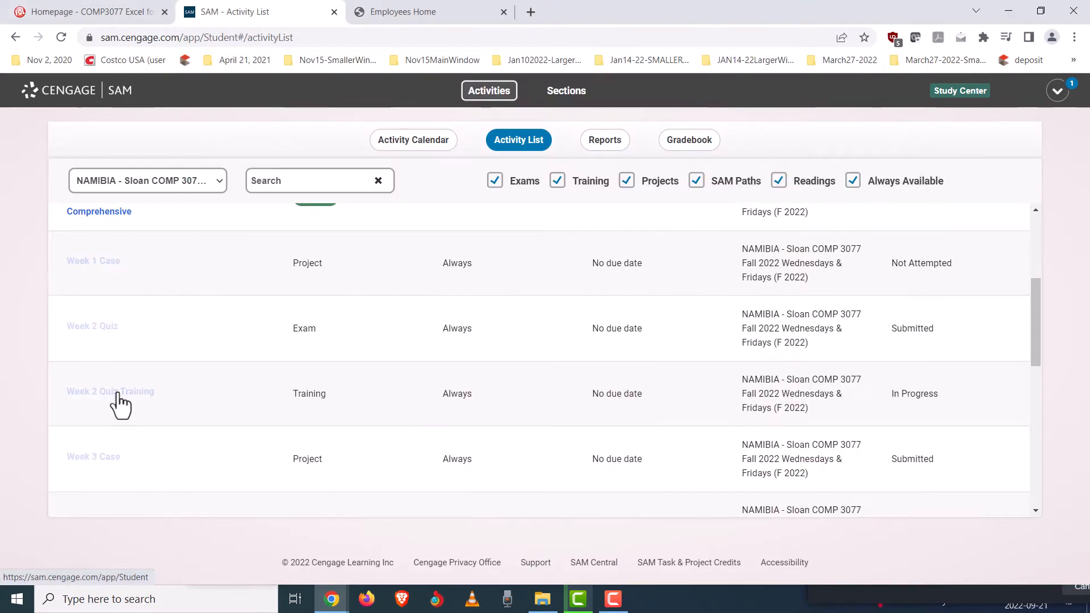
click(110, 392)
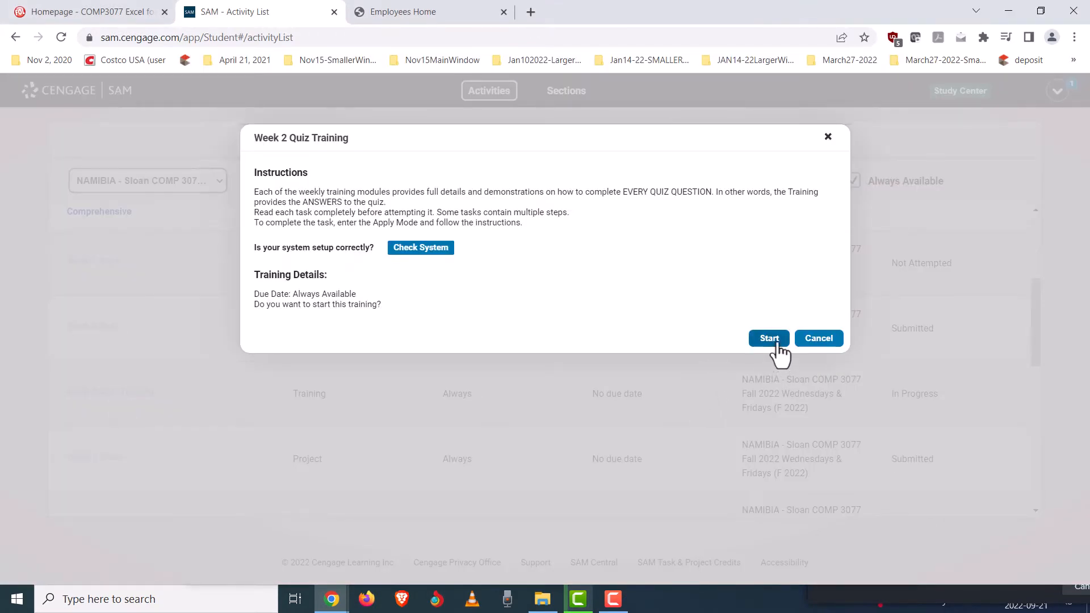
click(769, 339)
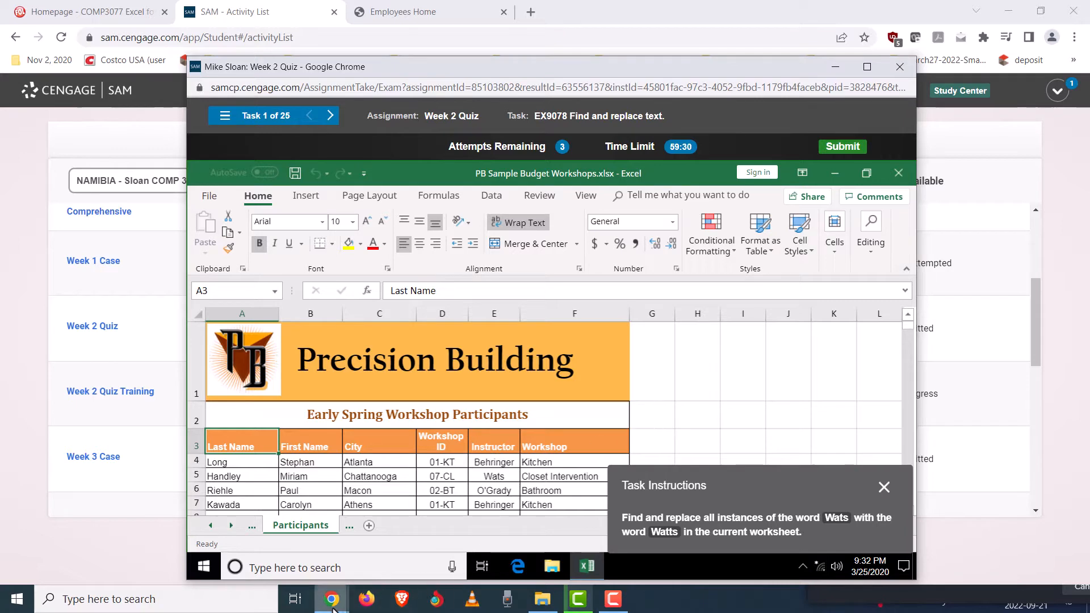
mouse_move(332, 598)
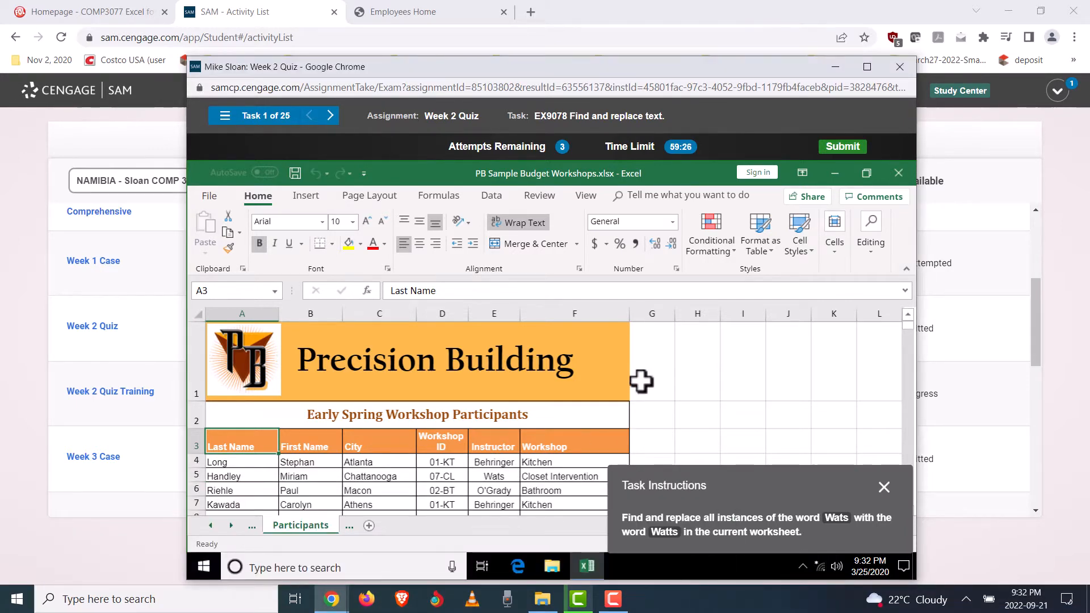
click(110, 390)
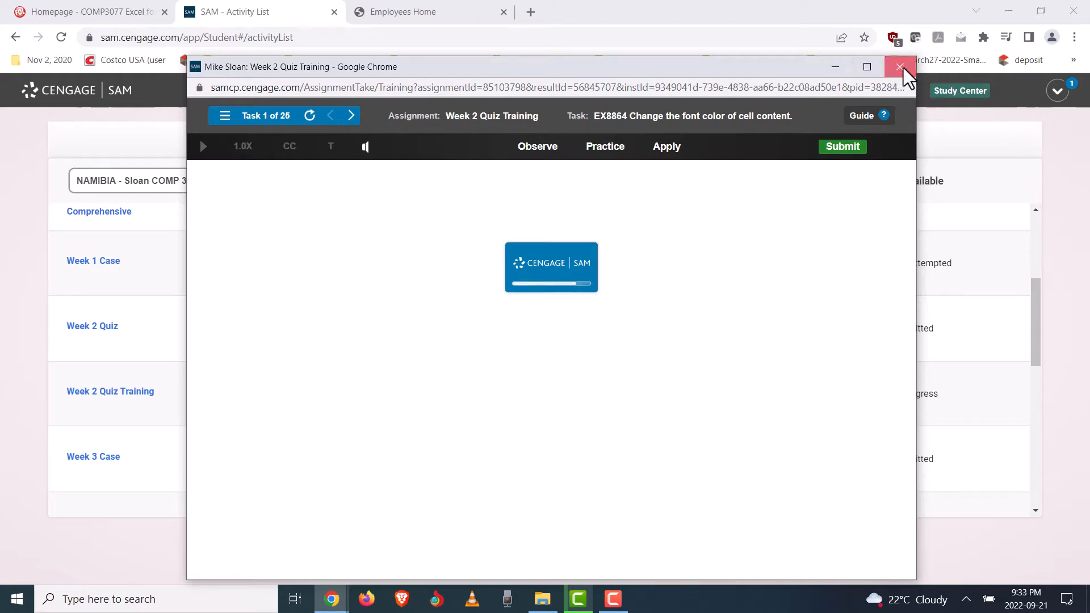
- Close the training window and start a fresh Week 2 Quiz attempt at Task 1 of 25
click(901, 67)
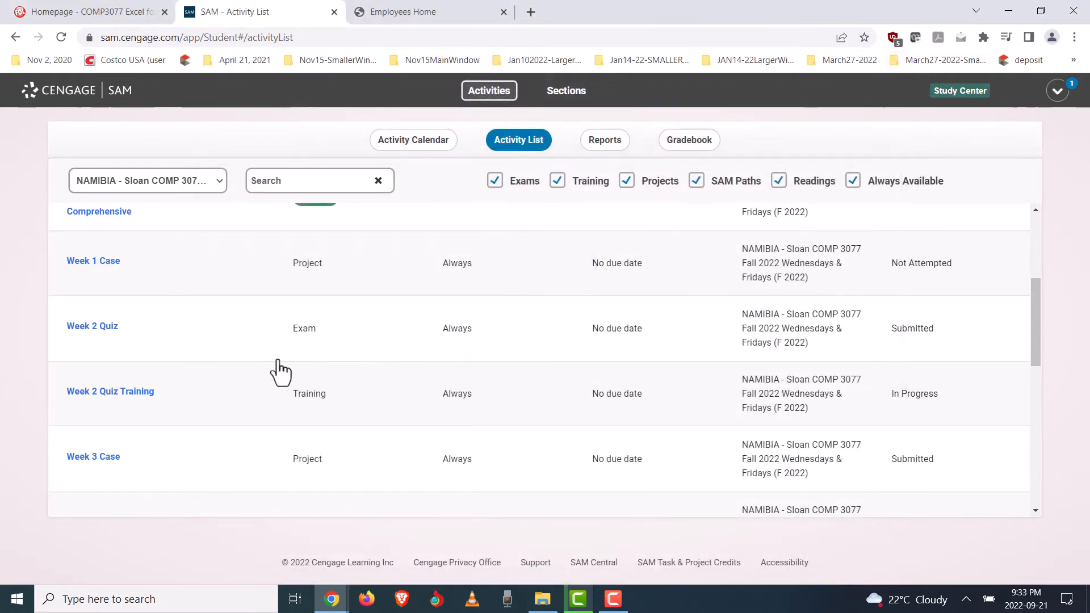
mouse_move(377, 414)
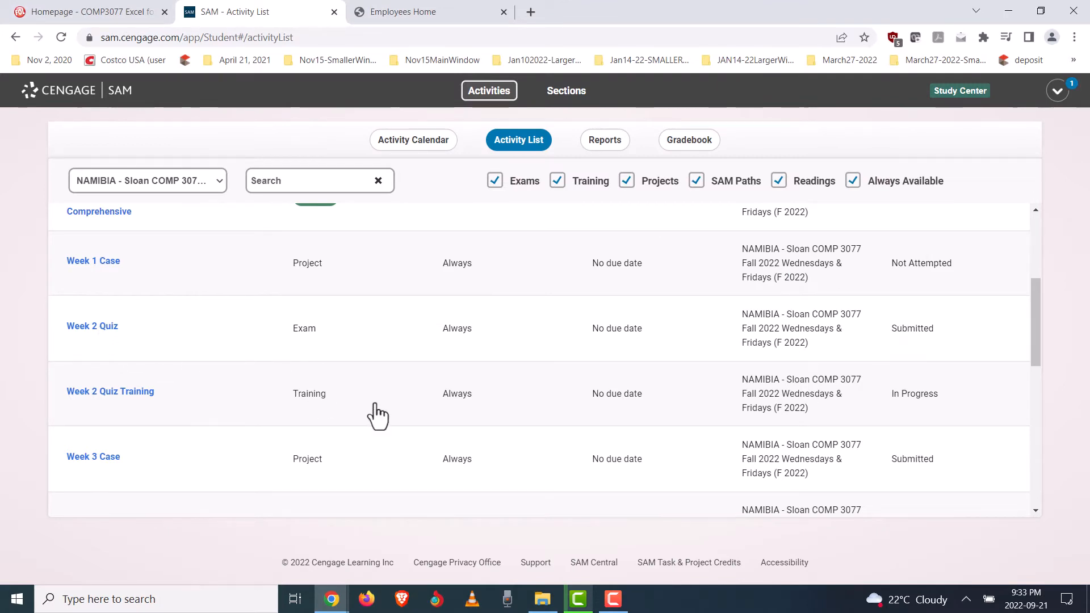
click(92, 326)
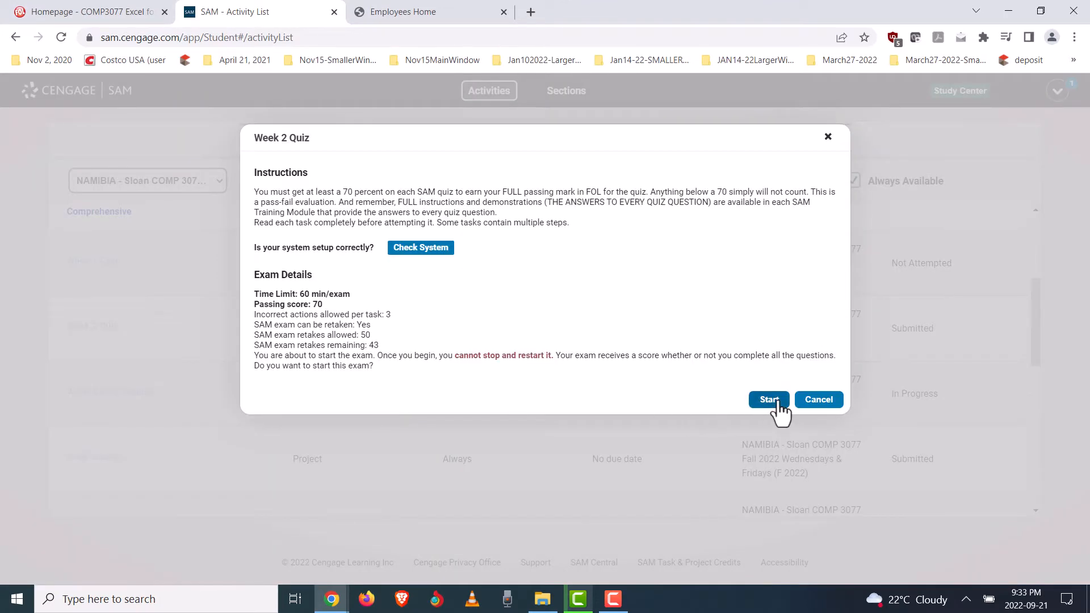
click(768, 399)
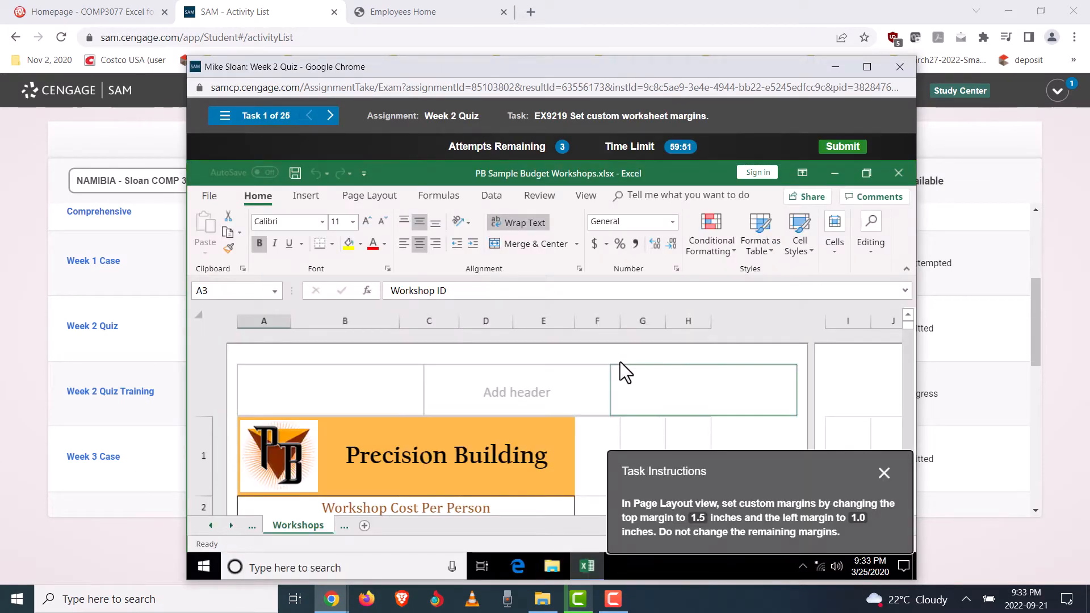
mouse_move(658, 369)
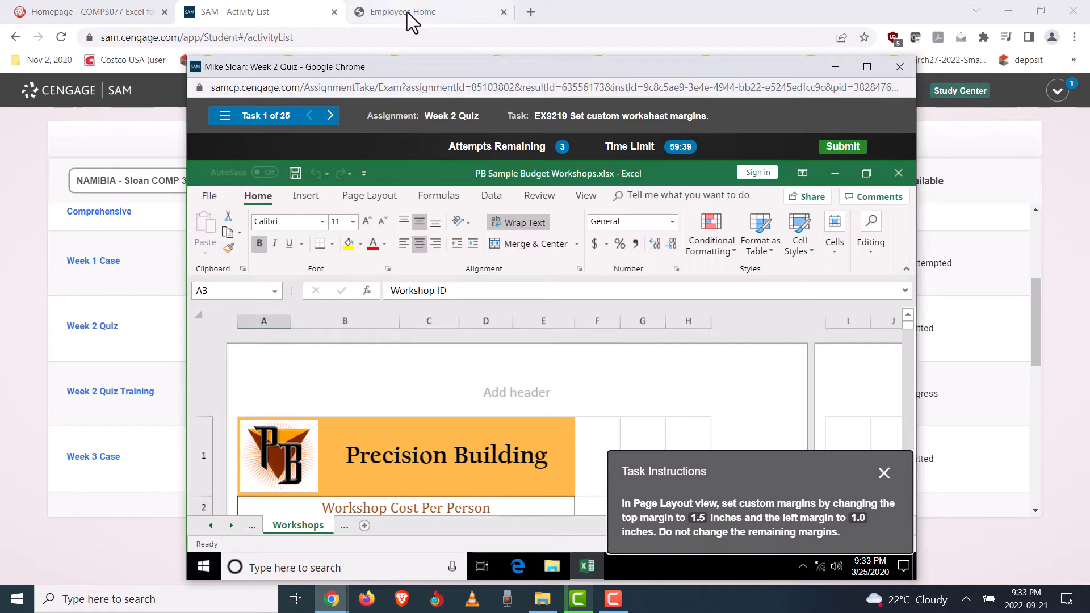
- Load sam.cengage.com in the second tab and go to the SAM Assignments list
click(899, 67)
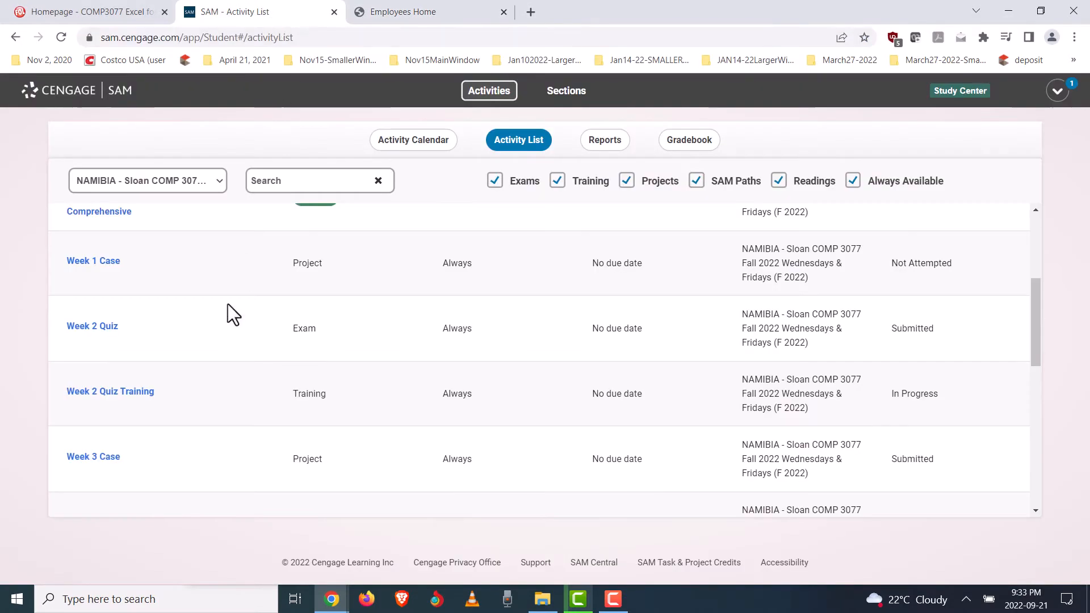
click(412, 12)
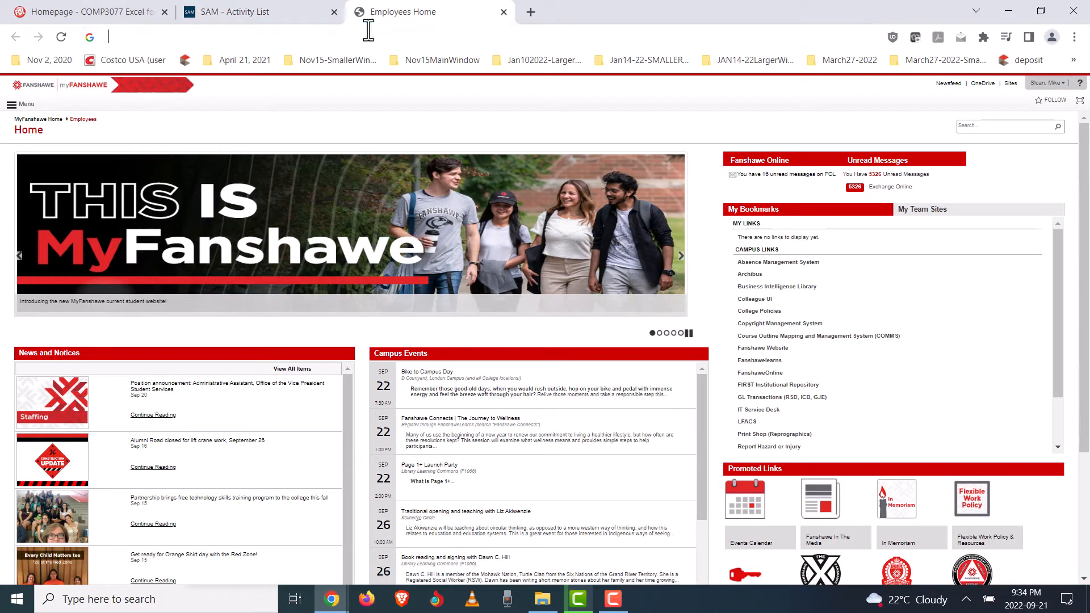
text(sam.cengage.com/app/Instructor#/home)
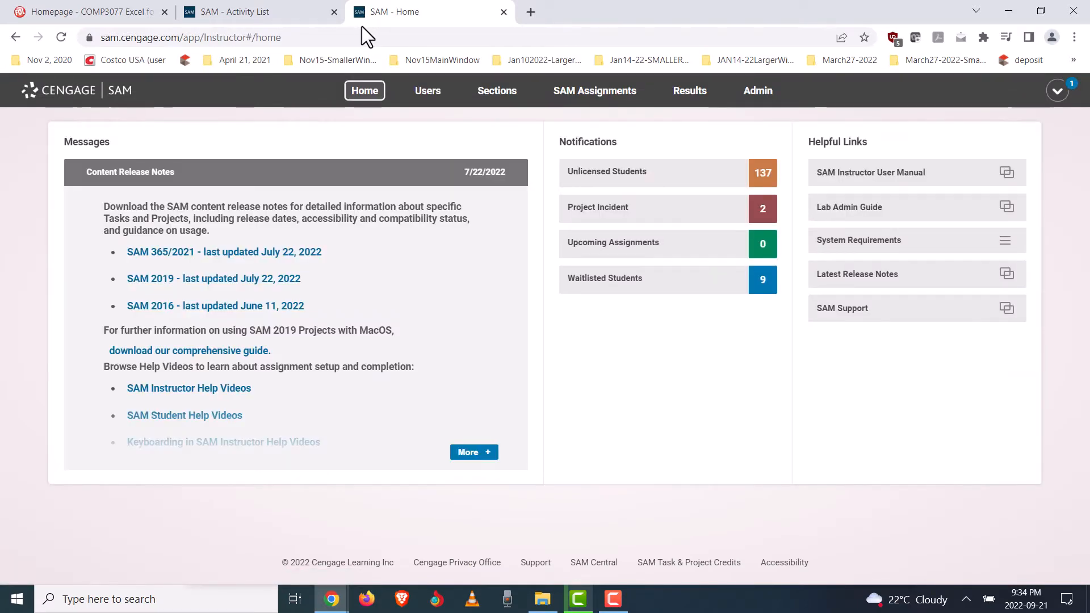
mouse_move(770, 36)
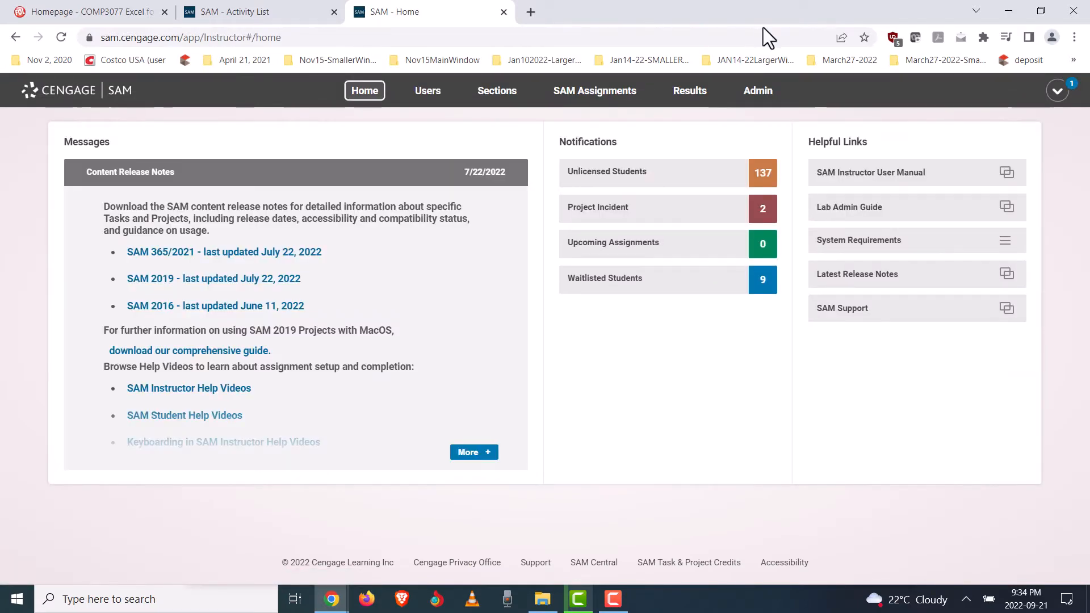
mouse_move(1006, 112)
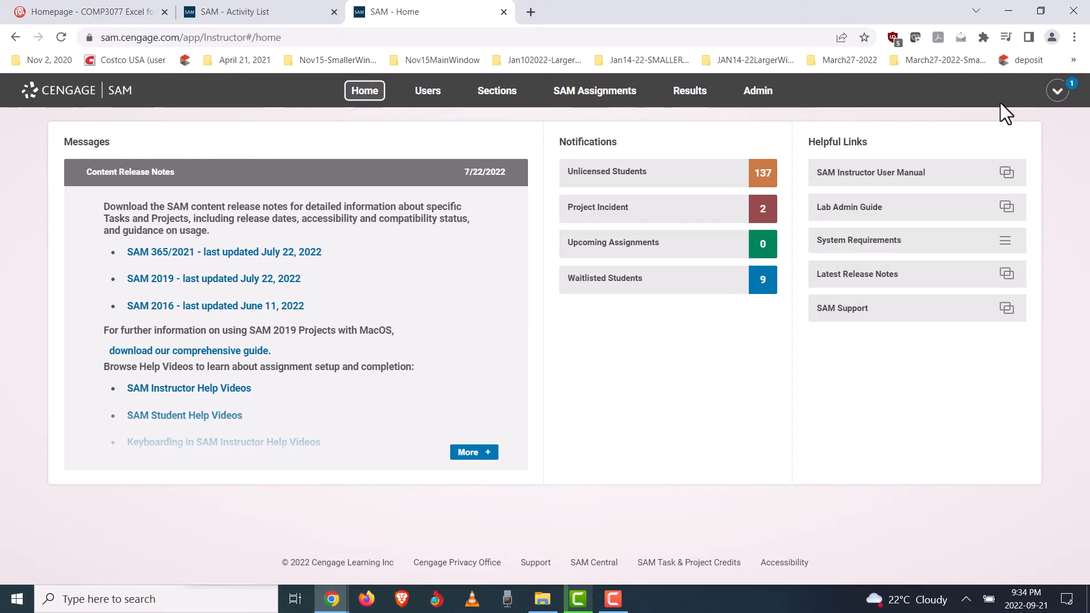
click(593, 90)
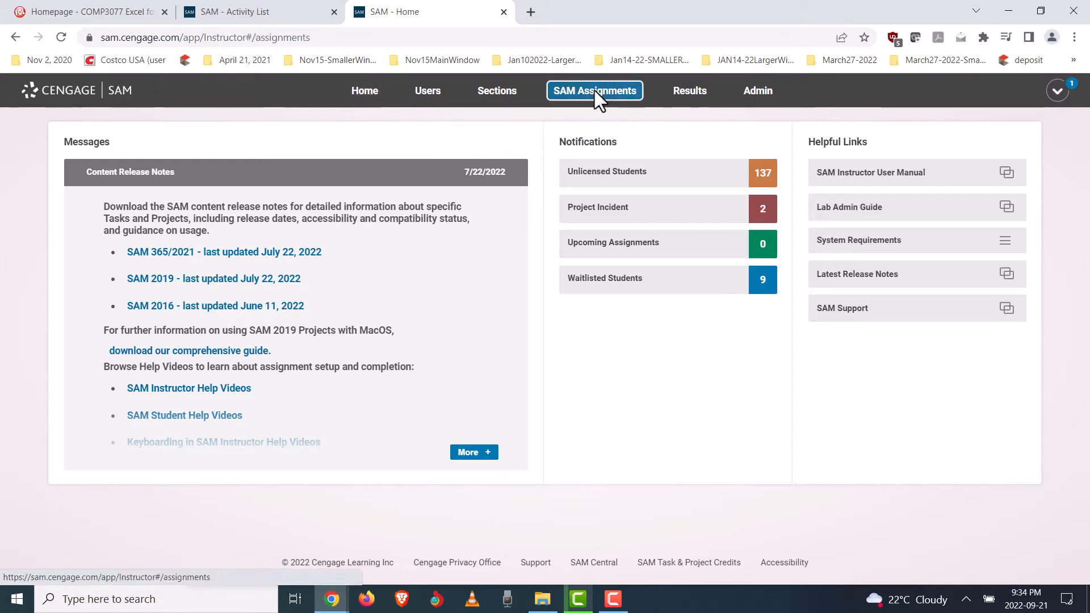
click(594, 91)
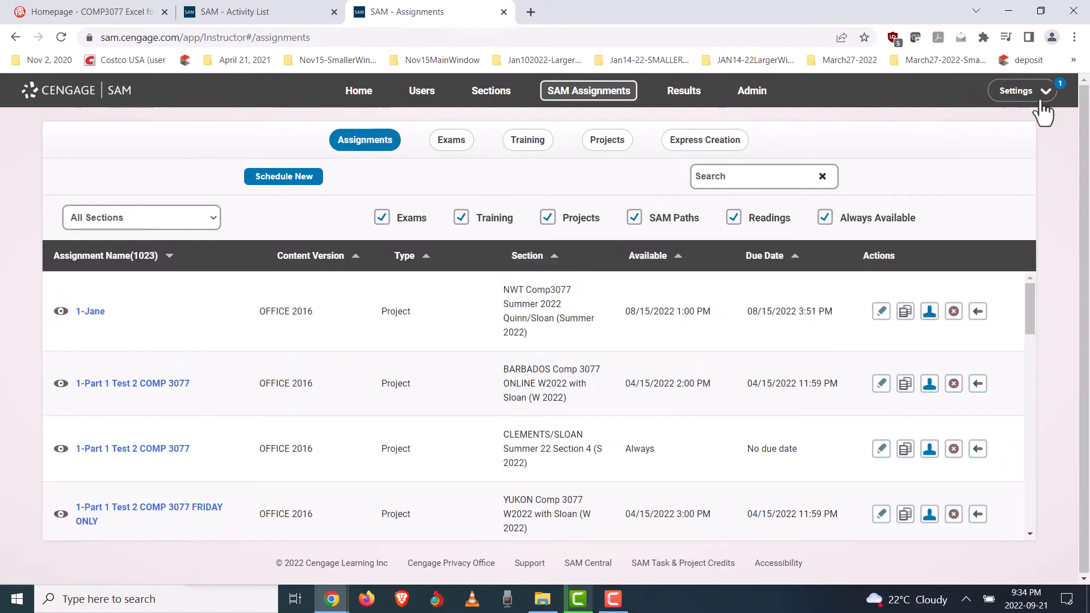
- Switch to the Student activity view and filter it to the NAMIBIA - Sloan COMP 3077 section
click(1015, 91)
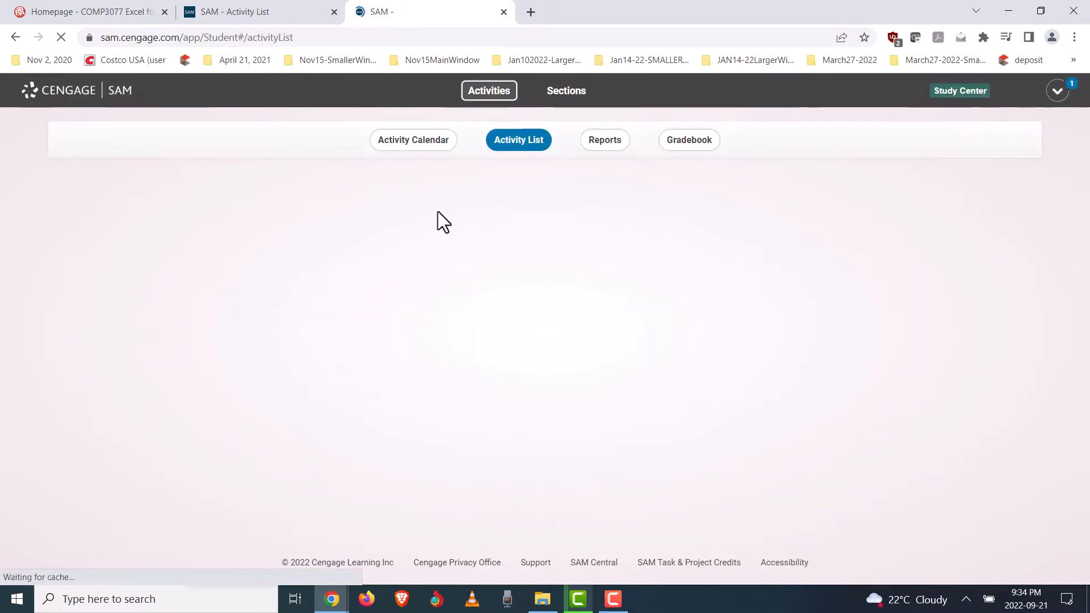
click(517, 139)
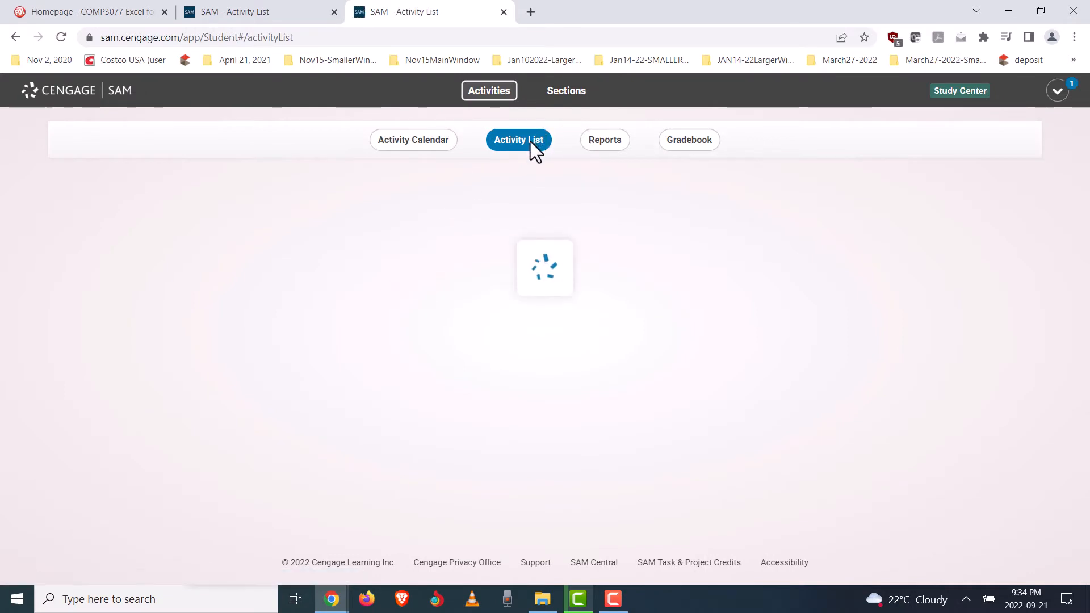
mouse_move(167, 195)
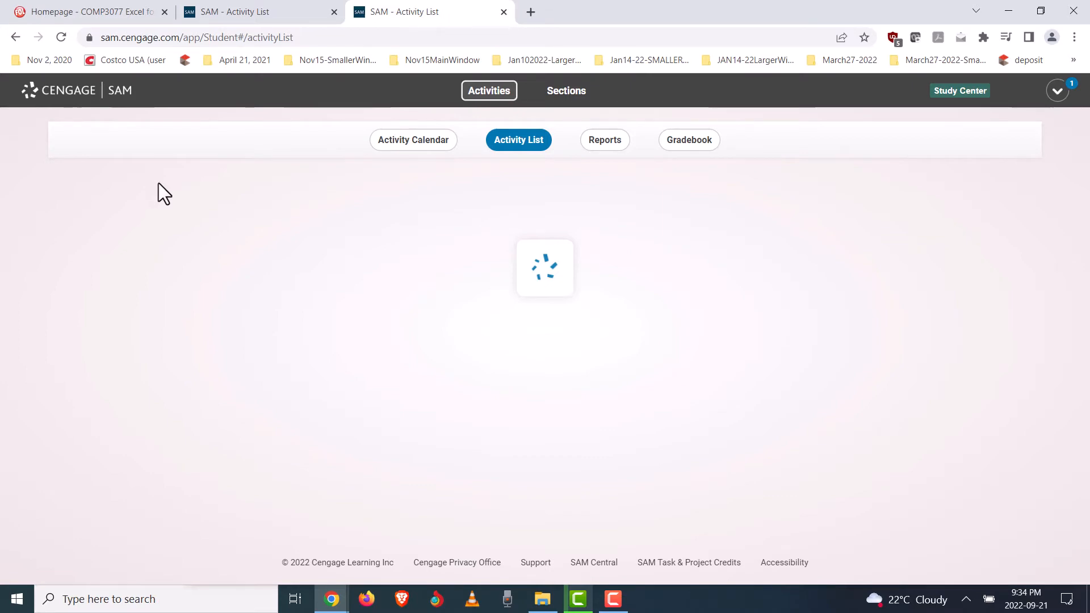
click(147, 180)
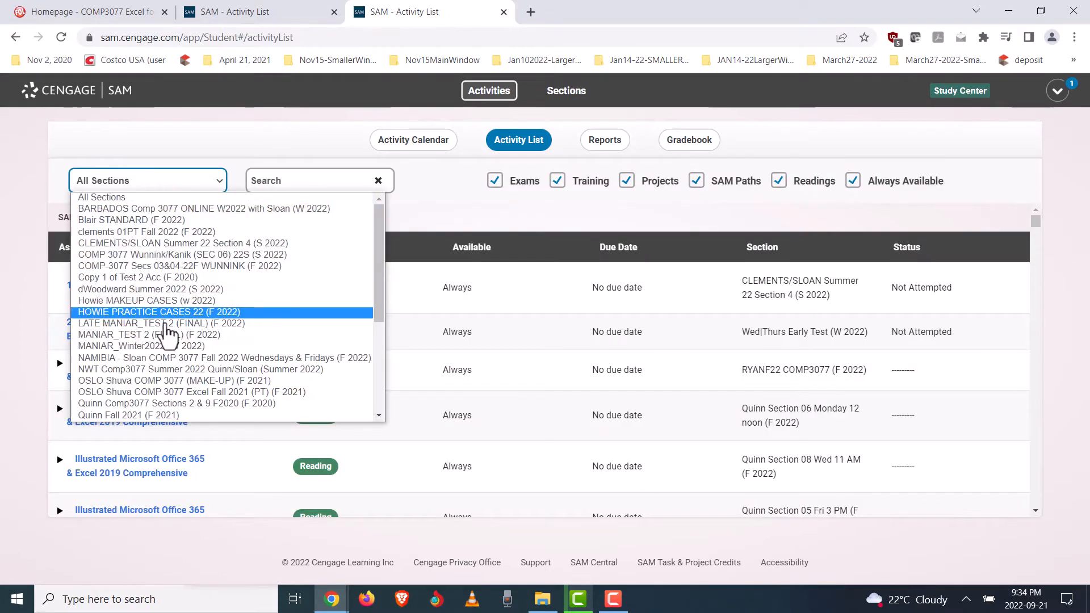
click(219, 358)
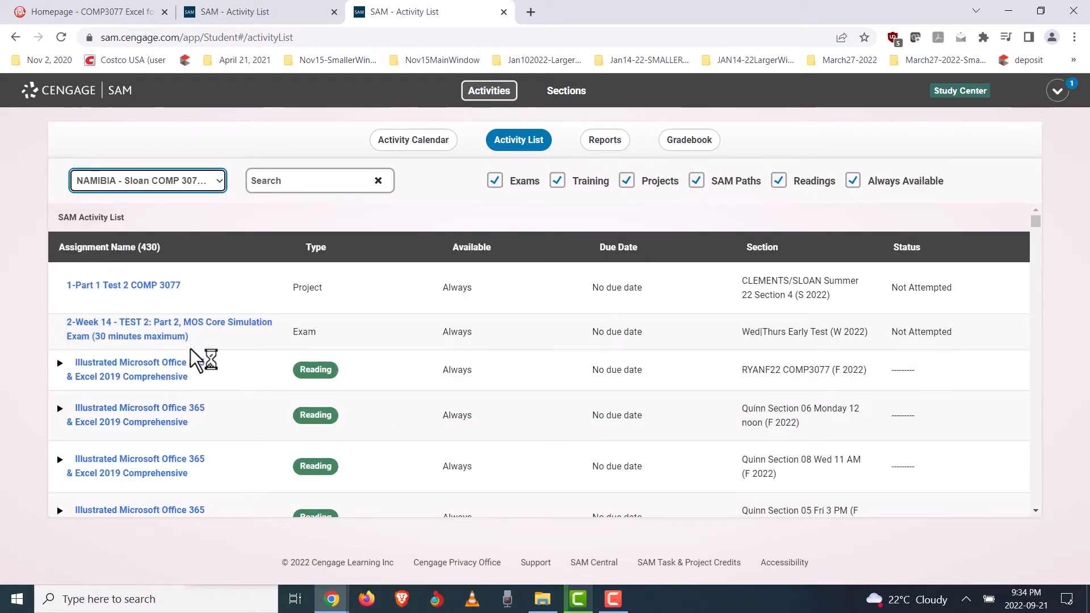
mouse_move(200, 365)
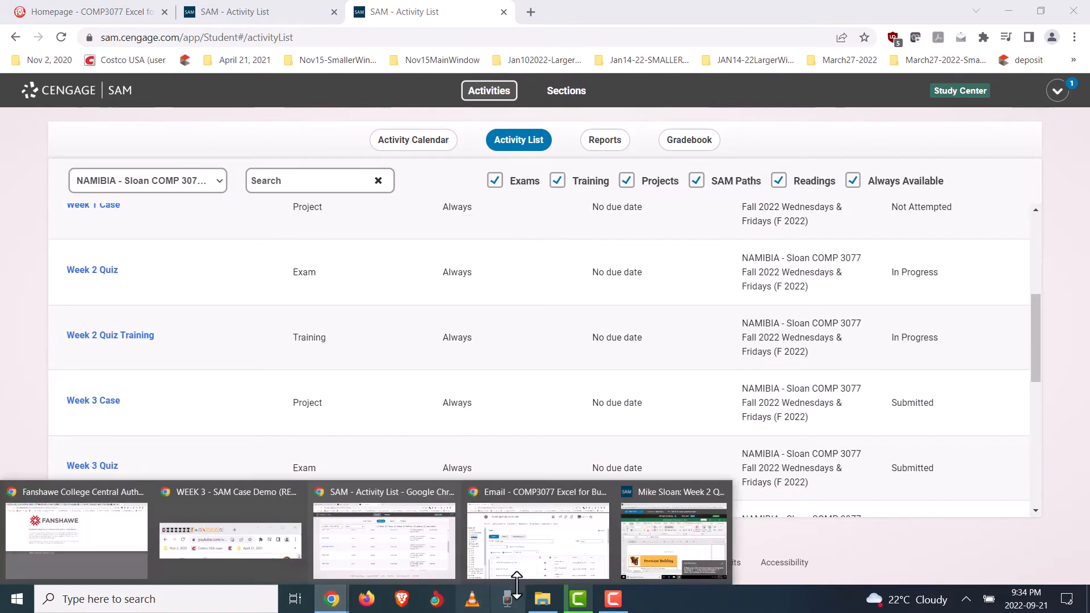
mouse_move(221, 297)
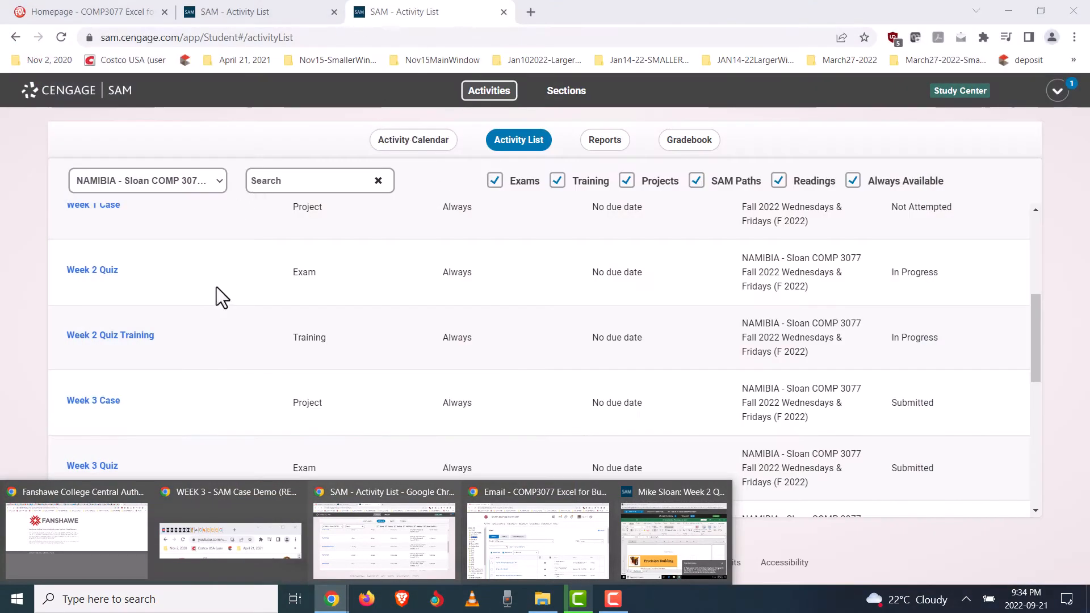
mouse_move(132, 345)
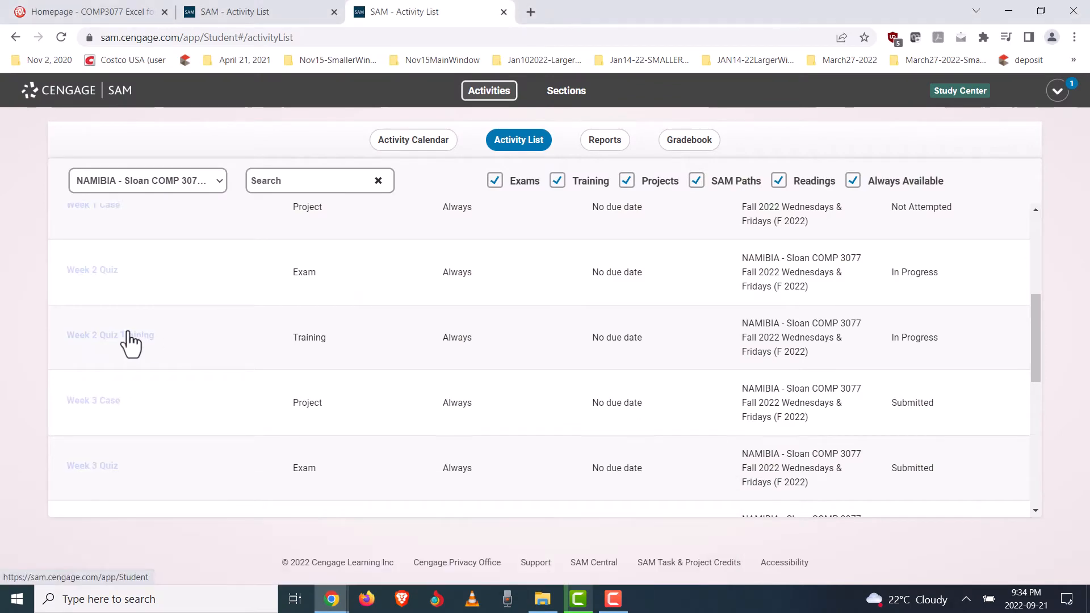
- Start the Week 2 Quiz Training again, then return to the activity list window
click(110, 337)
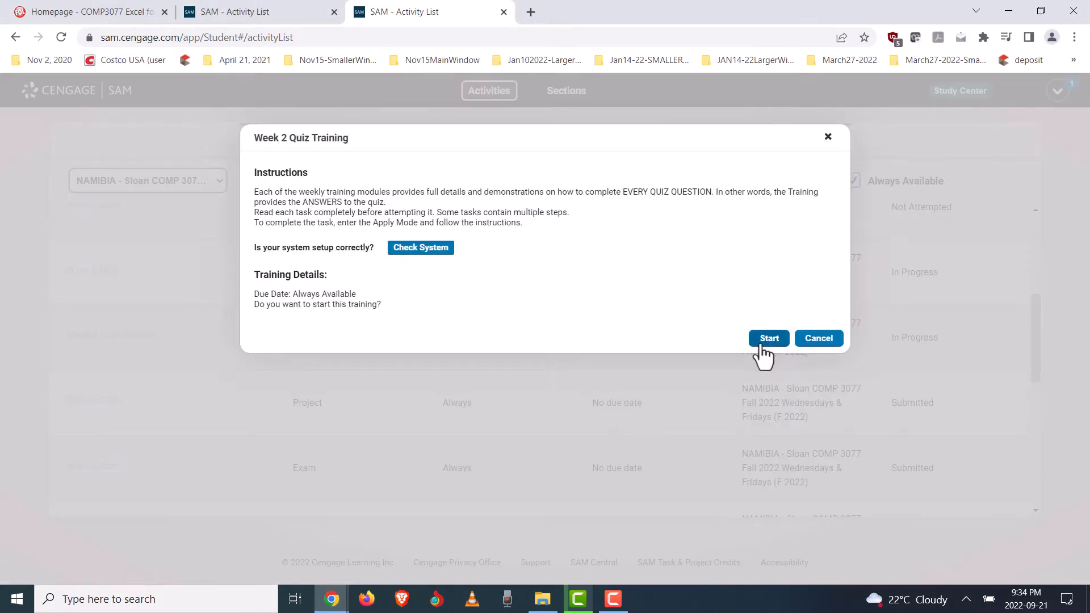
click(769, 339)
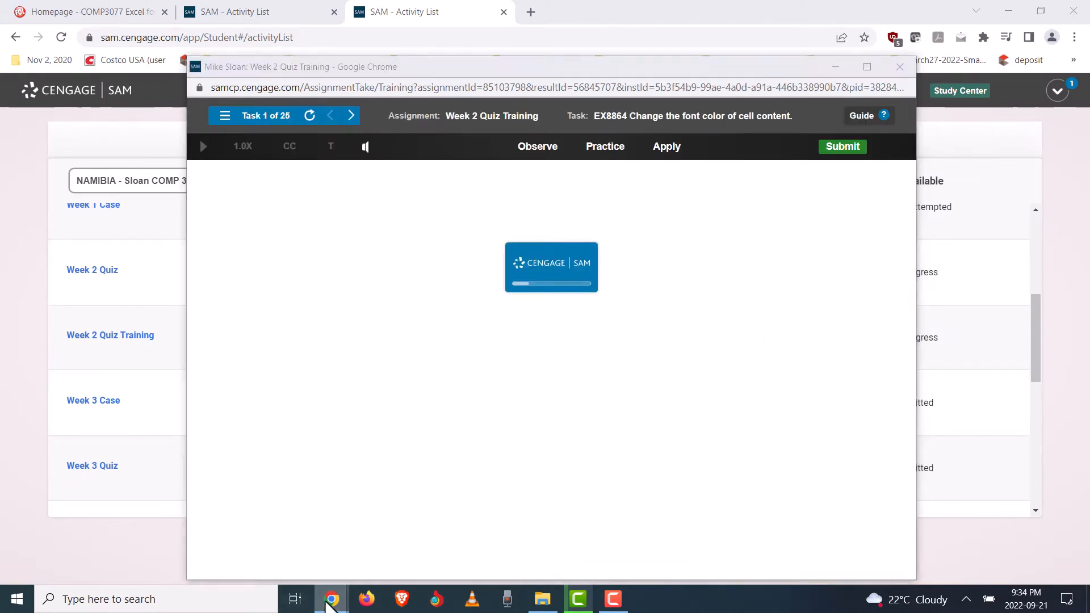
mouse_move(331, 598)
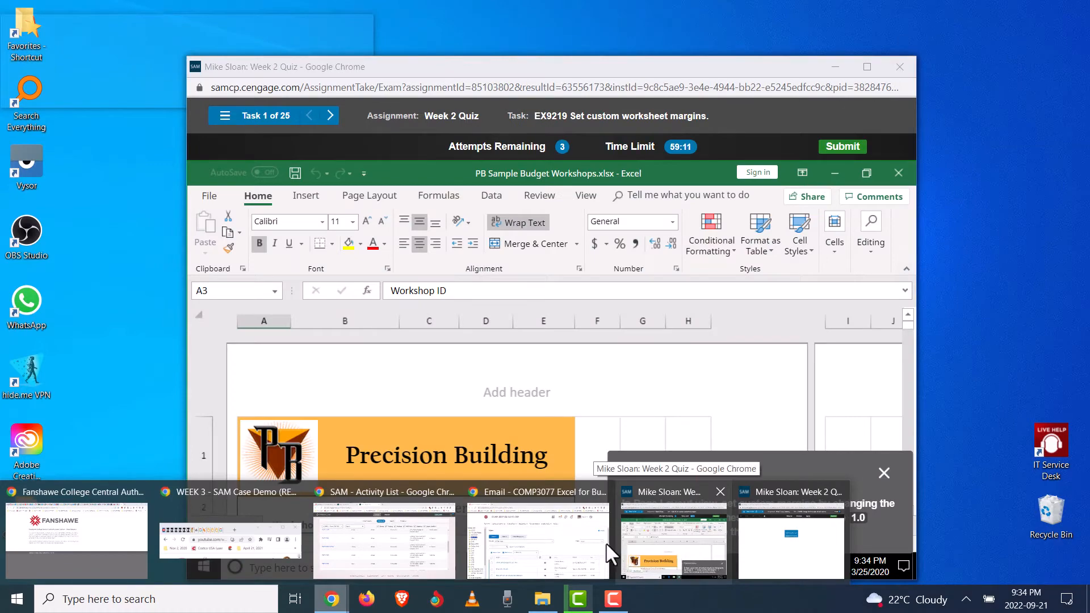
mouse_move(667, 538)
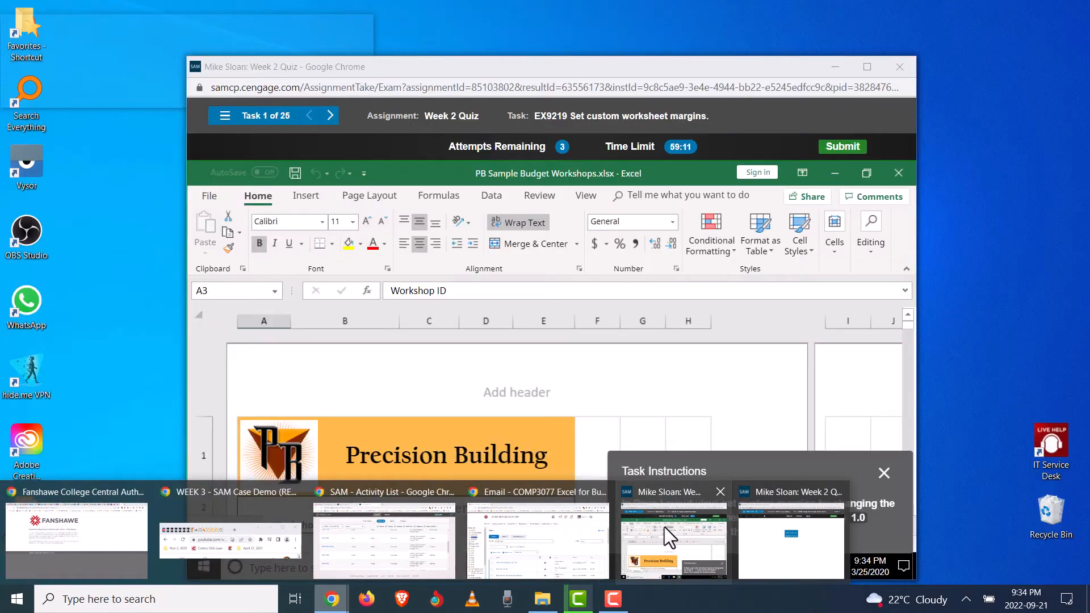
click(383, 541)
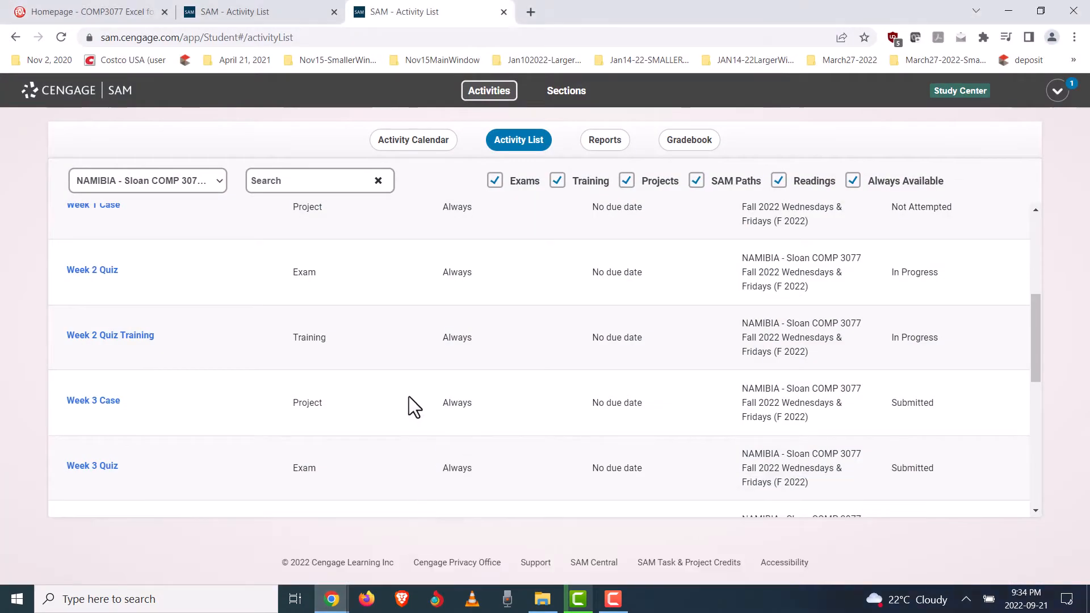
mouse_move(92, 270)
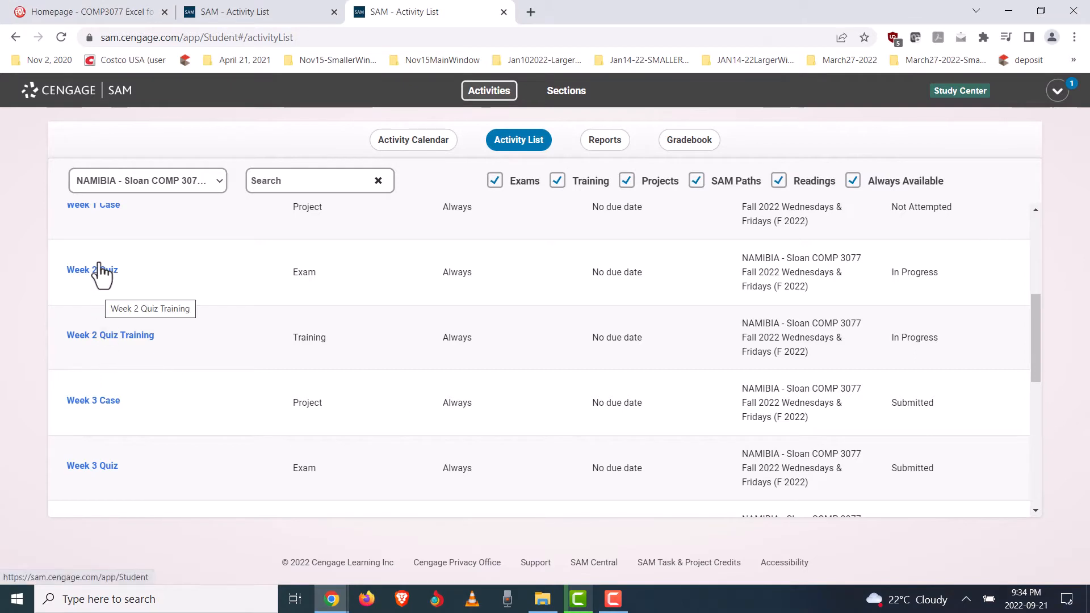
mouse_move(427, 17)
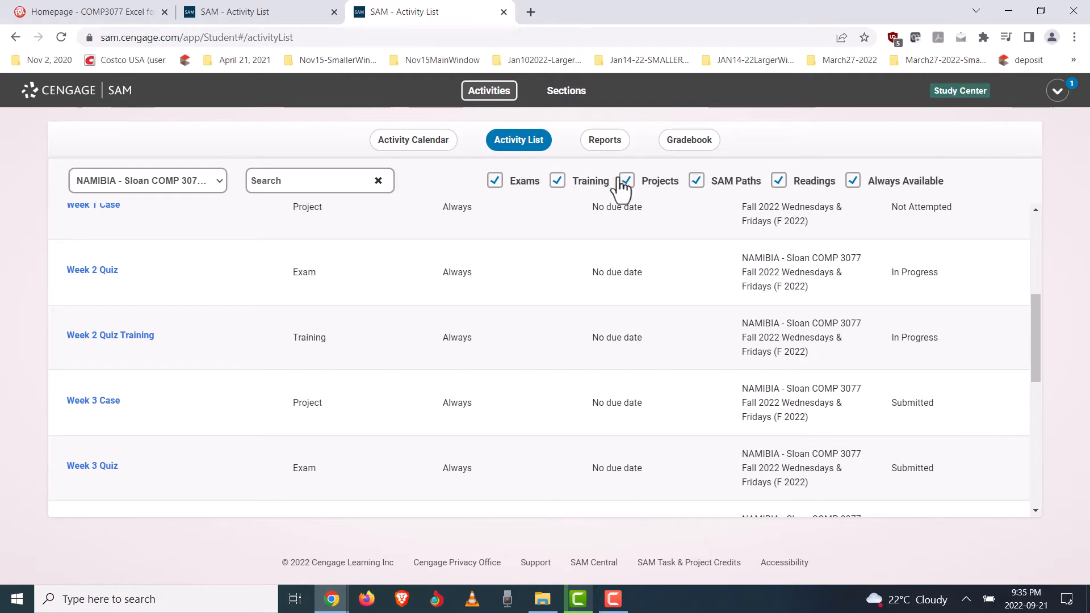
mouse_move(618, 236)
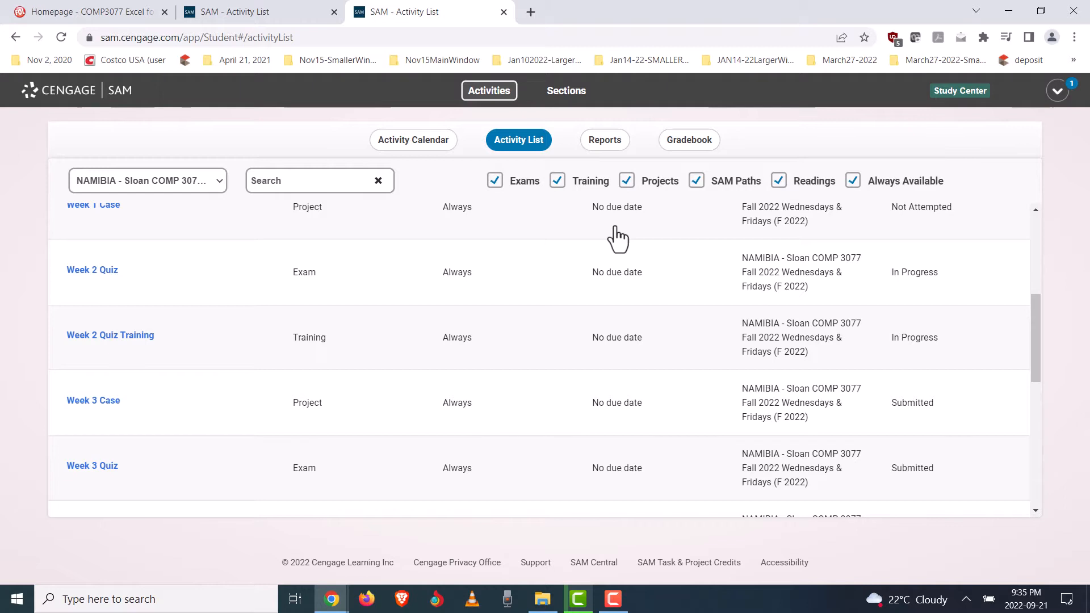
mouse_move(466, 374)
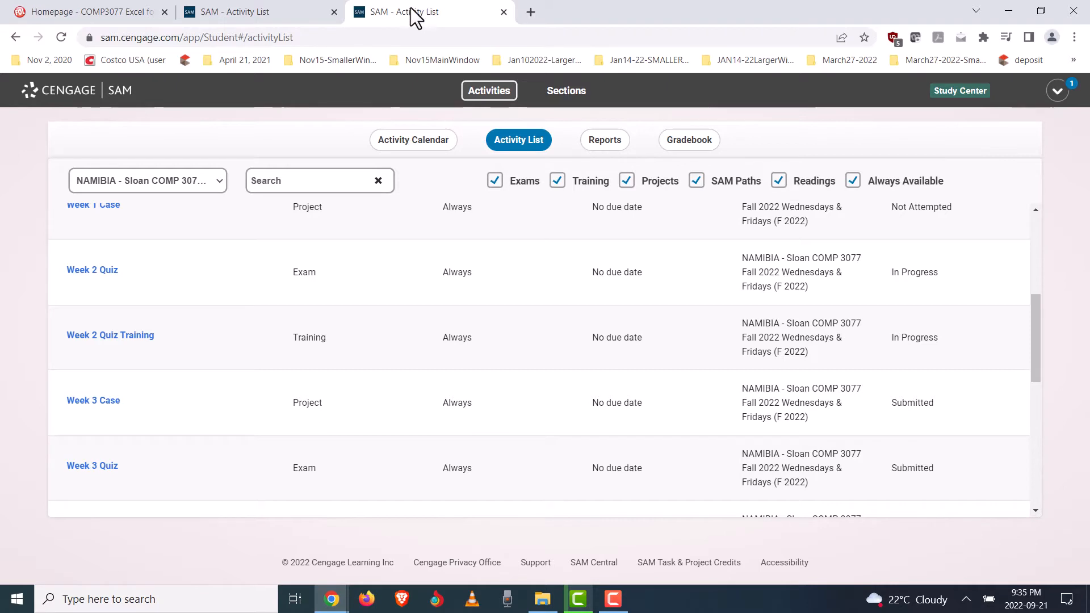
mouse_move(415, 11)
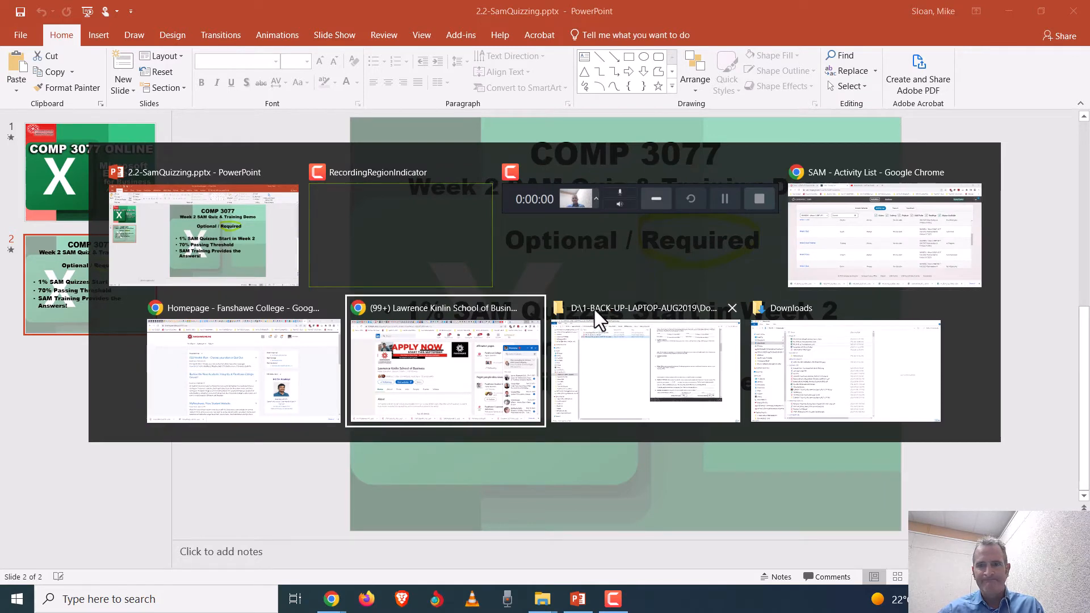
click(883, 233)
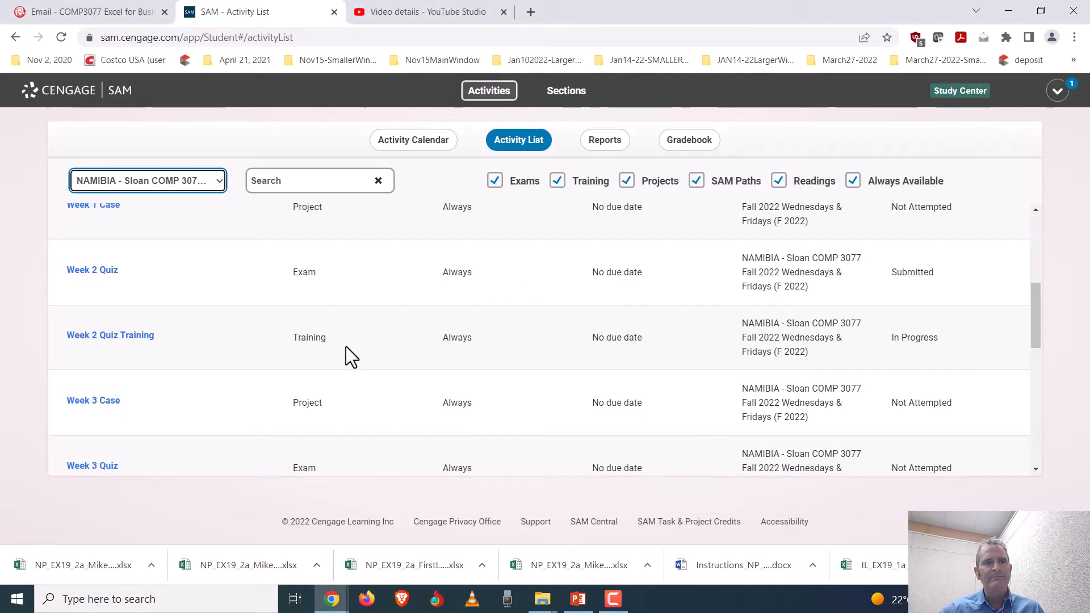
mouse_move(92, 271)
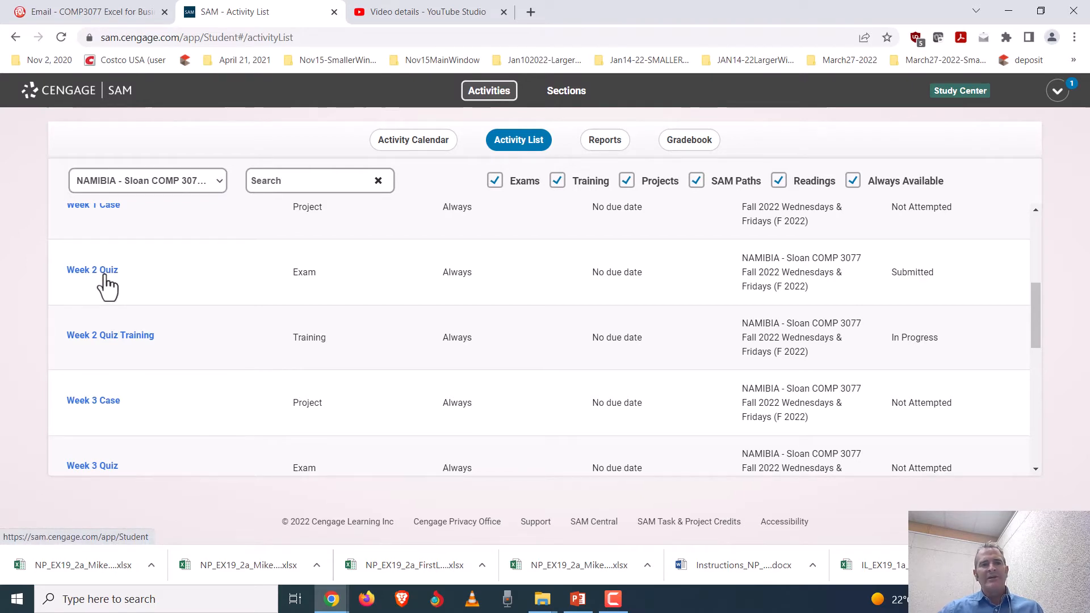
click(92, 270)
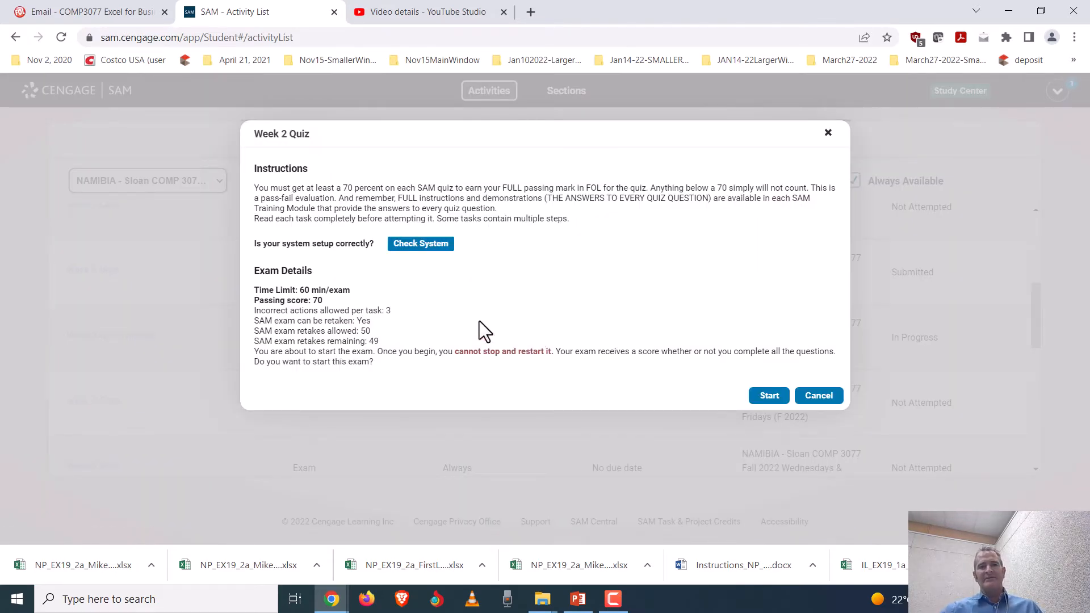
mouse_move(333, 295)
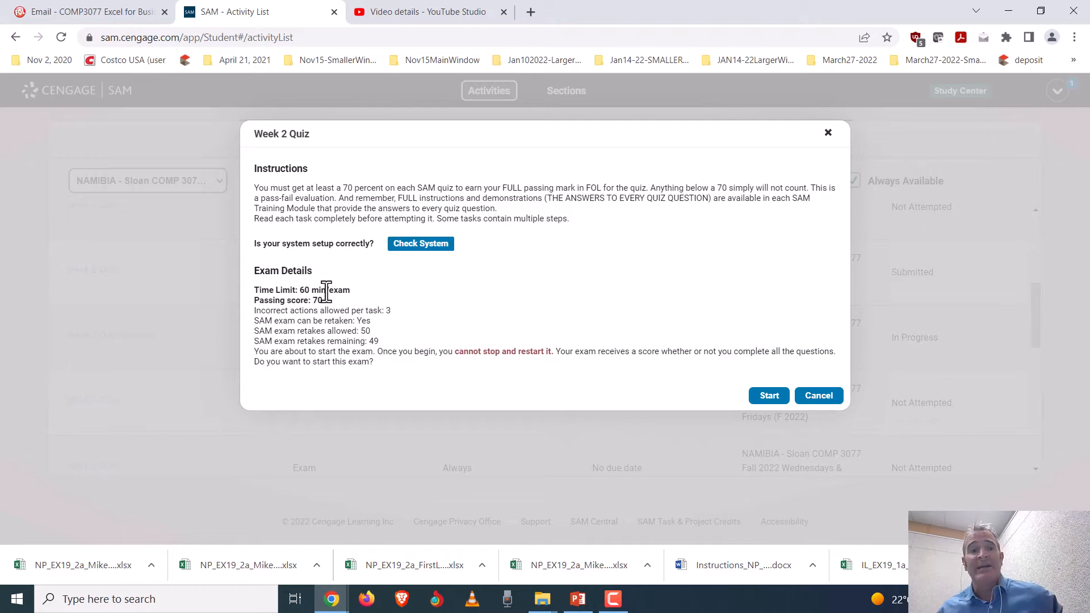
mouse_move(105, 79)
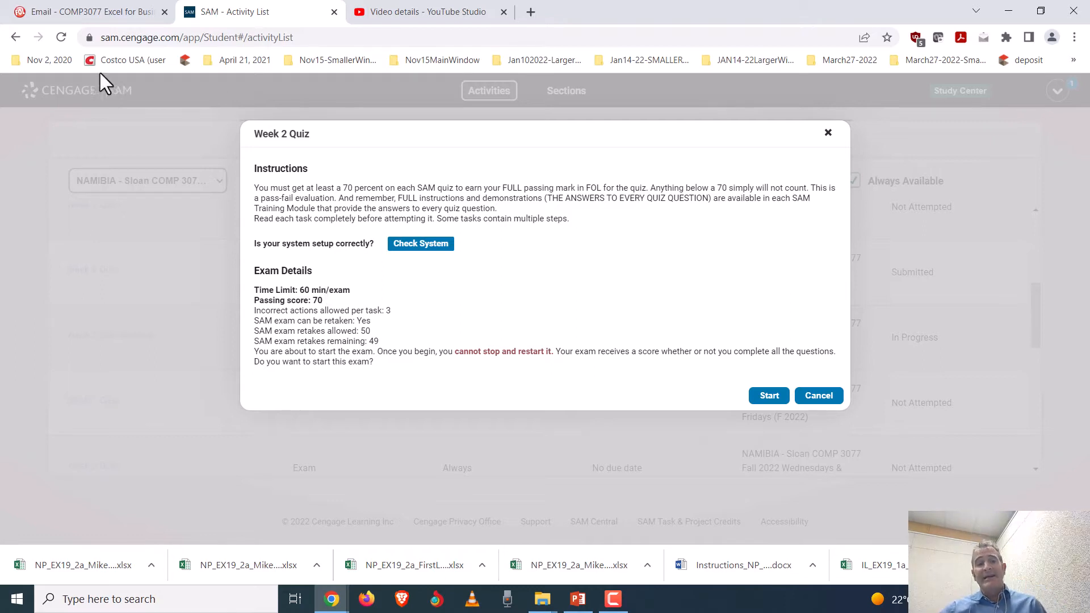
mouse_move(844, 553)
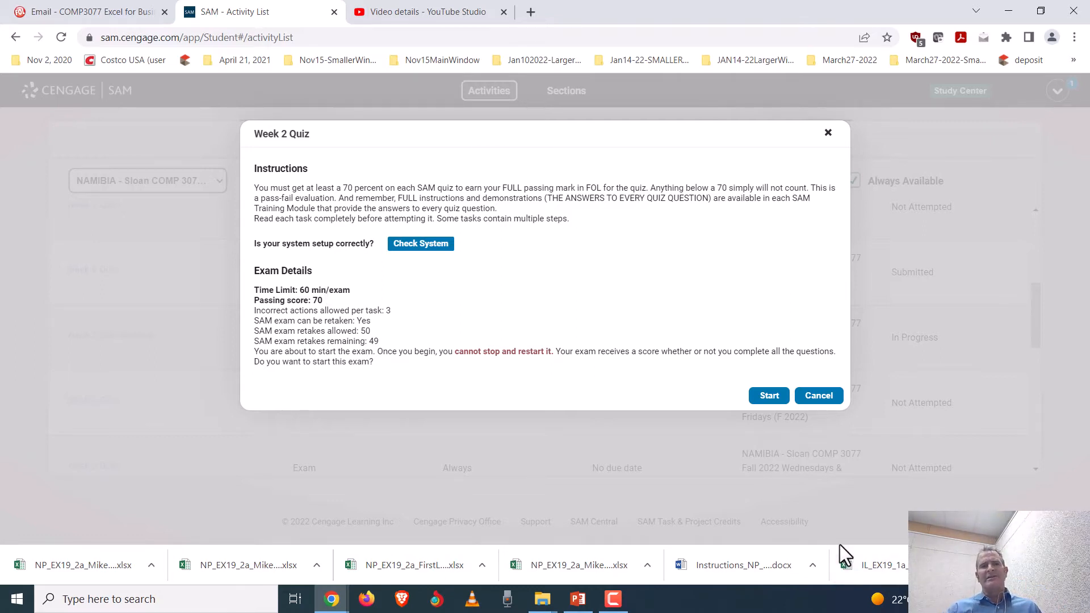
mouse_move(75, 317)
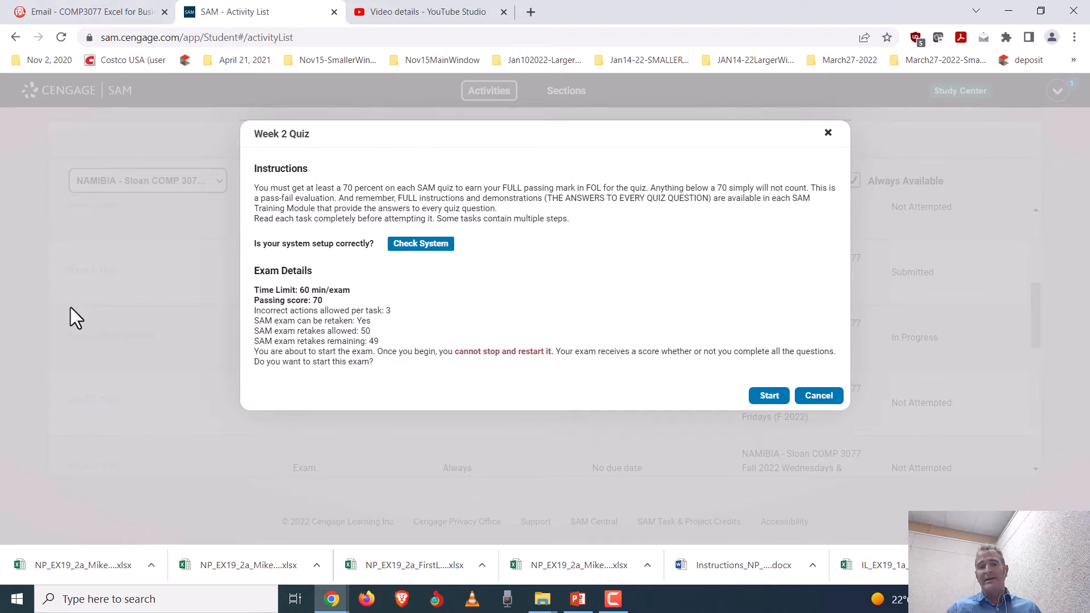
mouse_move(782, 389)
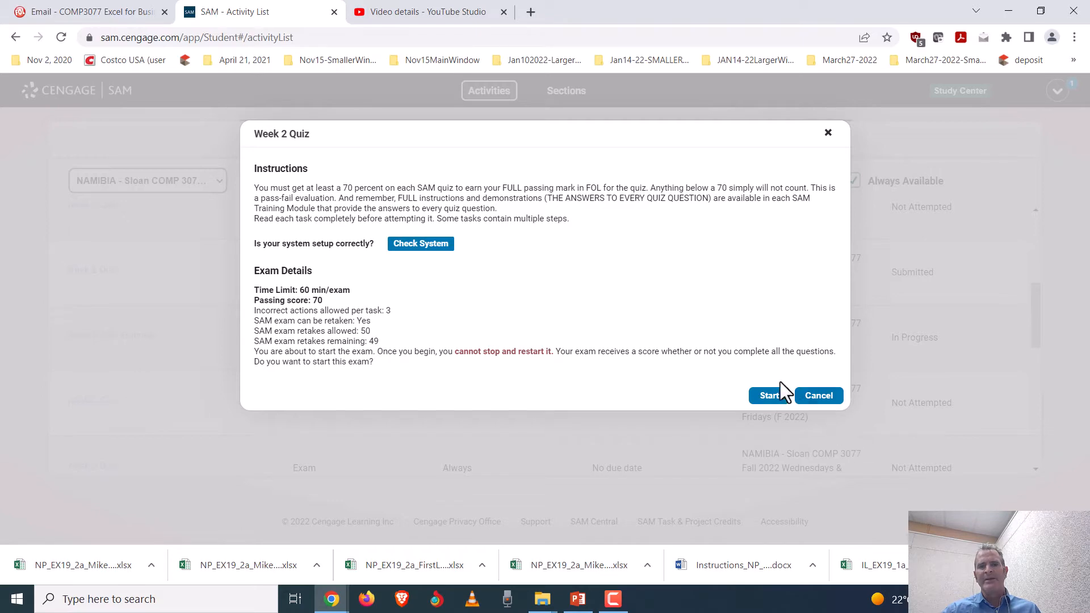
- Start the Week 2 Quiz and hide the 25-task list to show task 1 on merging and centering cells
click(769, 395)
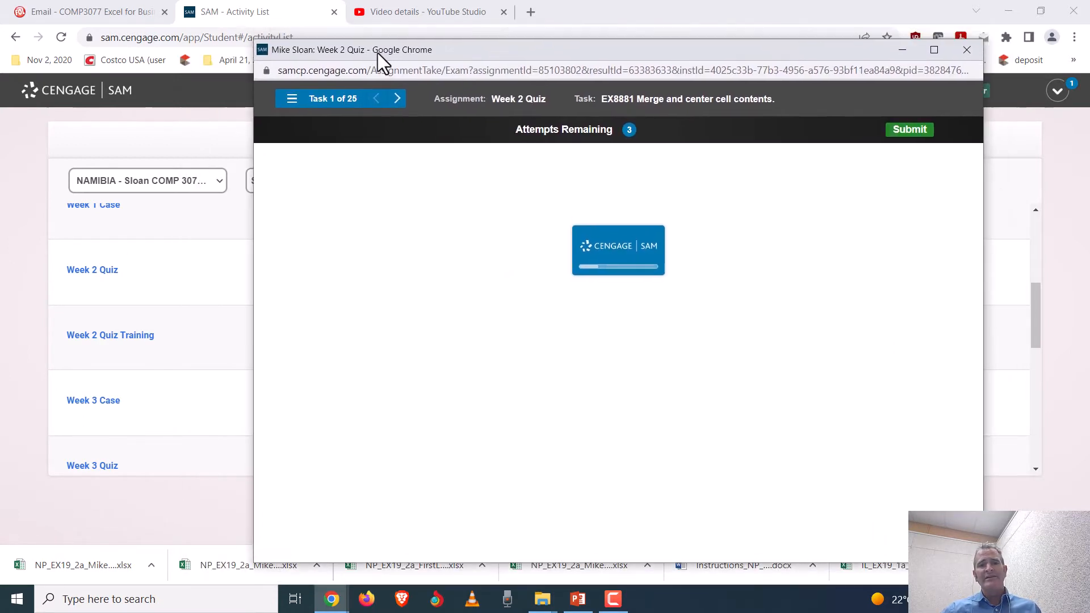
mouse_move(426, 311)
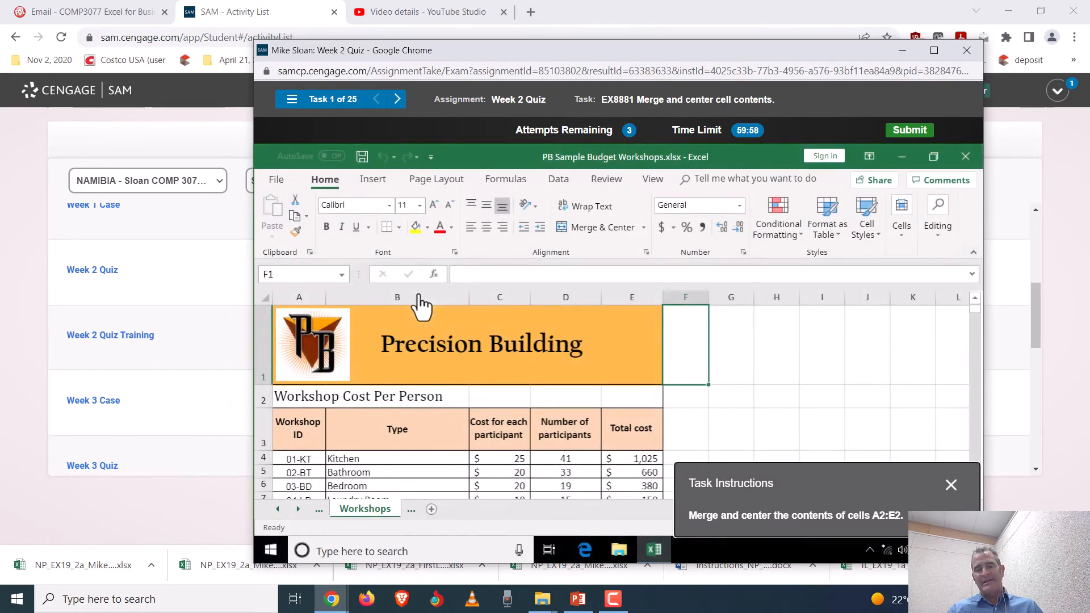
mouse_move(467, 61)
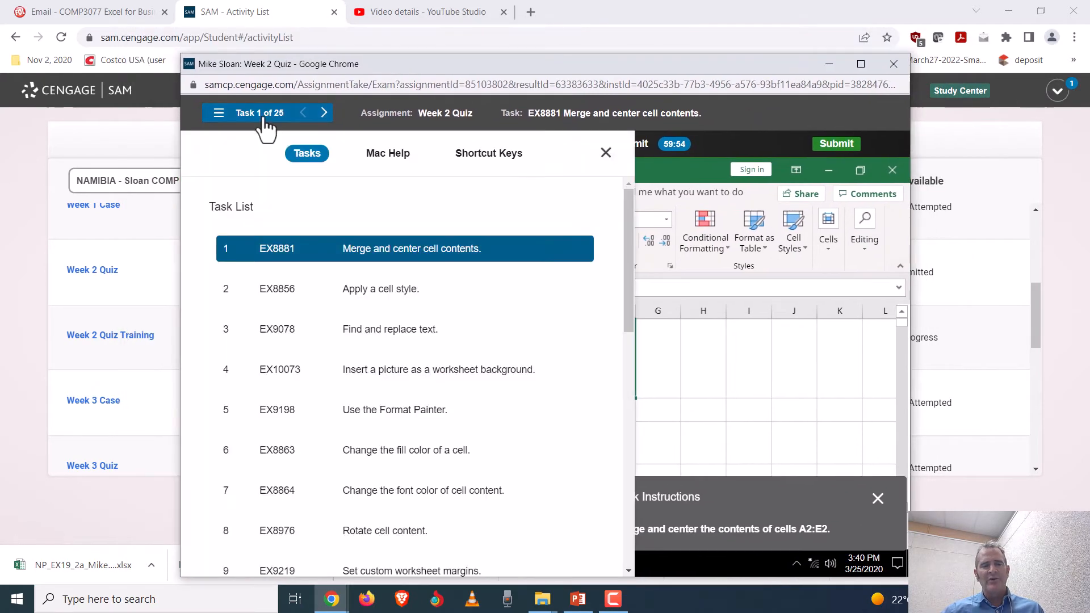
mouse_move(330, 450)
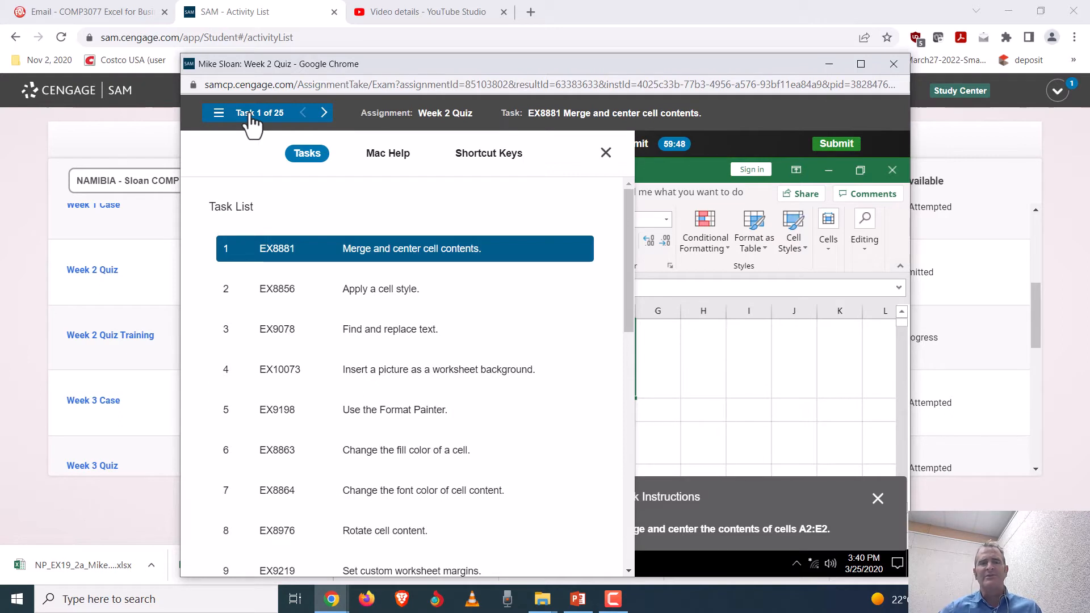
click(604, 152)
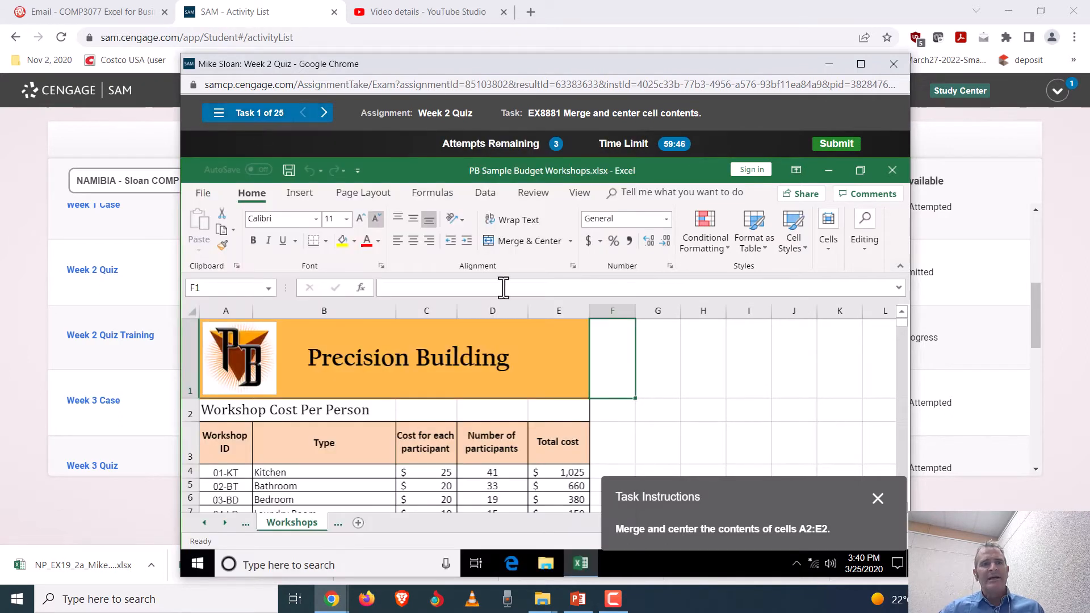
mouse_move(600, 75)
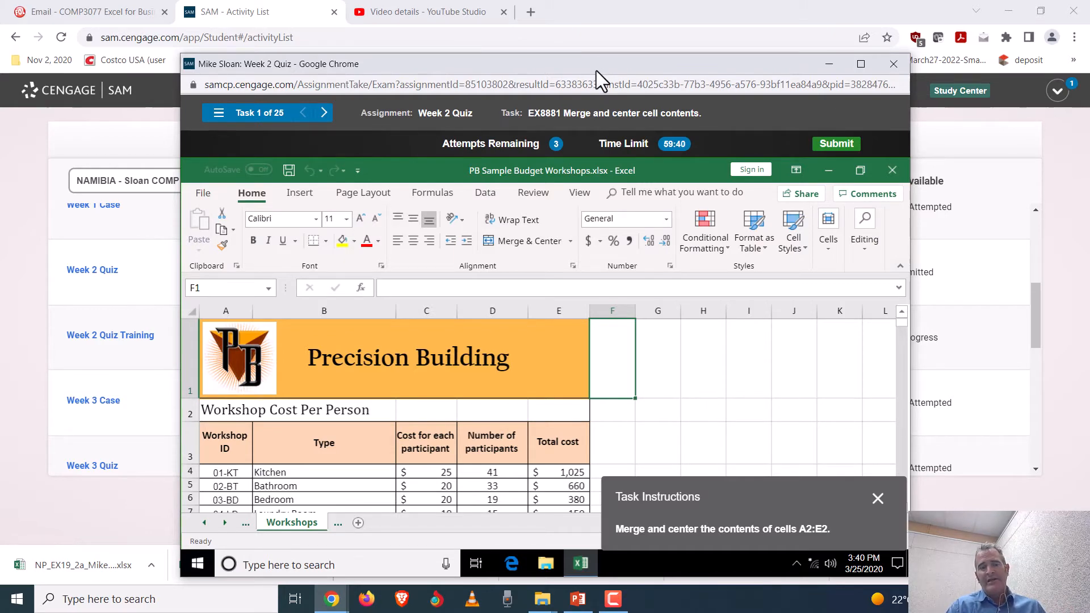
mouse_move(68, 347)
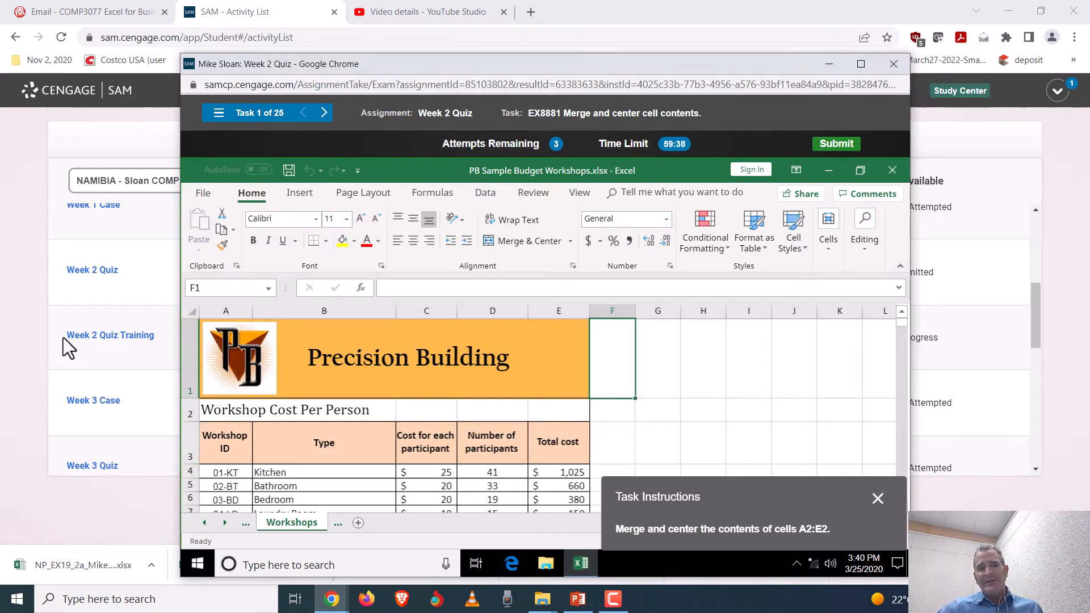
mouse_move(109, 335)
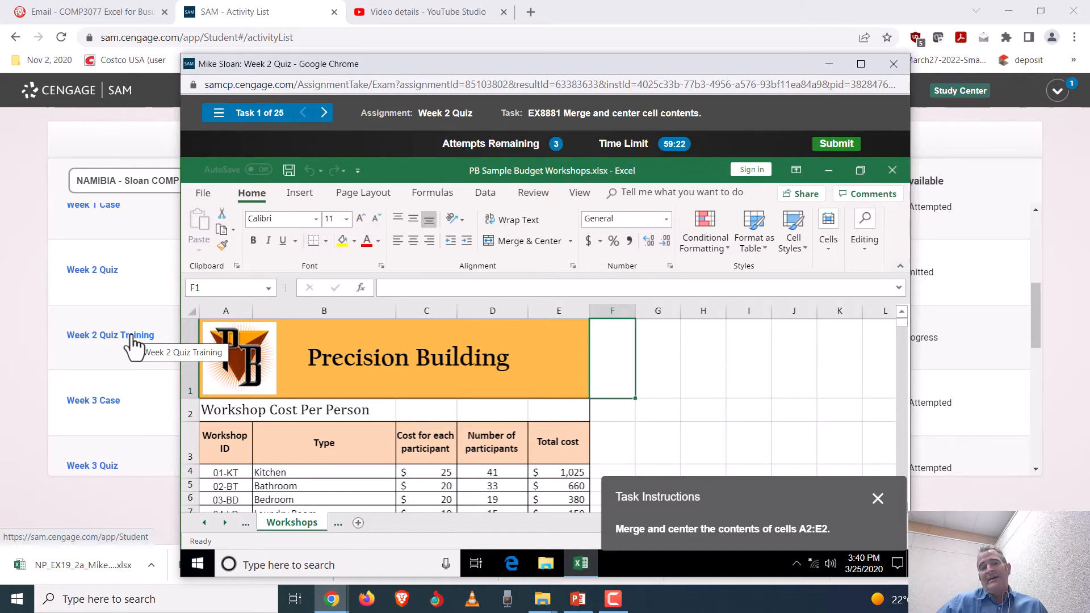
click(893, 63)
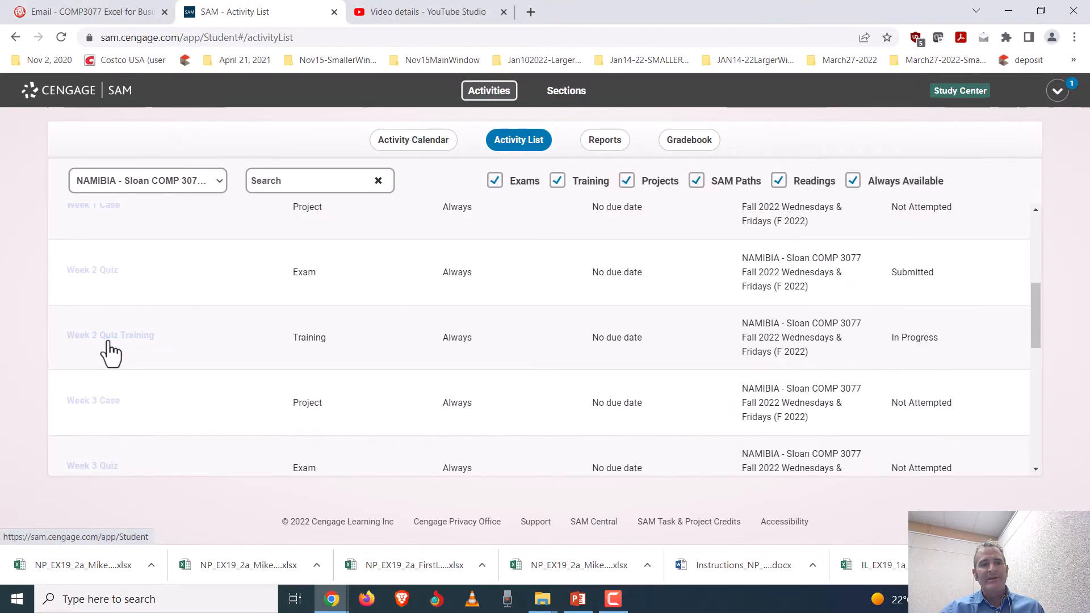
click(110, 335)
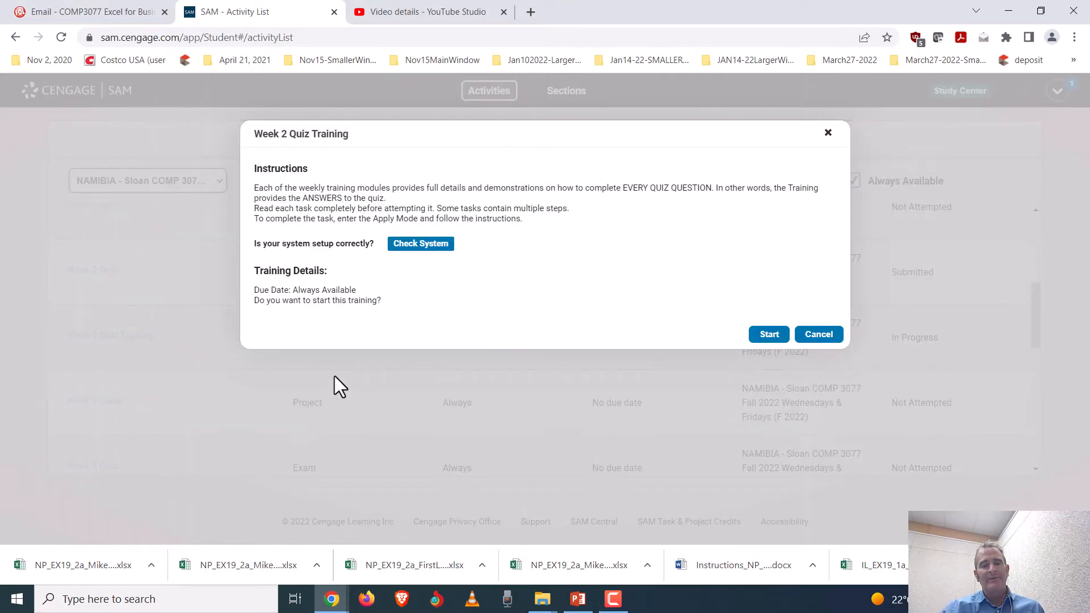
mouse_move(769, 334)
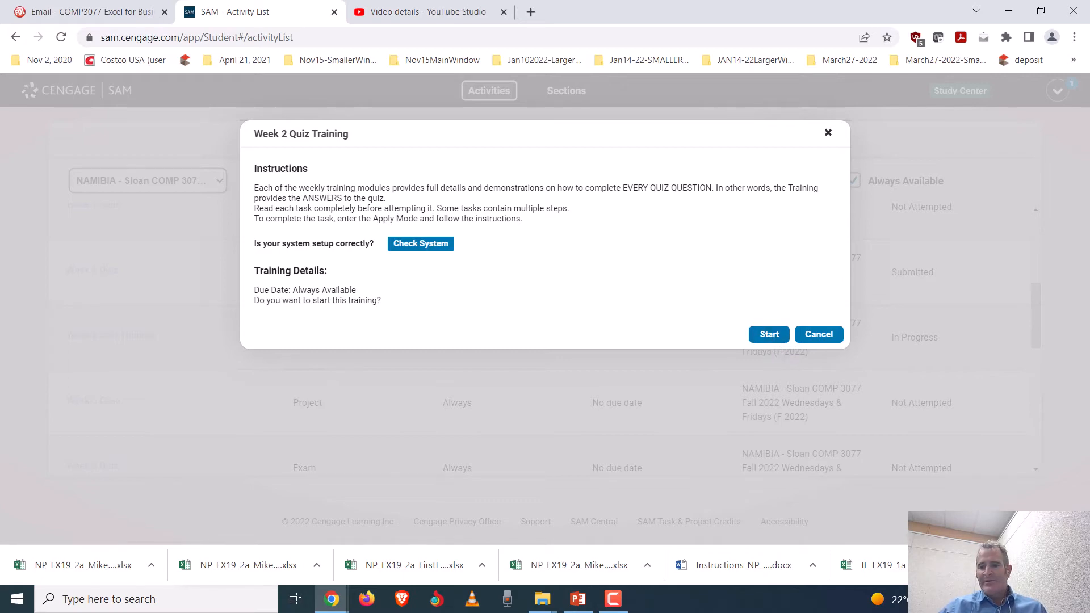
click(768, 334)
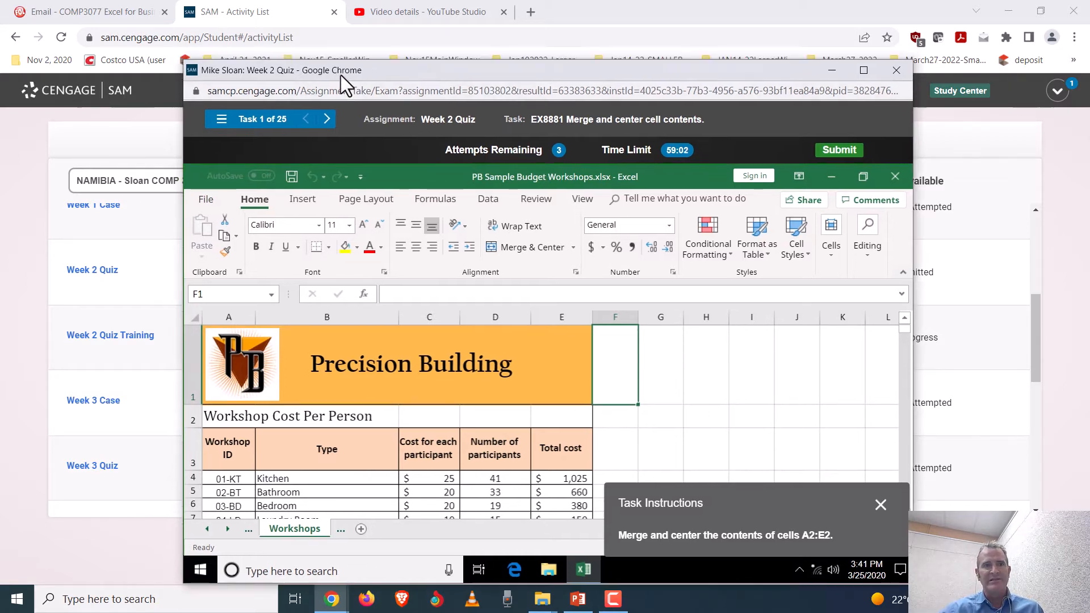
- Close the YouTube Studio tab and filter the new activity list to the COMP 3077 Fall 2022 section
click(429, 11)
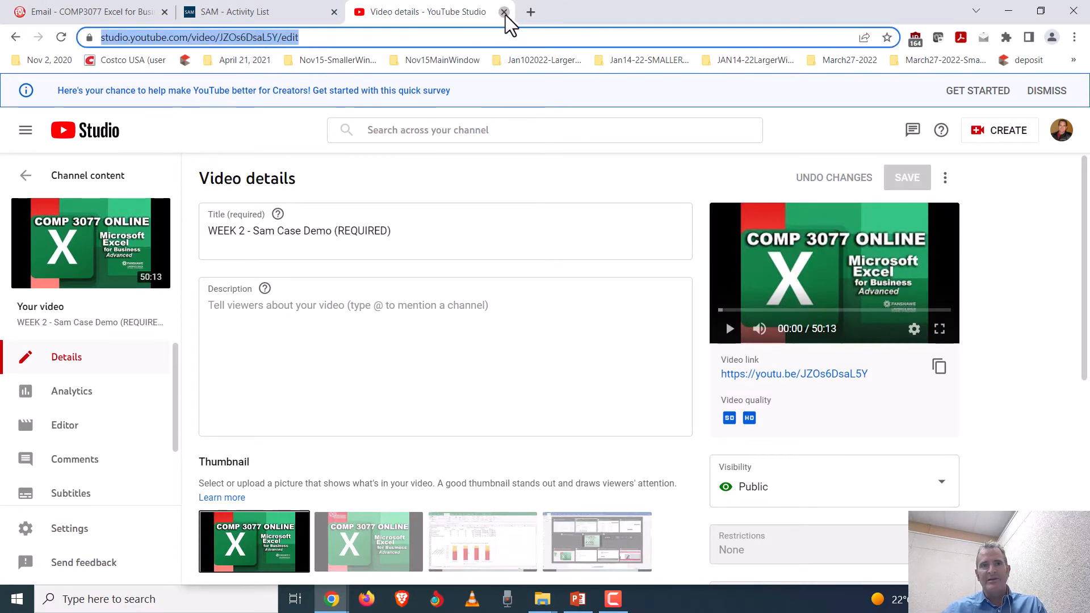
click(504, 11)
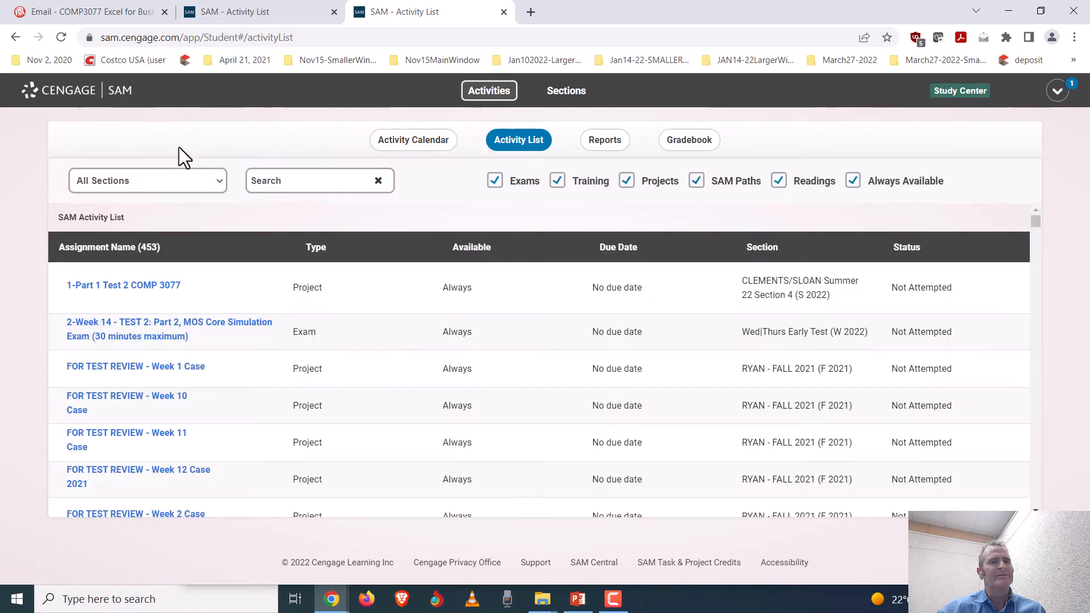
click(146, 181)
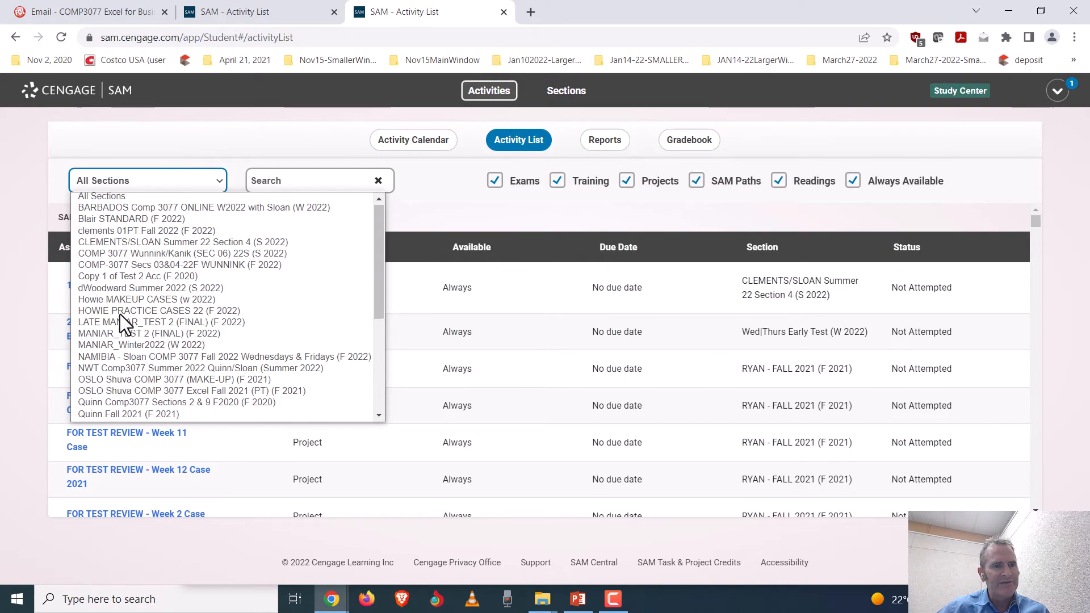
click(223, 356)
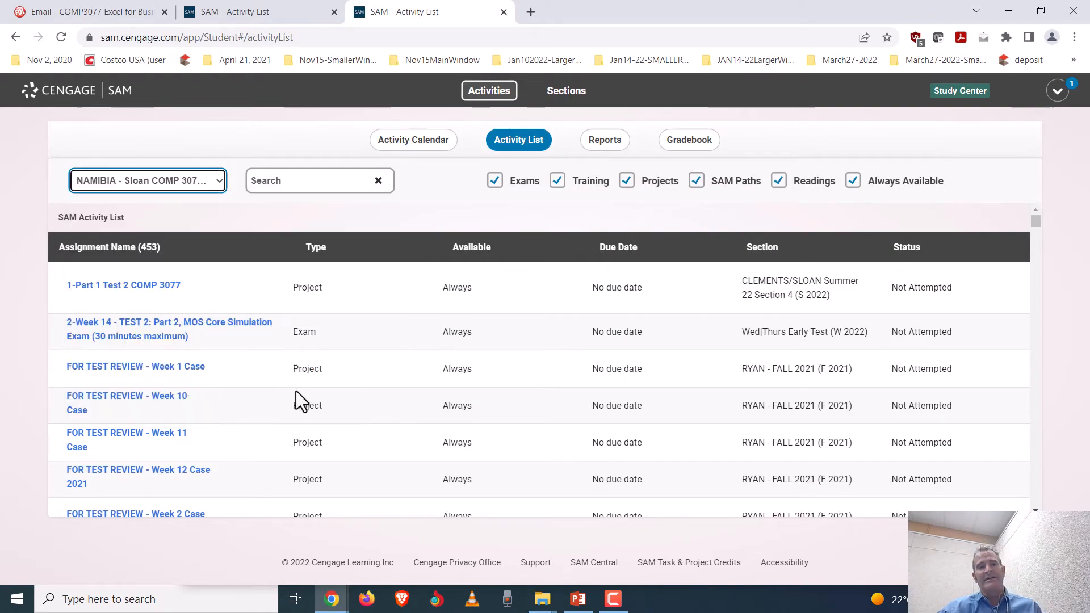
- Scroll to Week 2 Quiz showing In Progress and return to the second activity list page
scroll(down, 3)
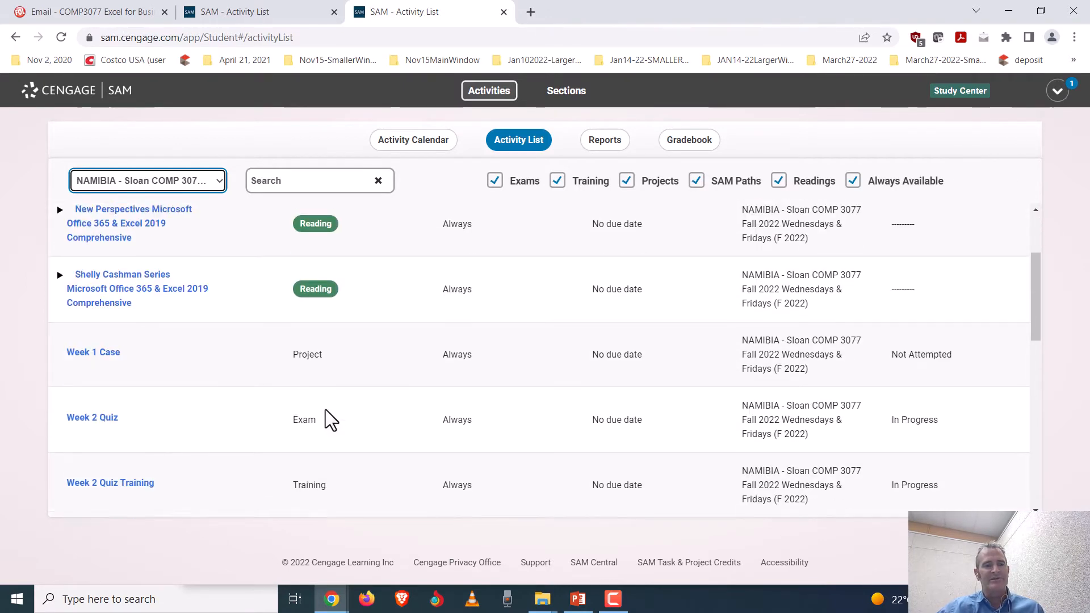
scroll(down, 3)
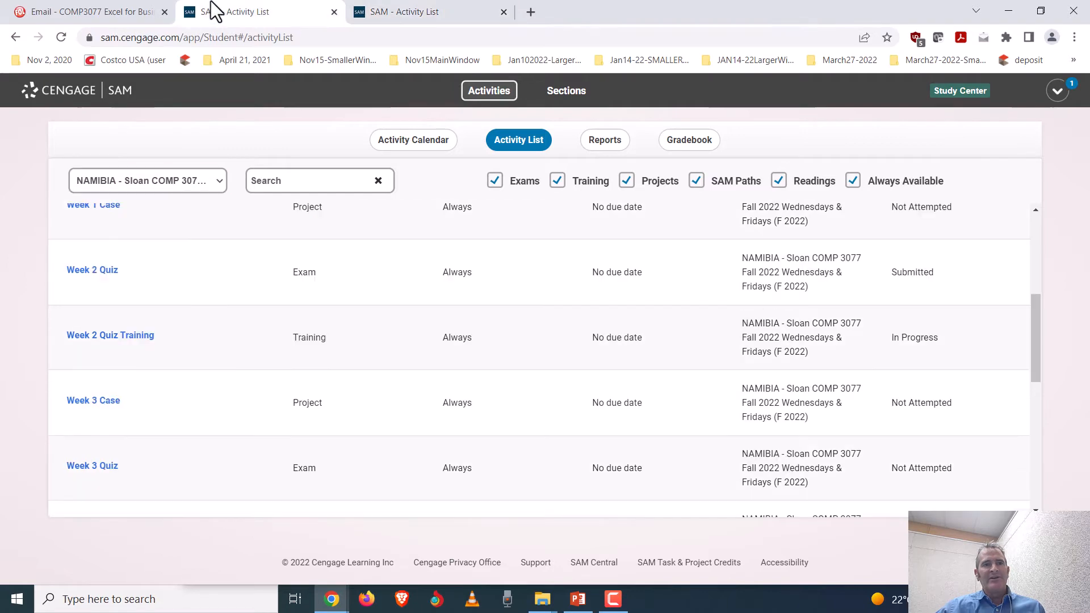
mouse_move(332, 598)
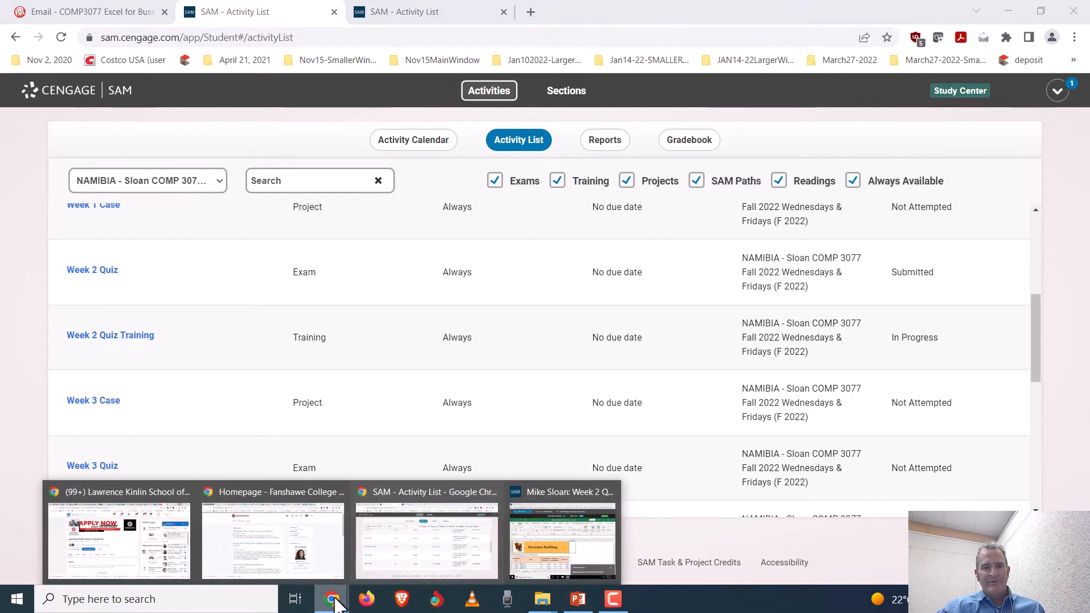
click(561, 541)
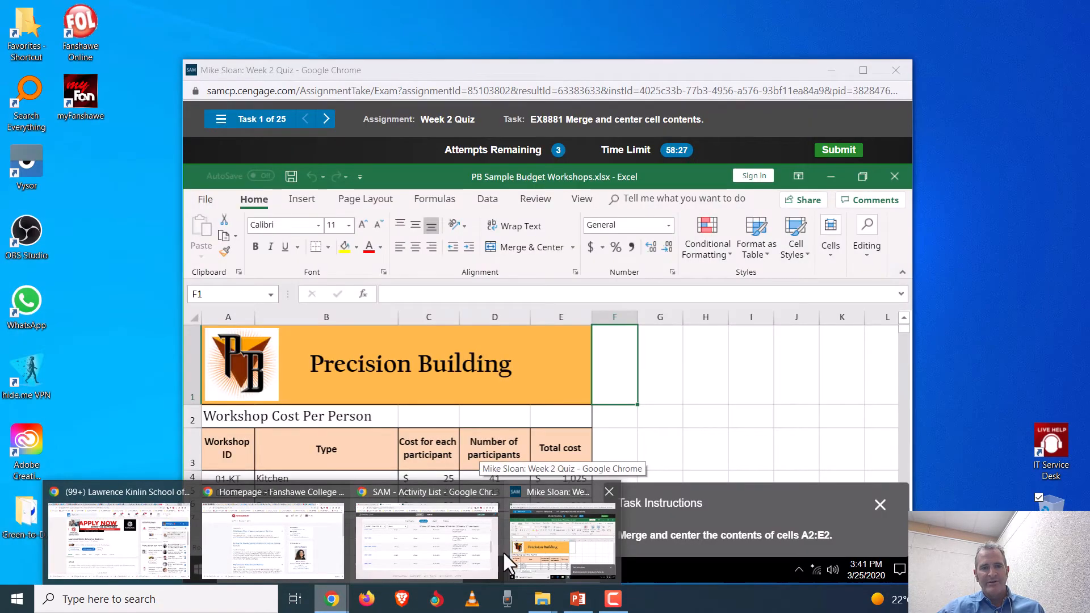
click(427, 538)
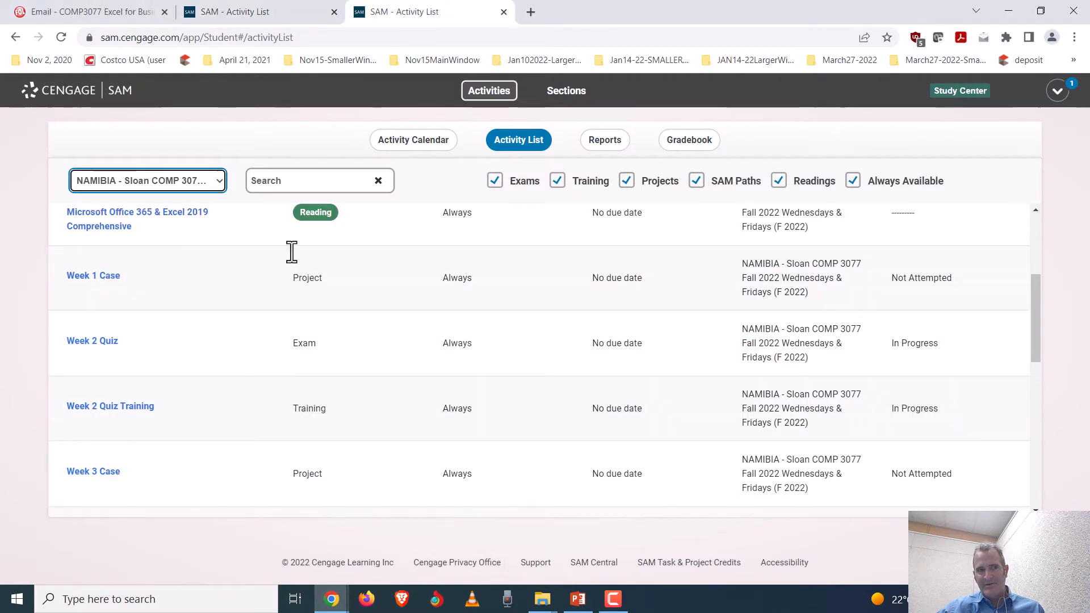
- Launch the Week 2 Quiz Training, then bring the Week 2 Quiz window with its merge task back to the front
click(110, 407)
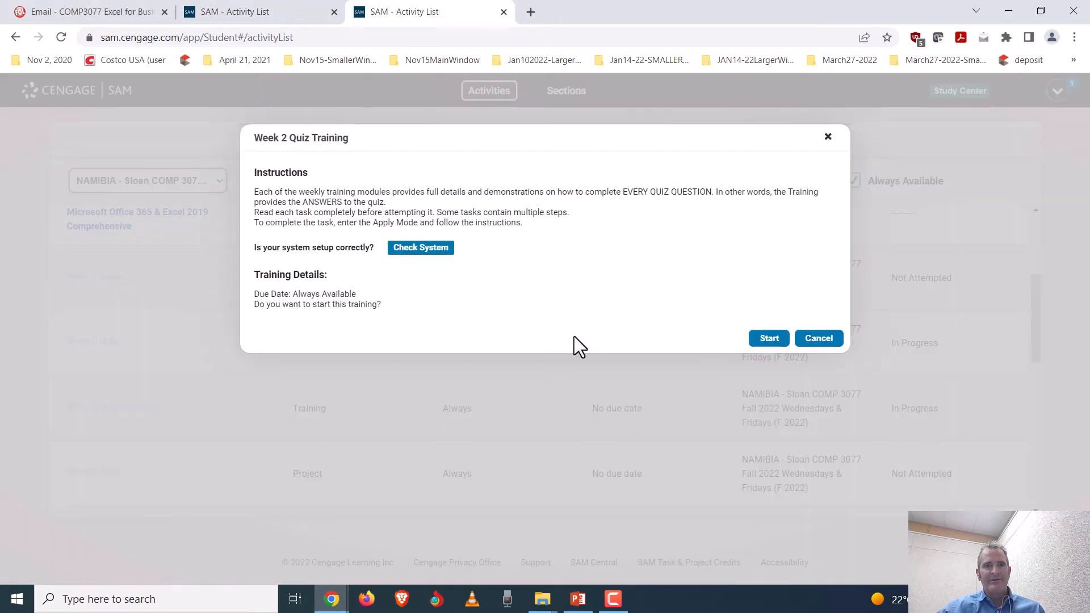
click(769, 338)
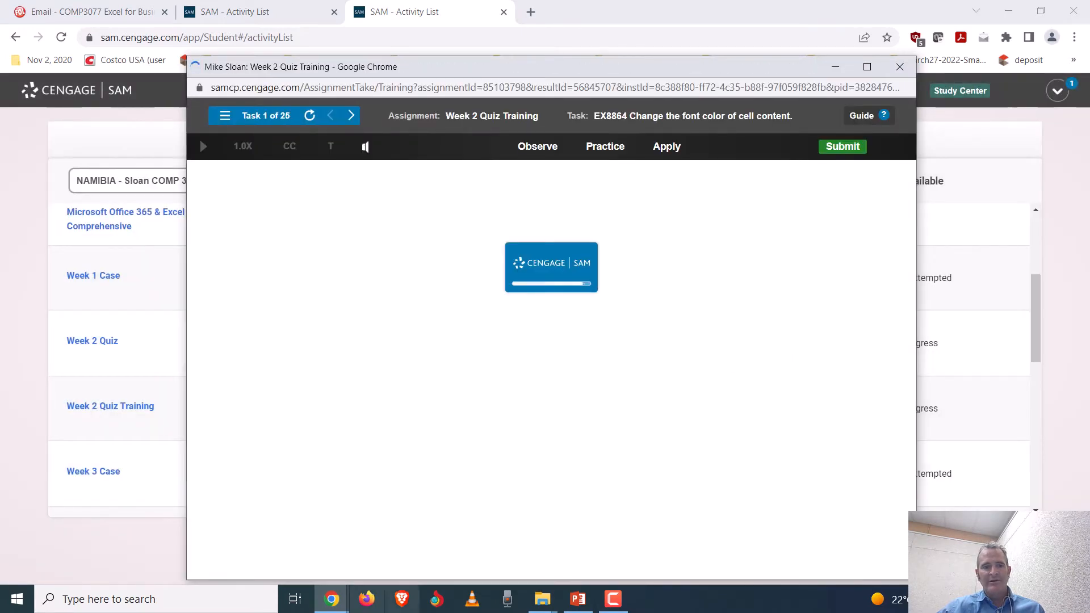
mouse_move(331, 598)
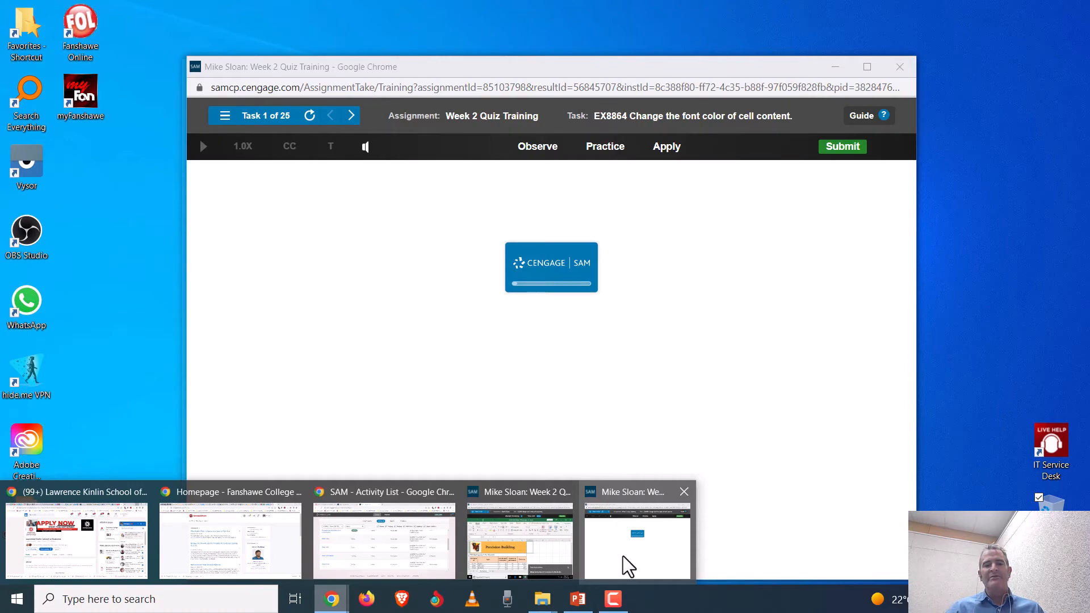
click(517, 543)
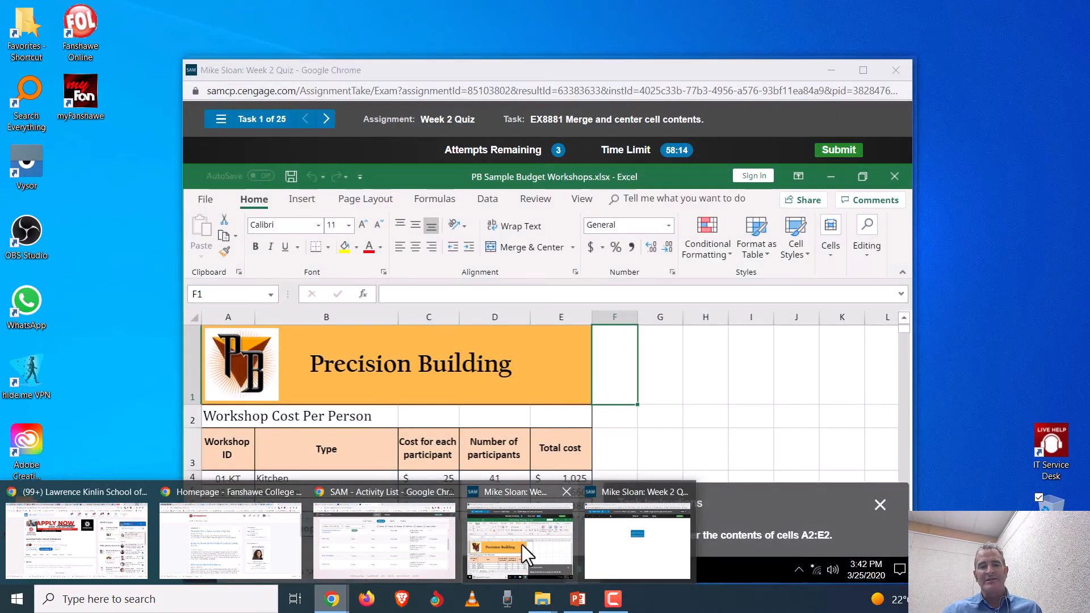
- Maximize the quiz window and merge and centre the Workshop Cost Per Person heading across A2:E2
click(520, 543)
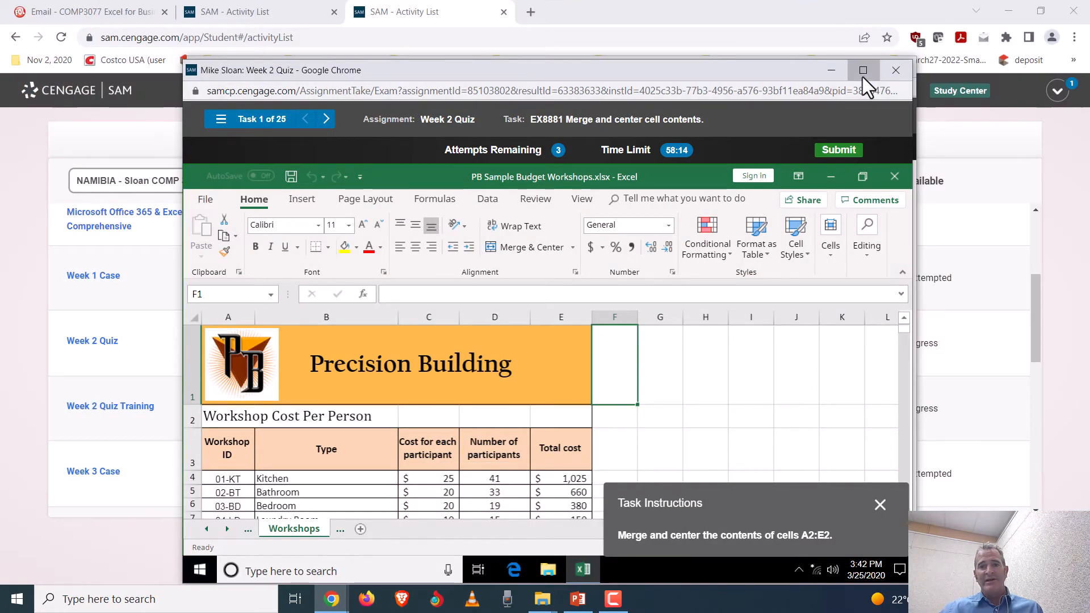
click(862, 70)
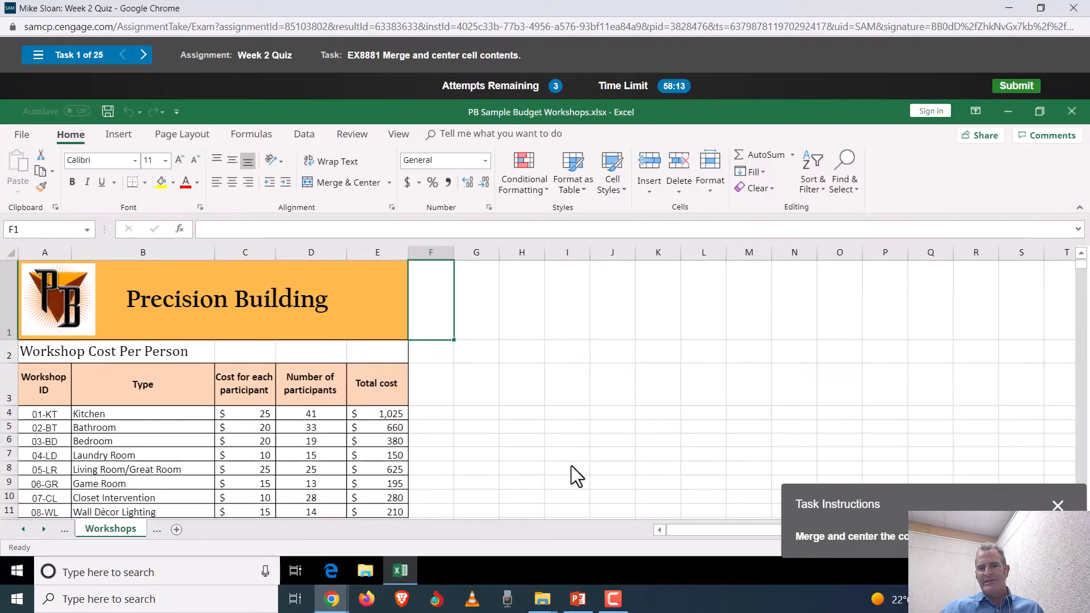
mouse_move(556, 457)
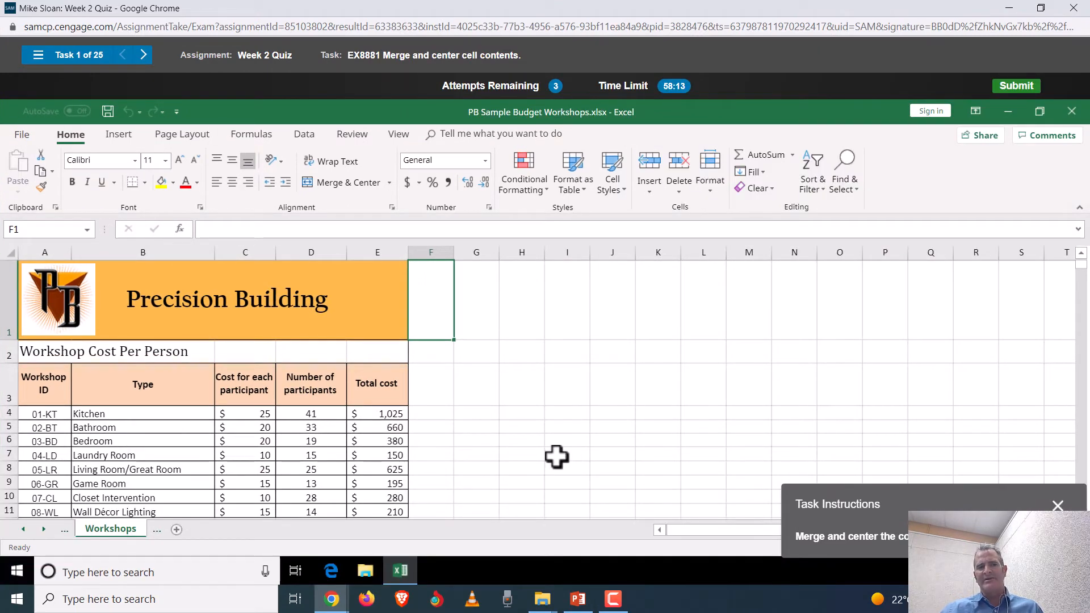
mouse_move(38, 351)
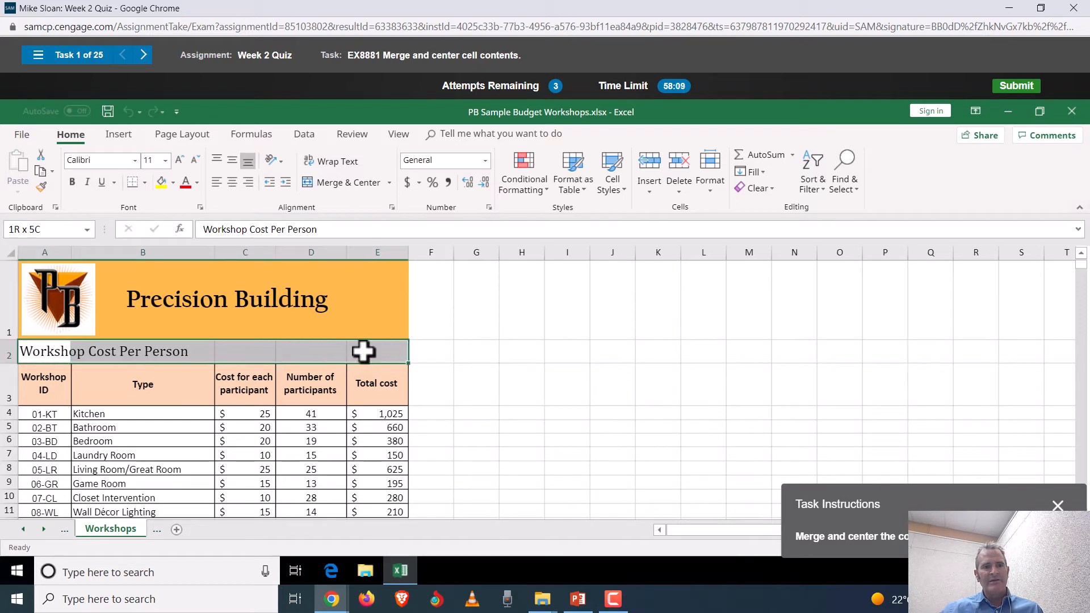
click(342, 181)
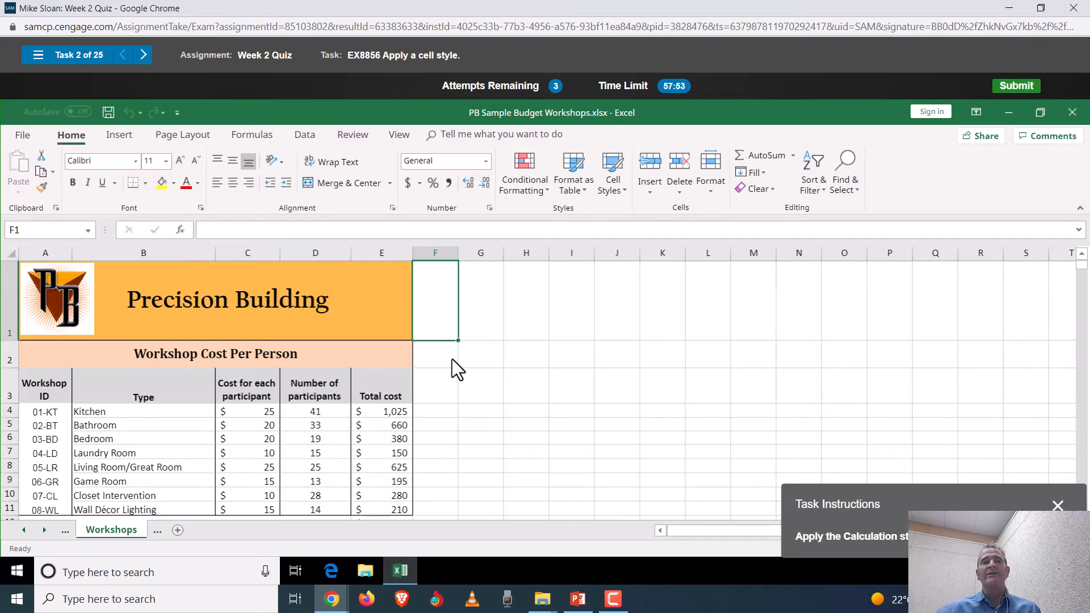
mouse_move(874, 559)
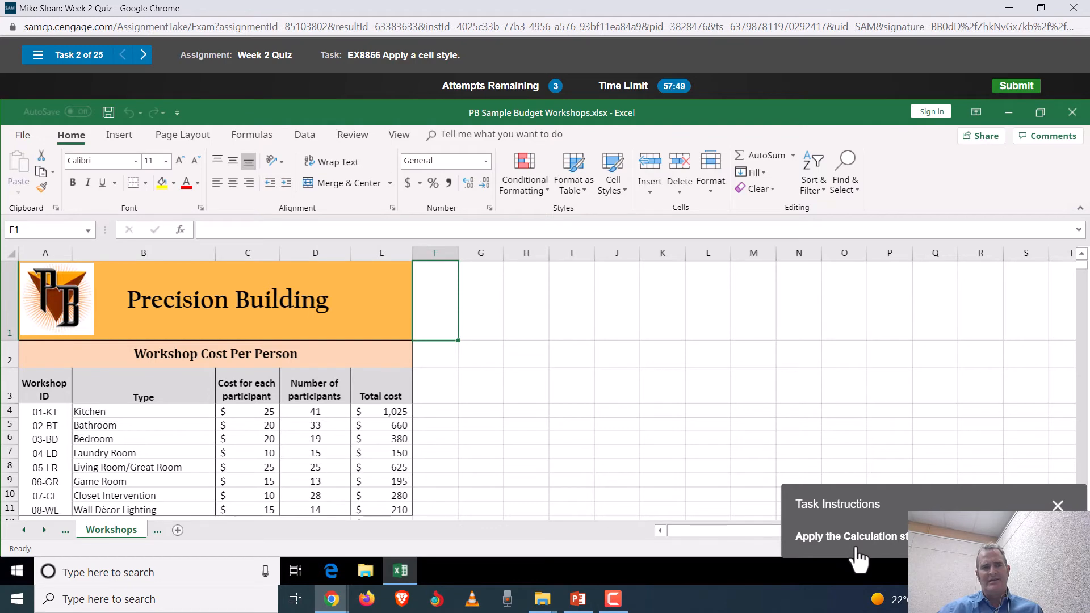
mouse_move(616, 206)
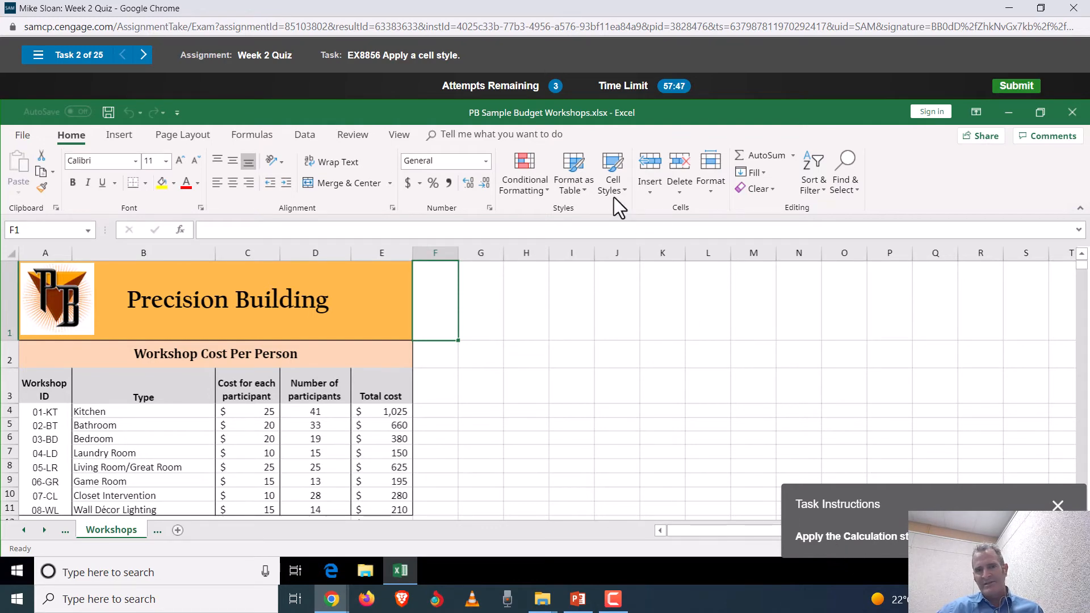
mouse_move(904, 528)
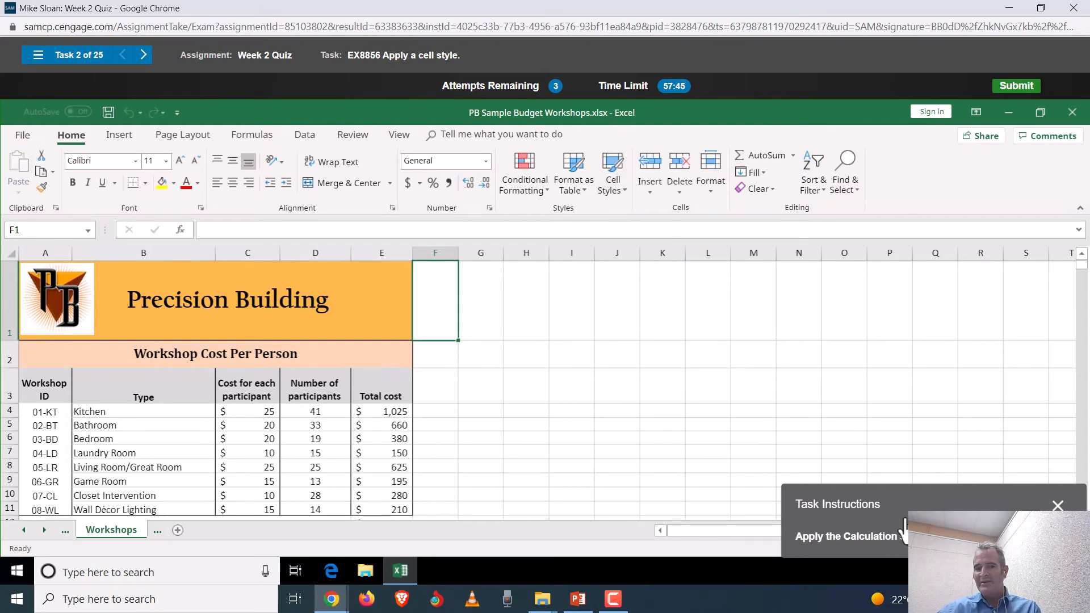
- Apply the Calculation cell style to the TOTAL COSTS amount of 3,315 in E12
scroll(down, 3)
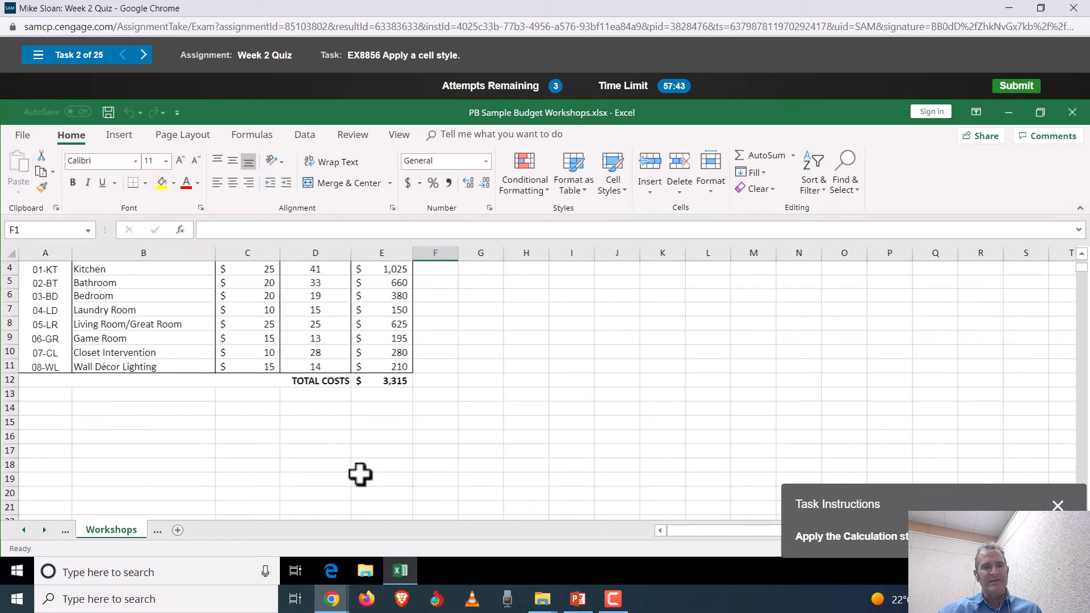
click(381, 380)
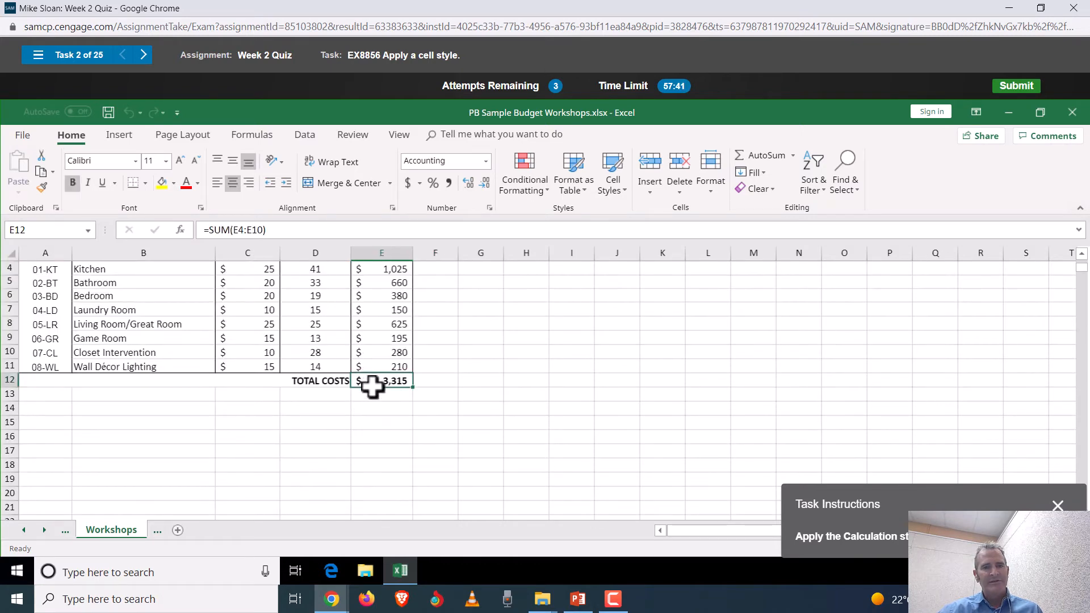
click(611, 171)
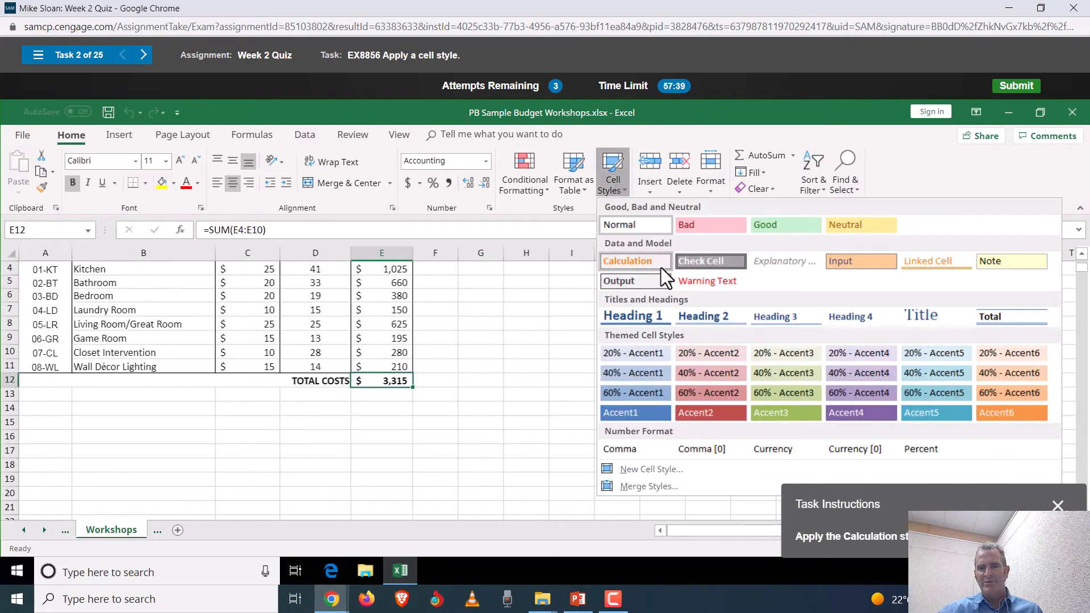
click(633, 261)
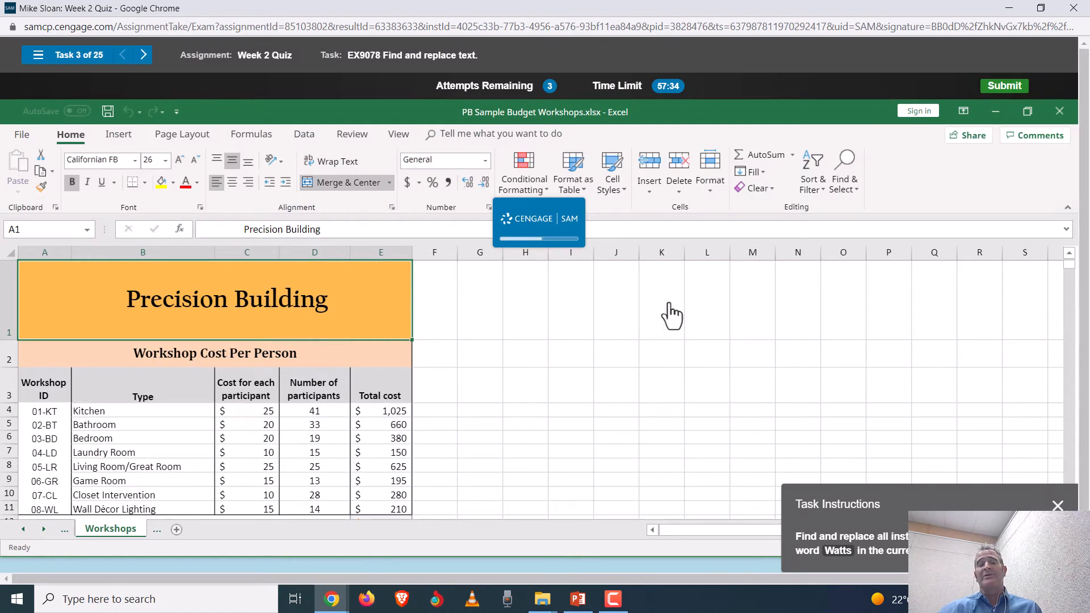
- Browse the quiz's task list from the task counter to reach task 4 EX10073
click(112, 529)
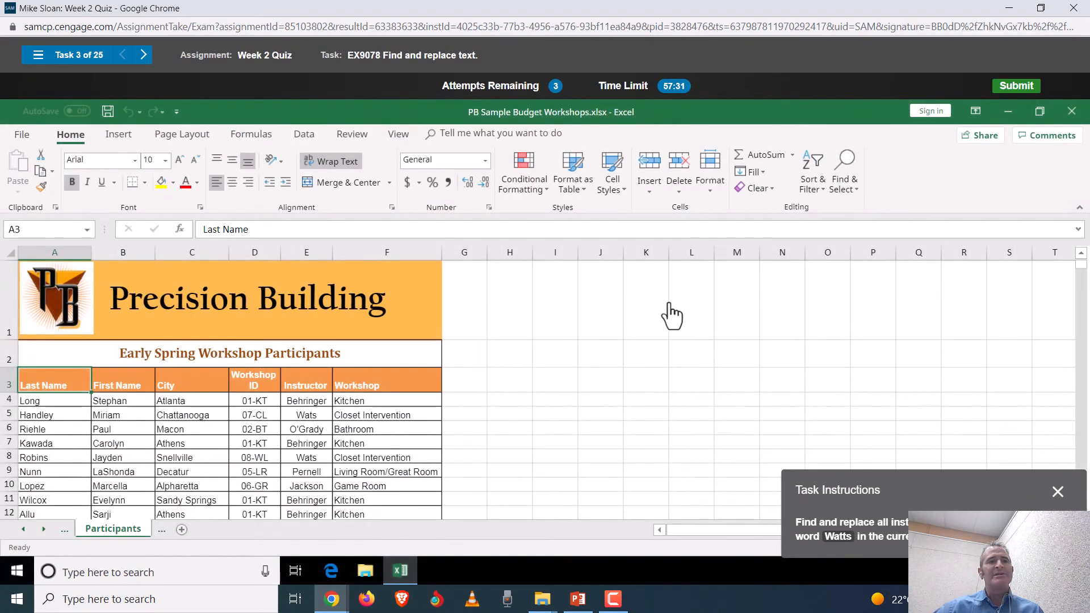
click(37, 55)
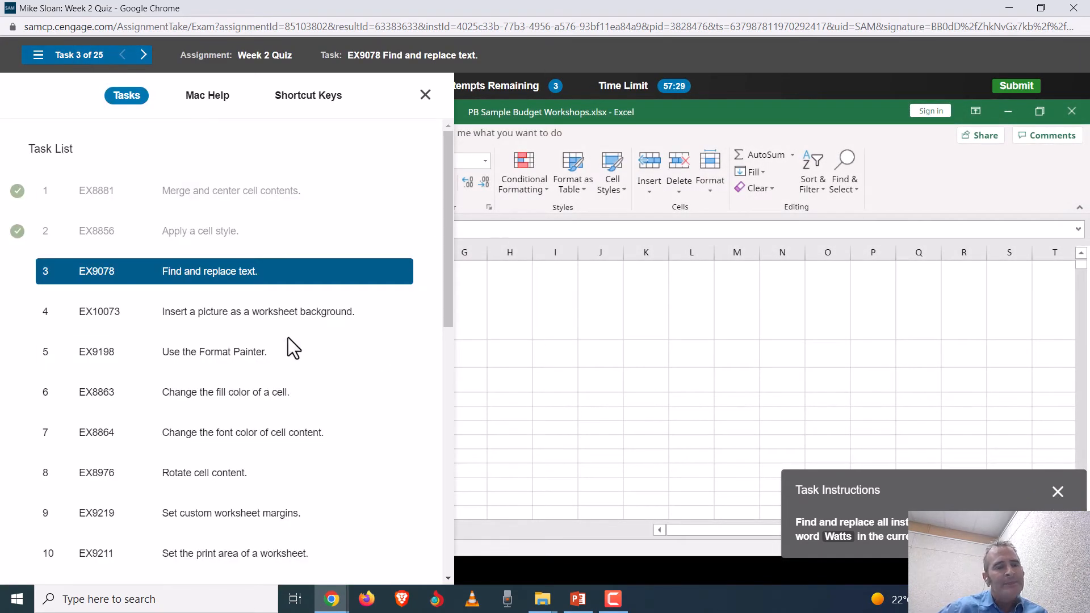
scroll(down, 3)
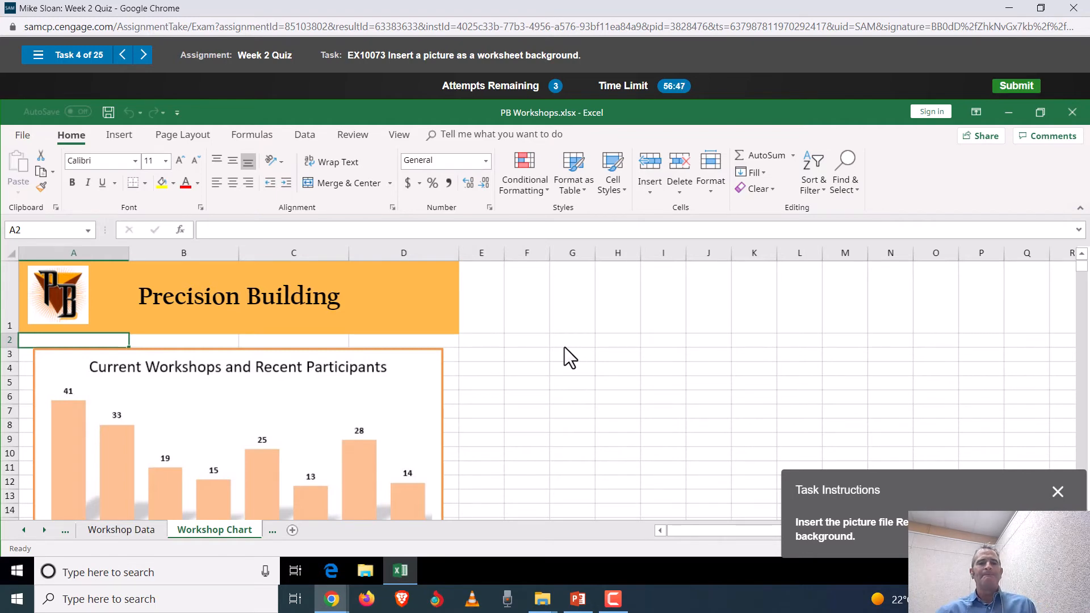
mouse_move(491, 176)
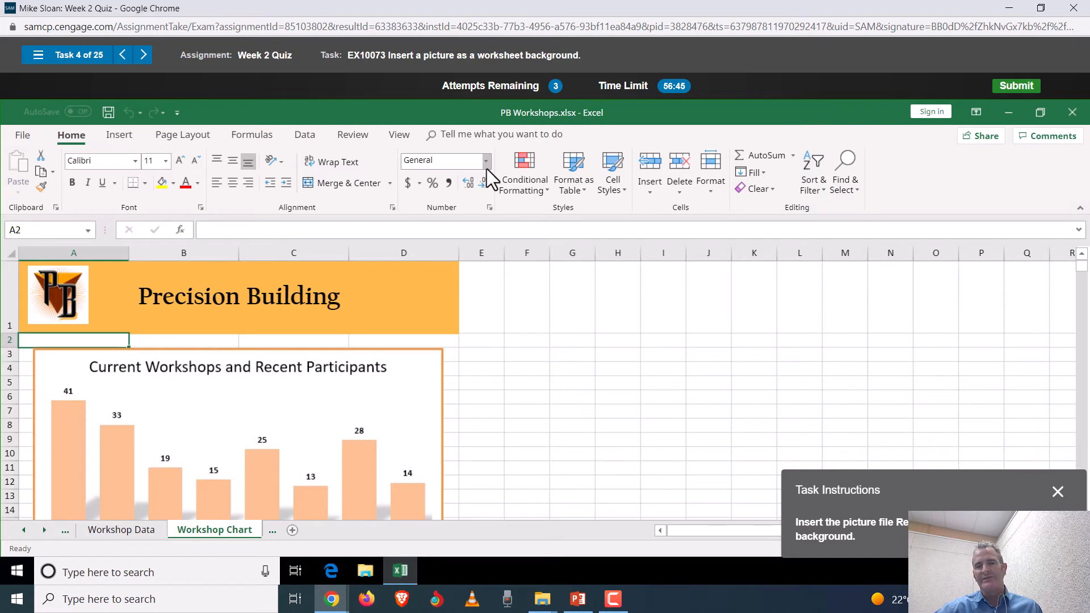
- Answer task 4 wrongly via the Number Format dropdown and go to the next task
click(487, 160)
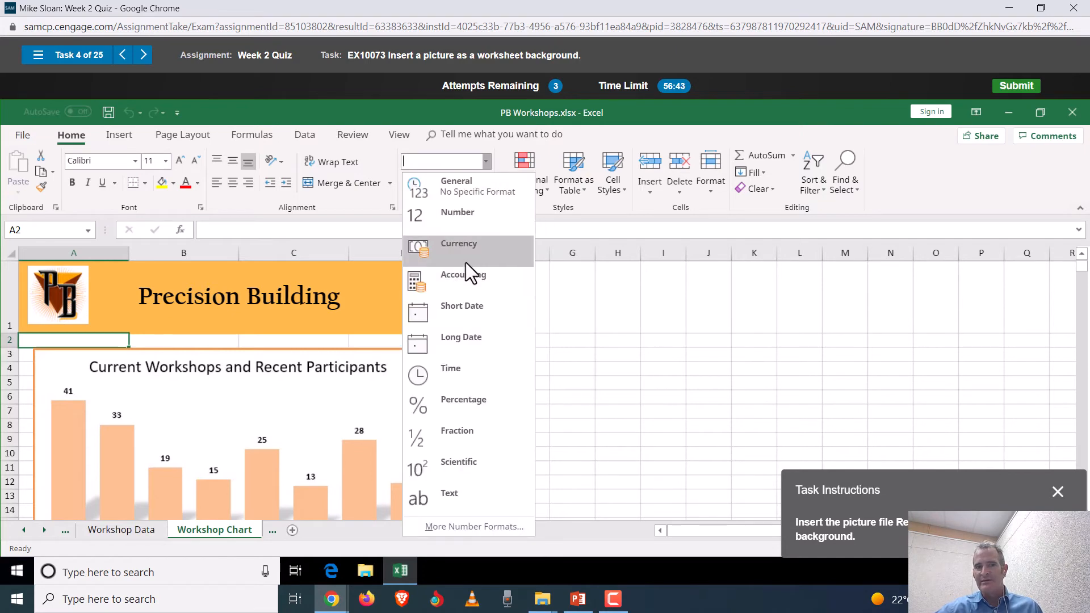
mouse_move(490, 167)
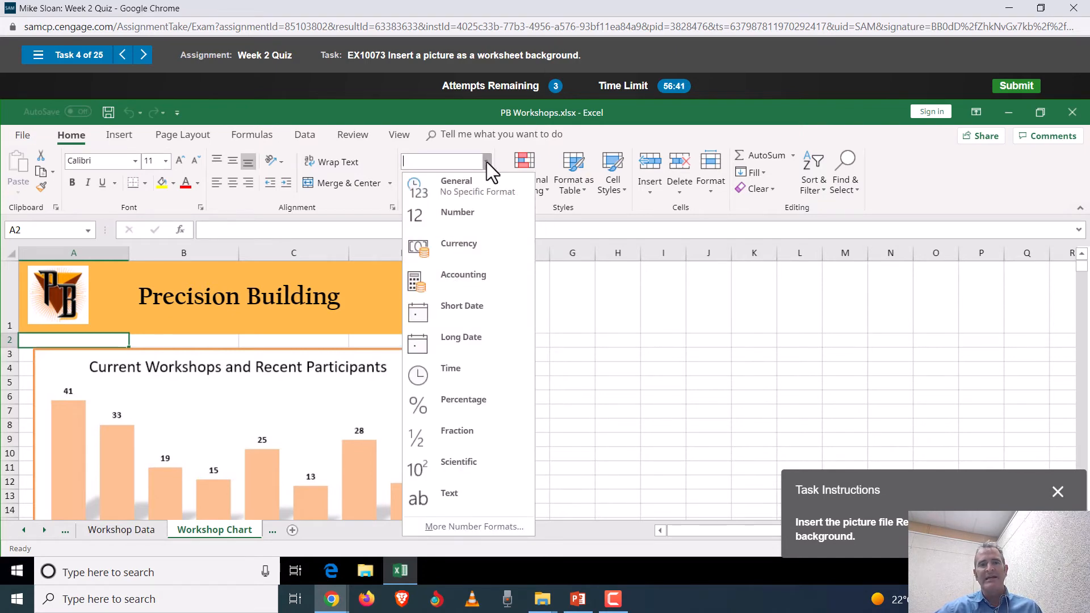
mouse_move(484, 249)
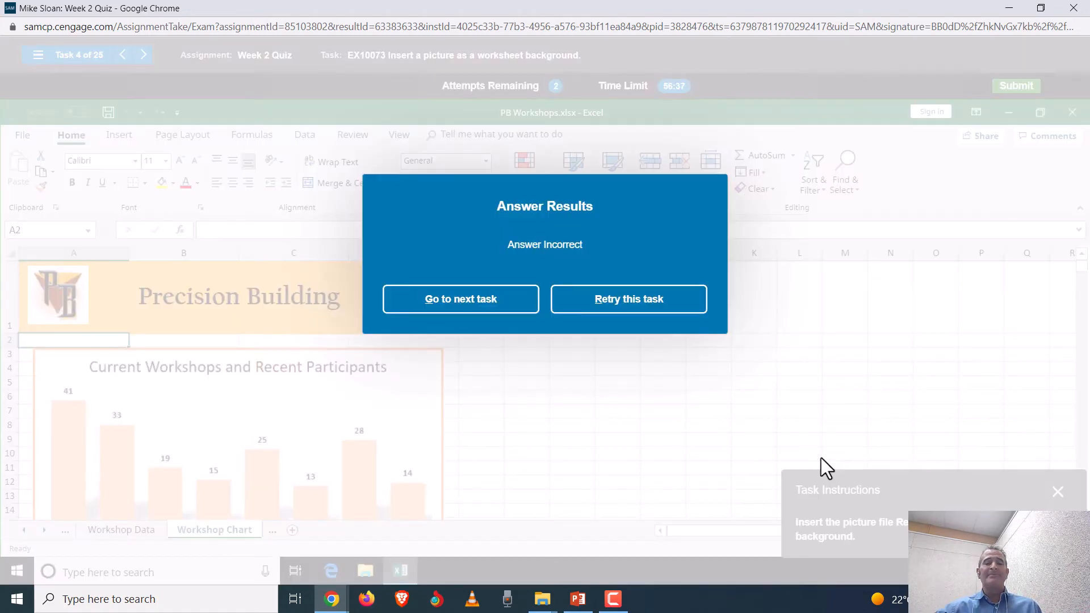
mouse_move(624, 463)
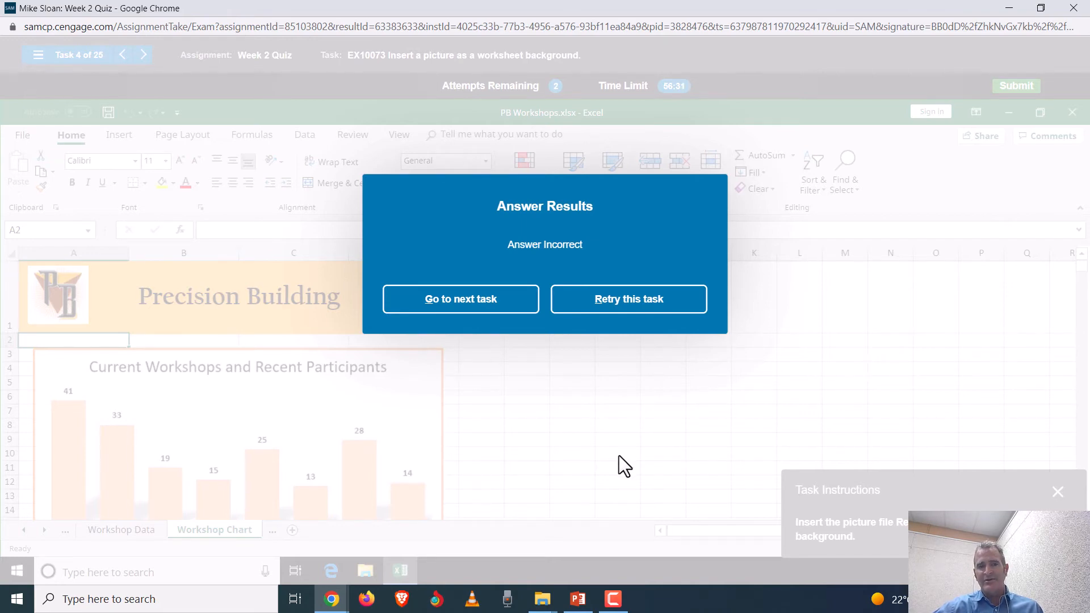
click(460, 298)
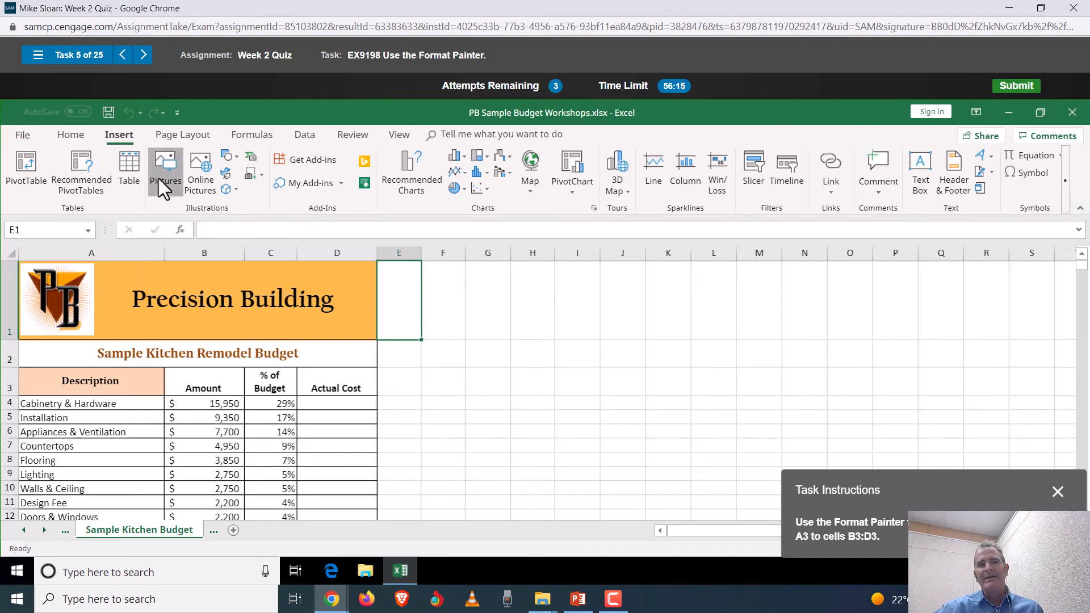
- Answer task 5 wrongly via Insert > Pictures from the desktop and continue past the result
click(164, 171)
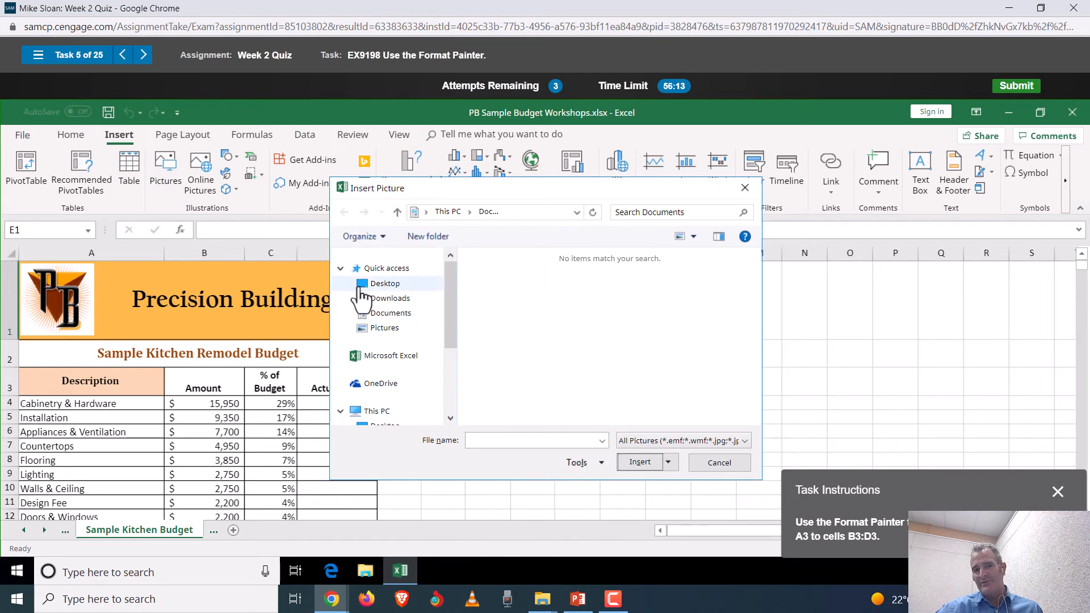
click(384, 326)
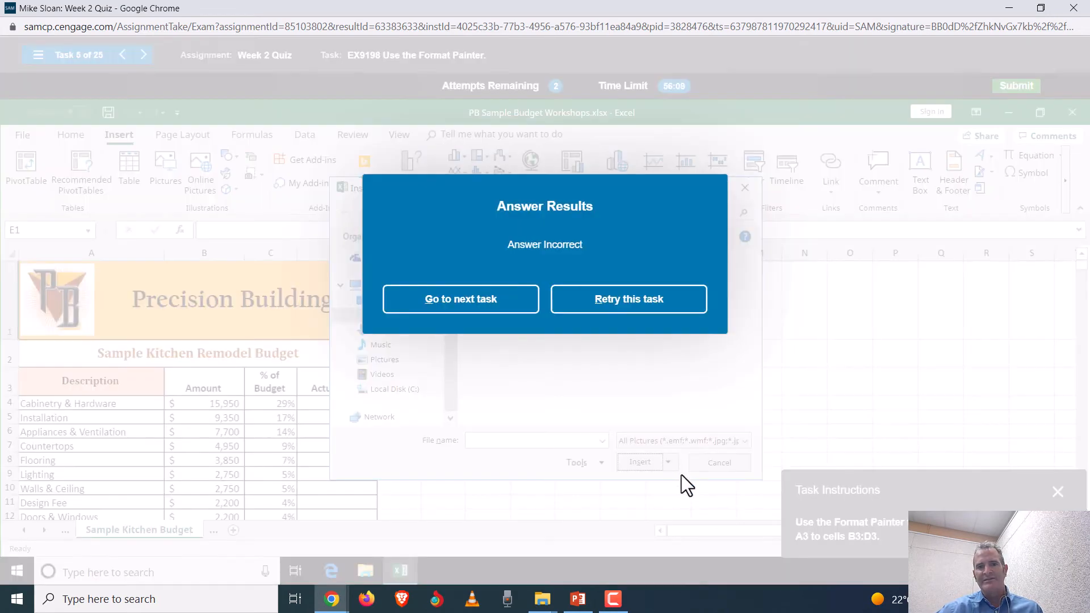
mouse_move(459, 299)
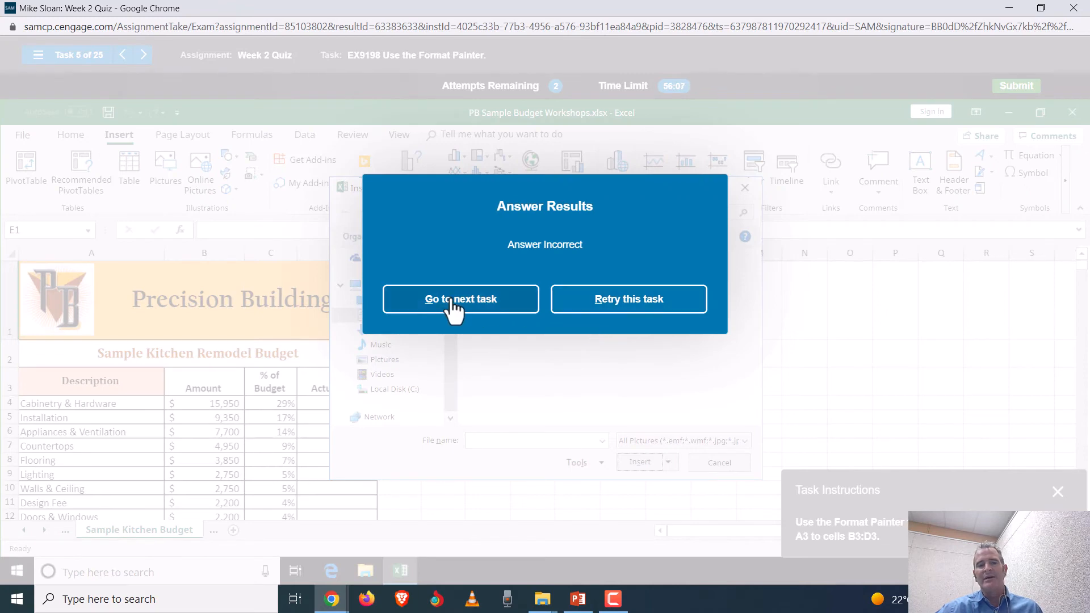
click(459, 298)
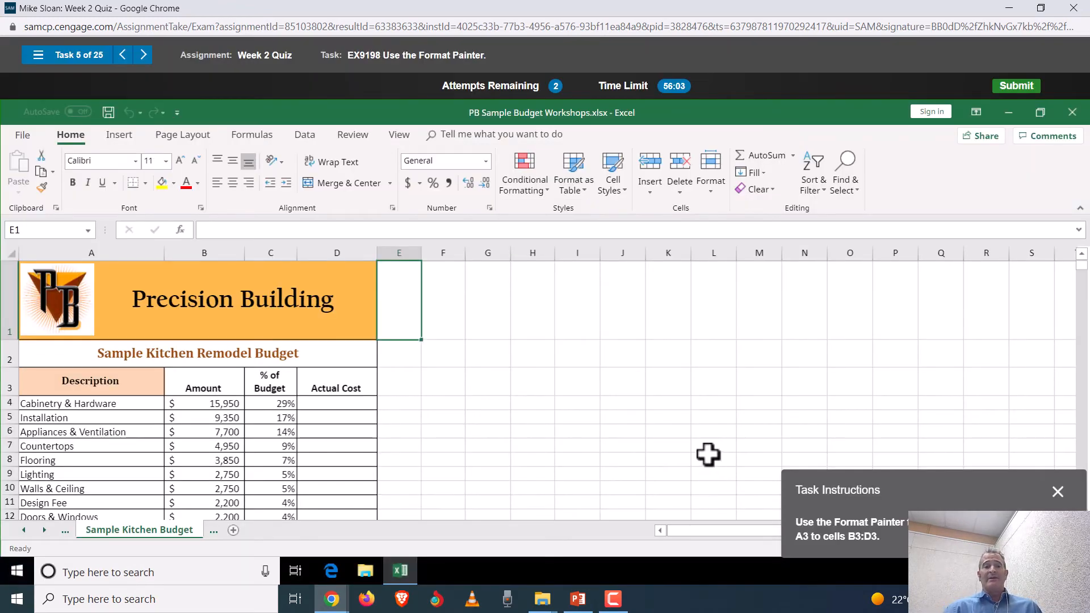
- Show the Page Layout commands in the simulated sheet on the Format Painter task
click(182, 134)
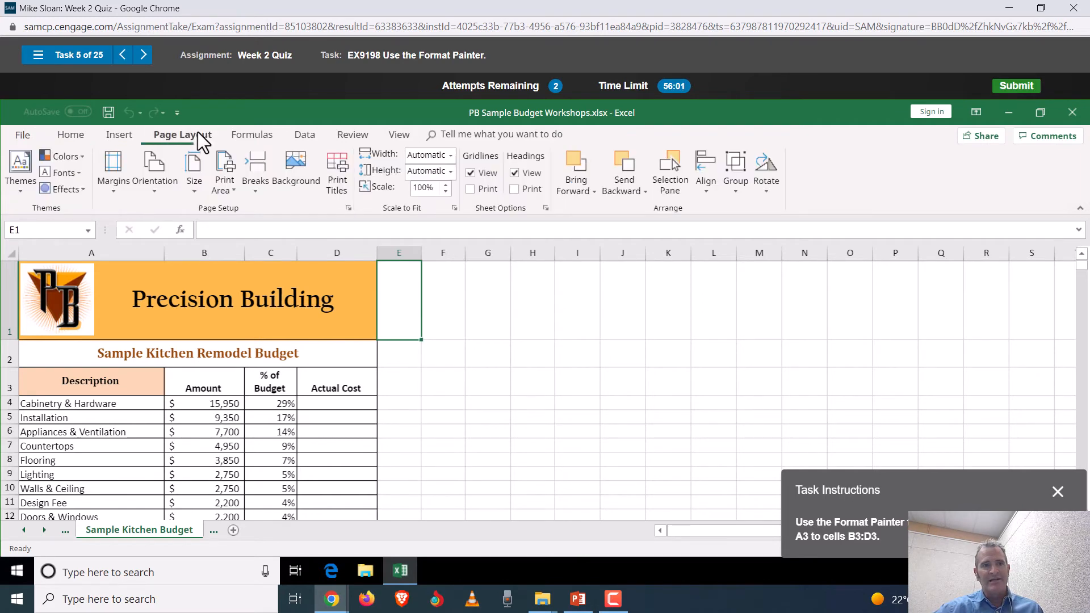
mouse_move(295, 167)
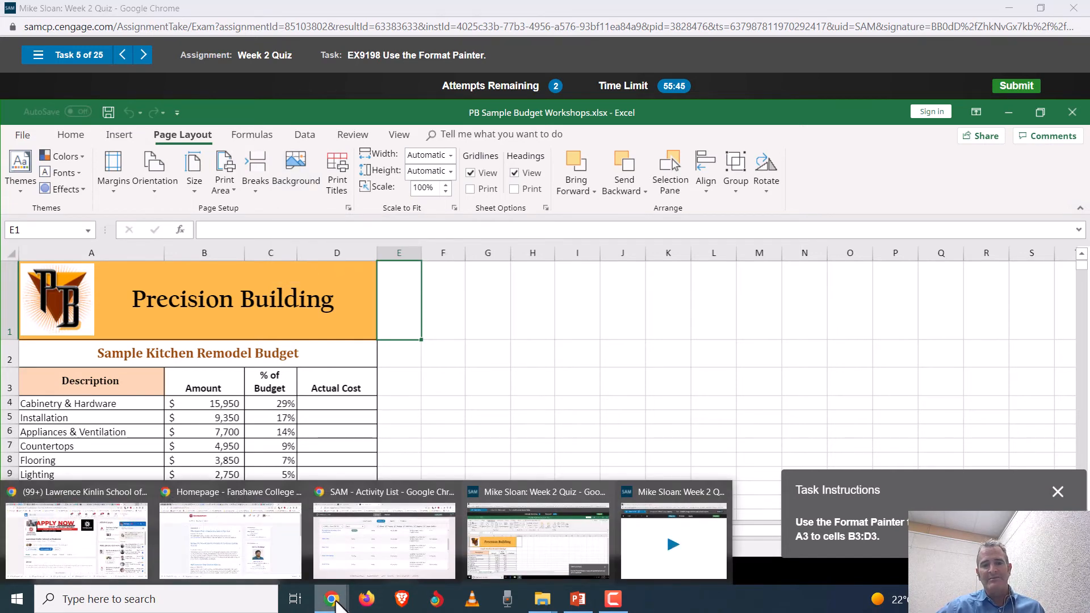
- Switch to the Week 2 Quiz Training window and browse its task menu for task 4 EX10073
click(672, 538)
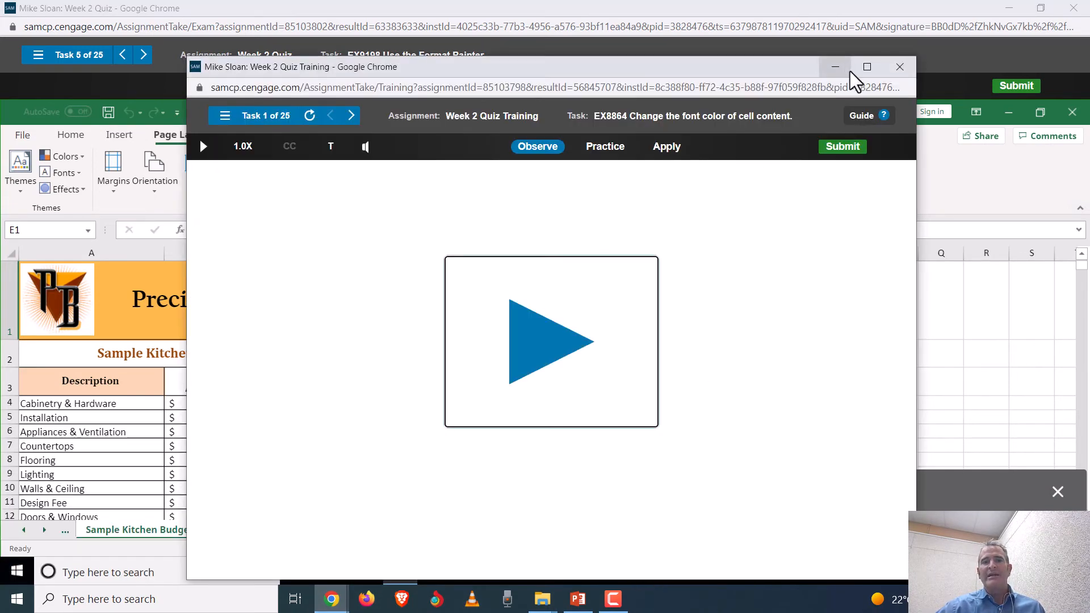
click(225, 116)
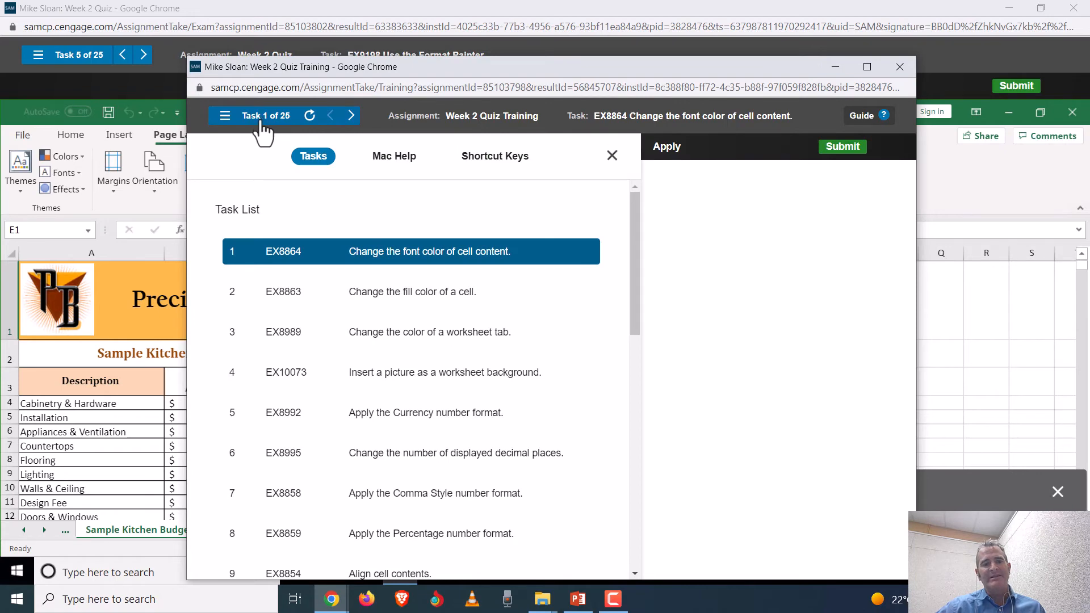
mouse_move(370, 383)
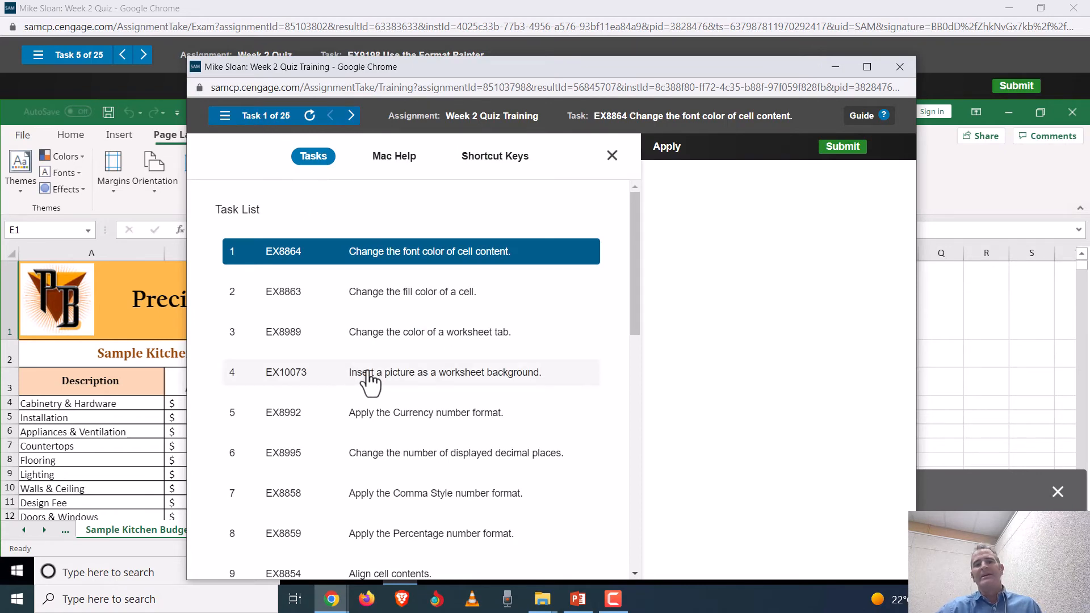
mouse_move(371, 376)
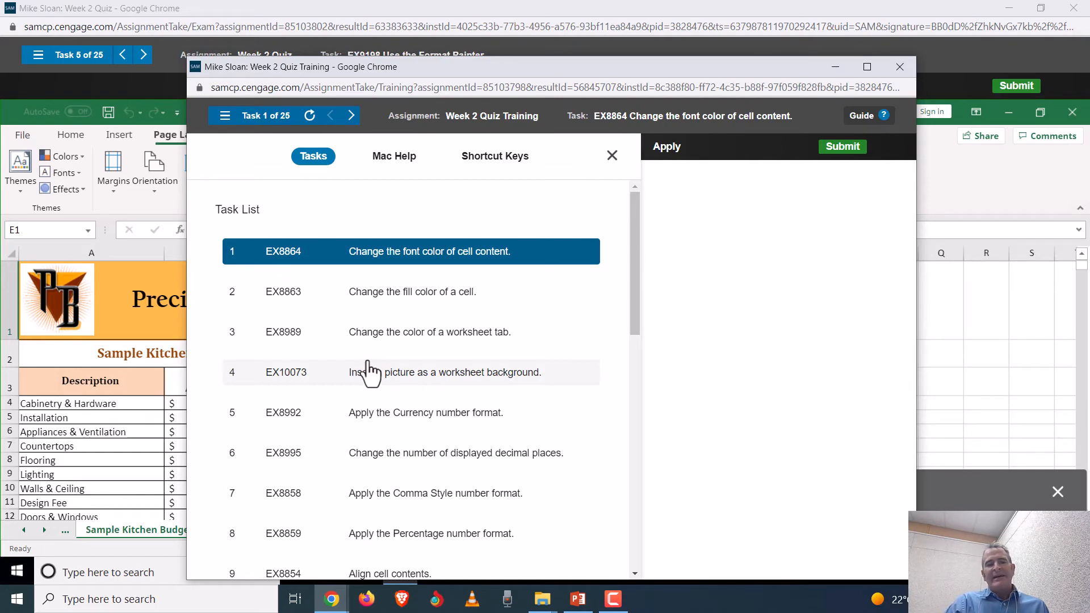
mouse_move(404, 389)
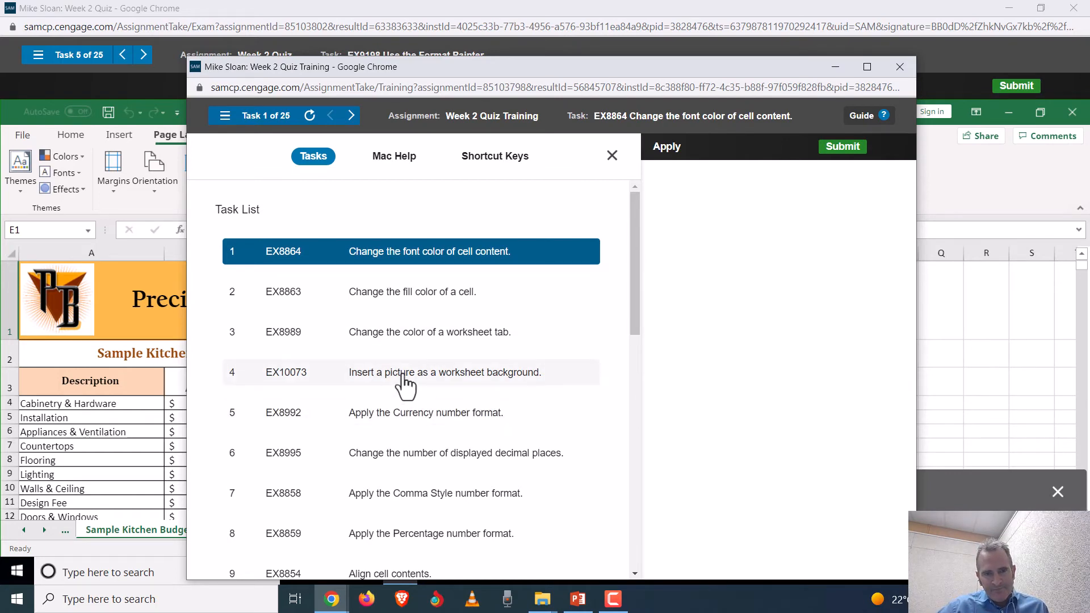
scroll(down, 3)
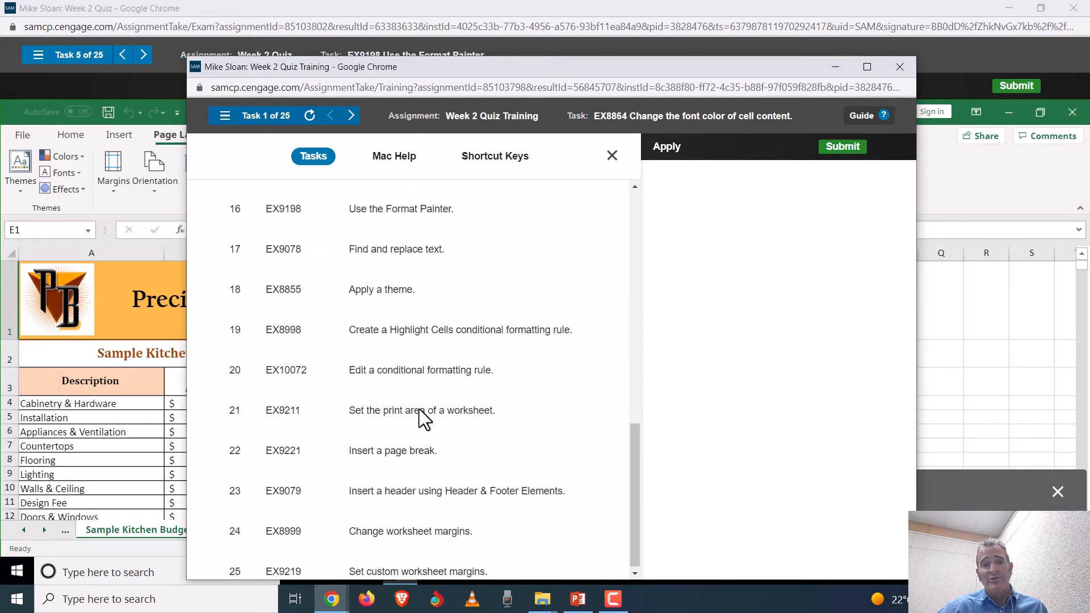
scroll(up, 3)
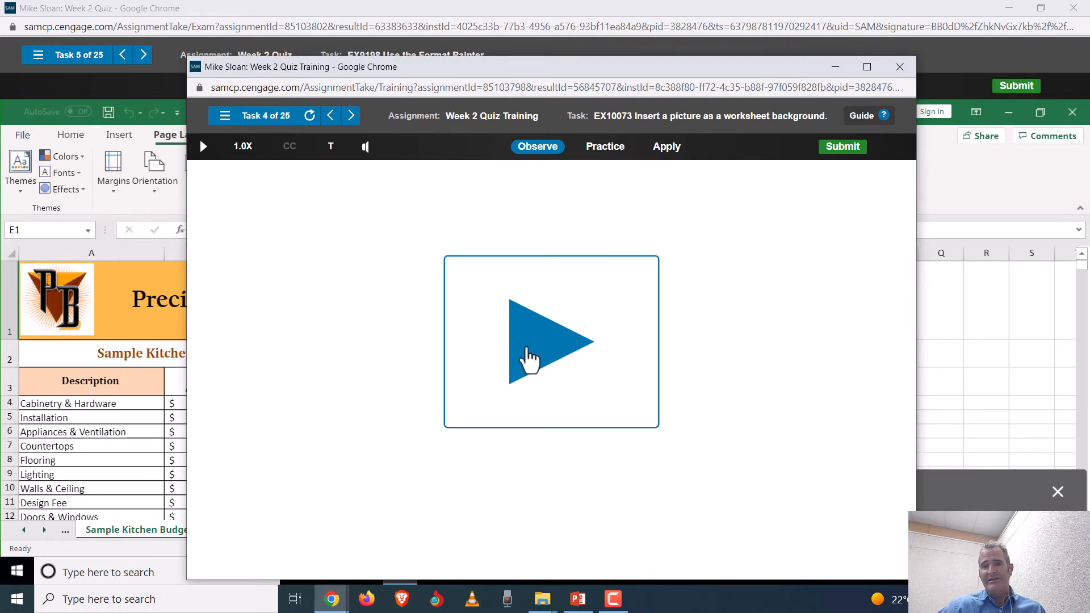
- Play the task 4 Observe demonstration, speed it up to 1.5X, then pause it
click(552, 341)
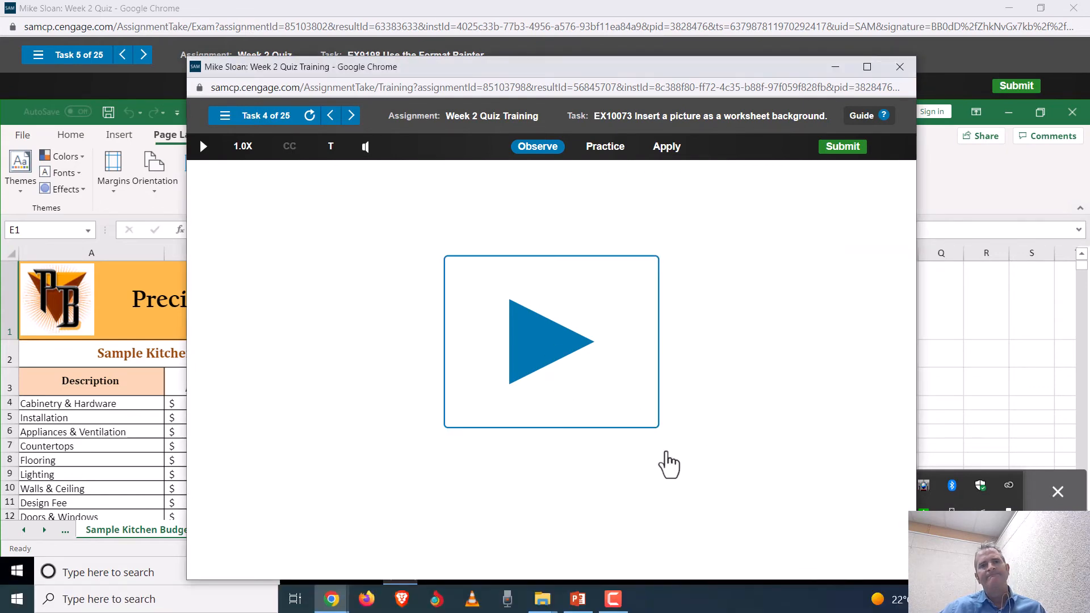
click(552, 342)
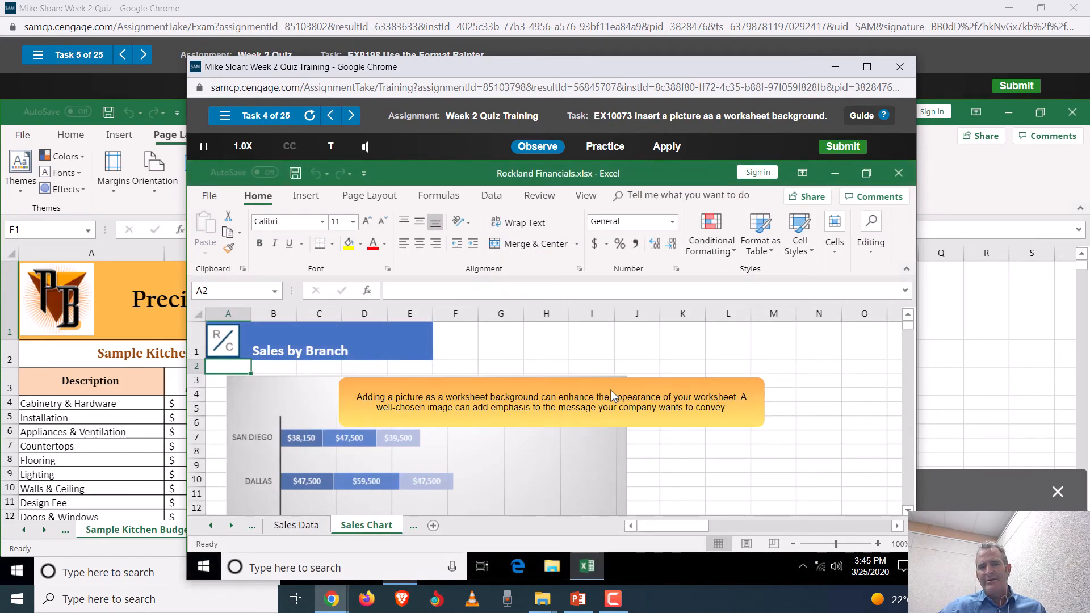
mouse_move(1074, 243)
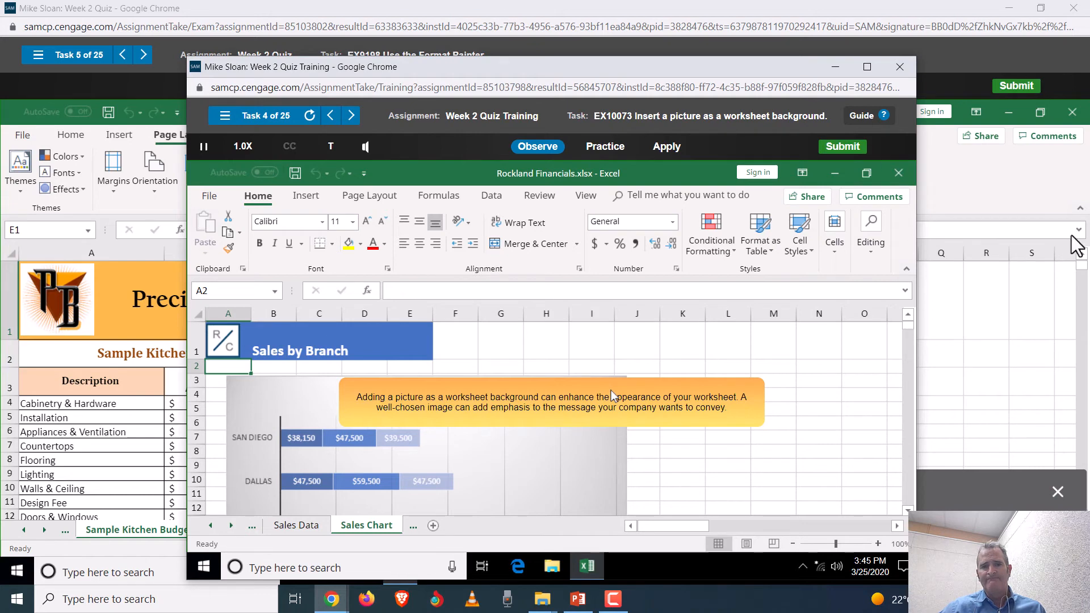
mouse_move(1008, 111)
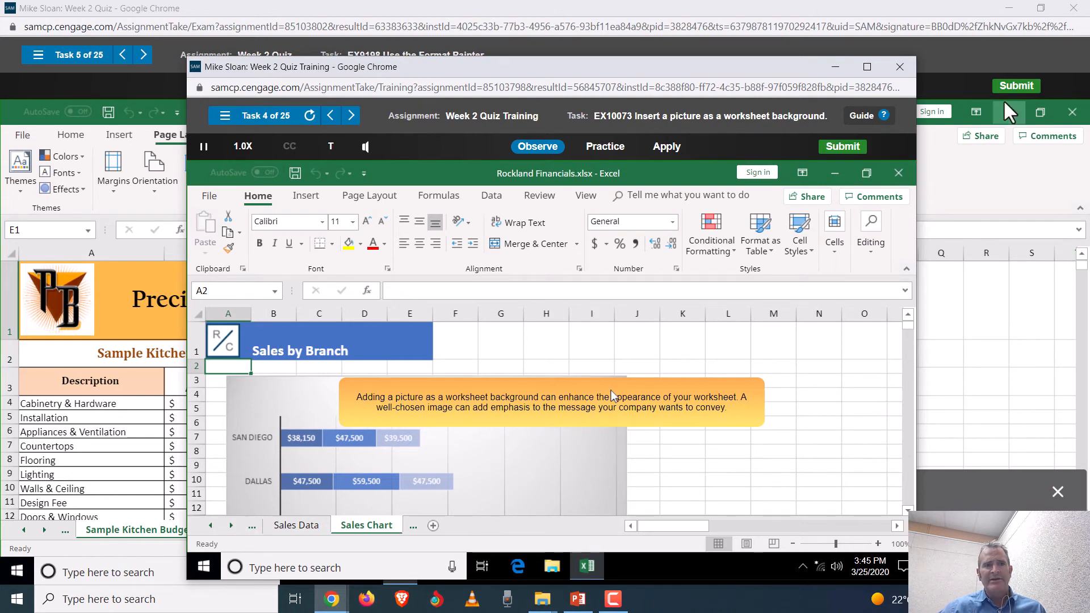
click(243, 147)
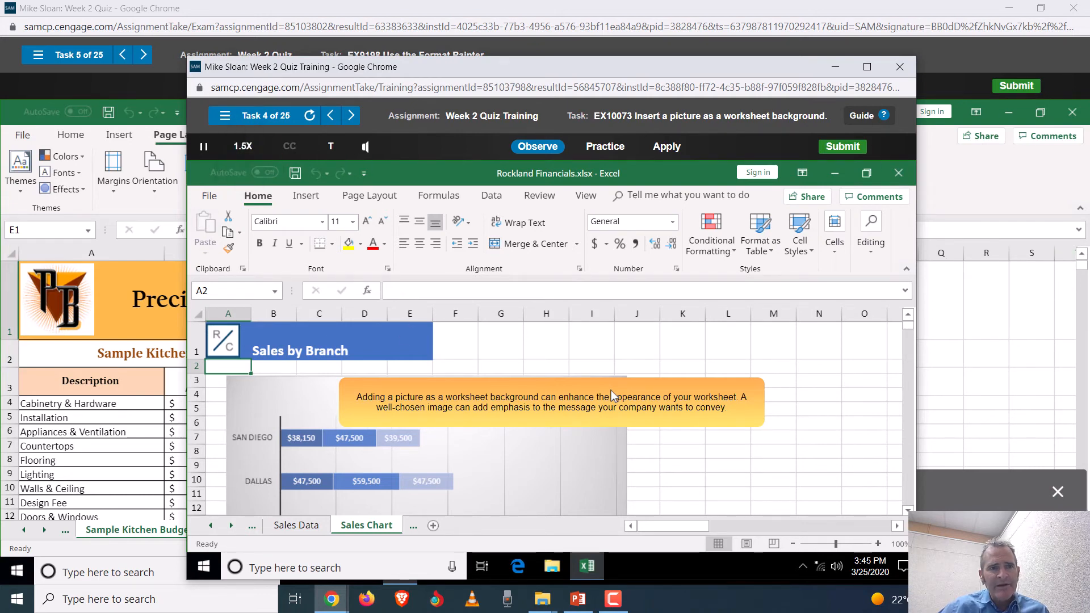
click(203, 146)
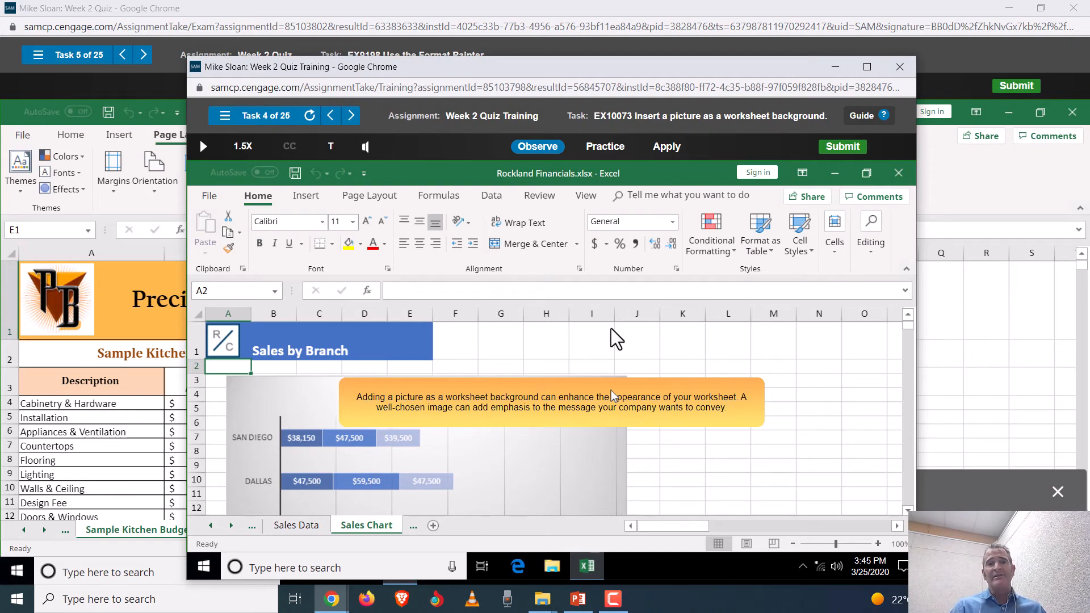
mouse_move(554, 409)
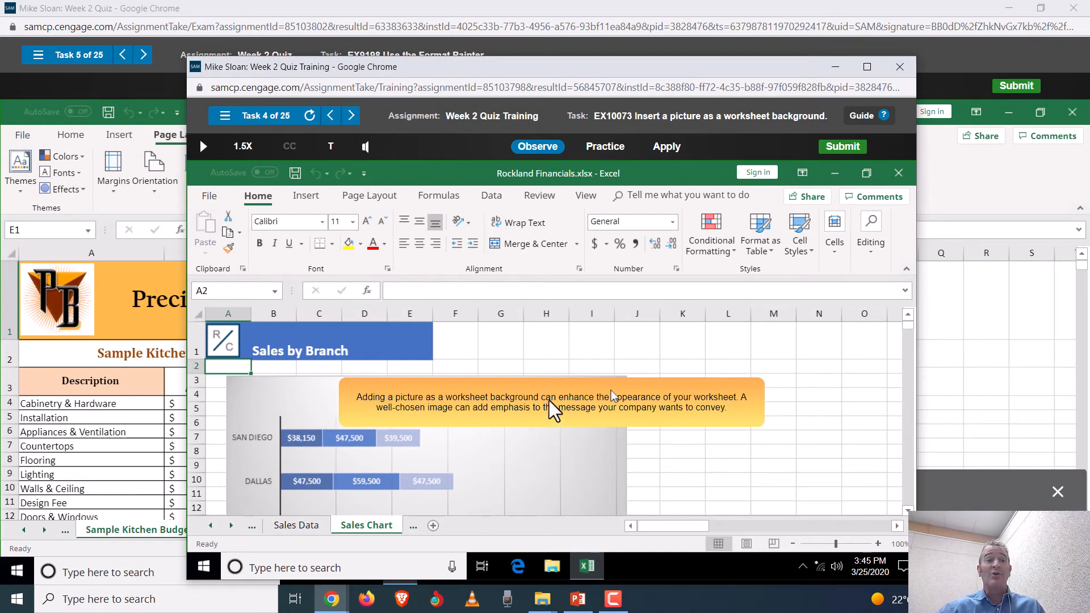
mouse_move(298, 367)
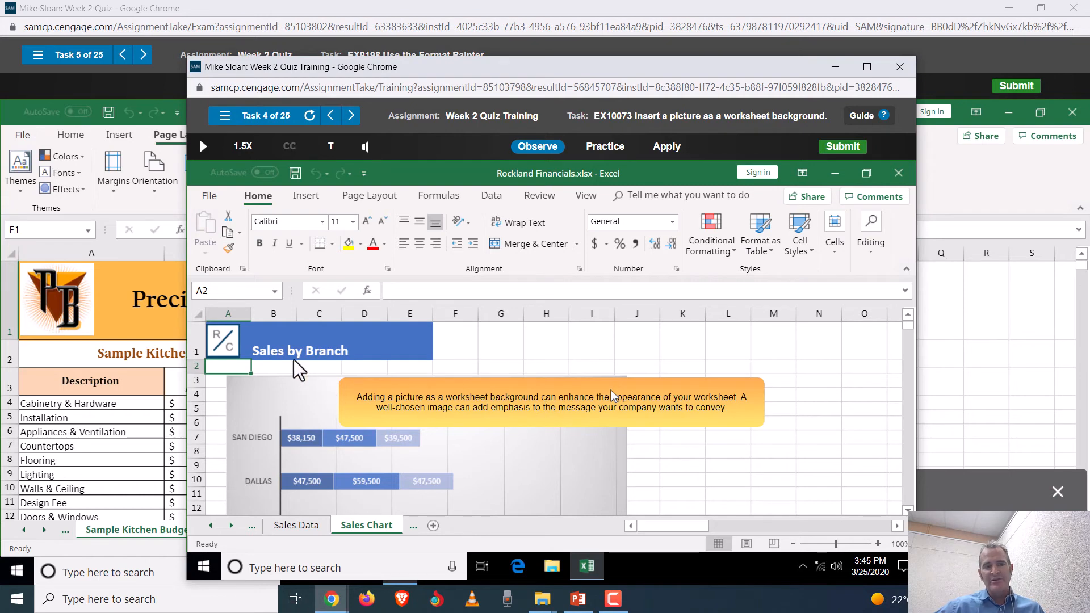
mouse_move(540, 472)
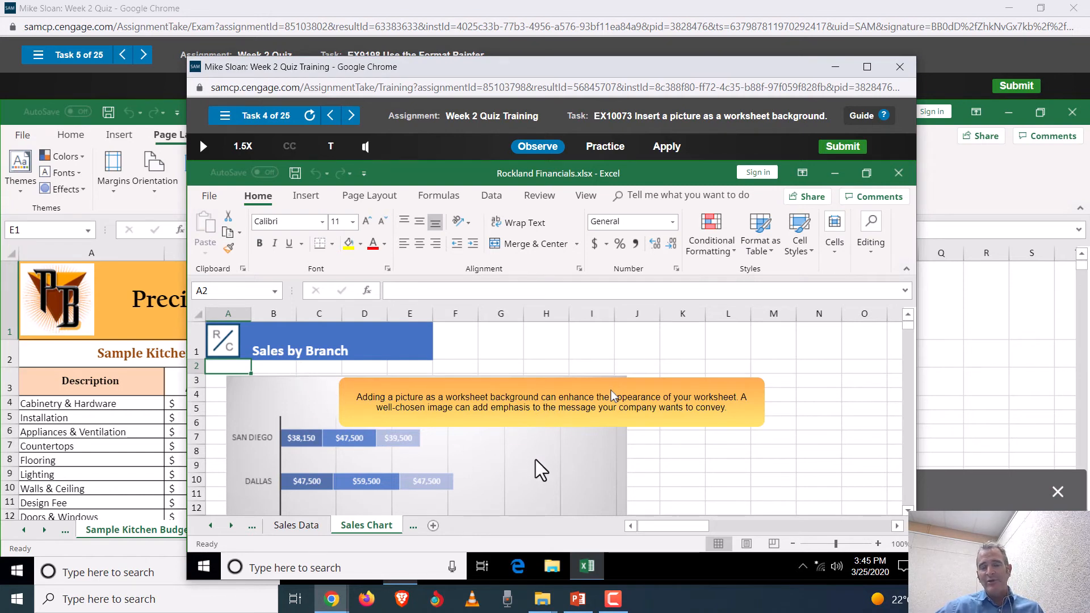
mouse_move(535, 462)
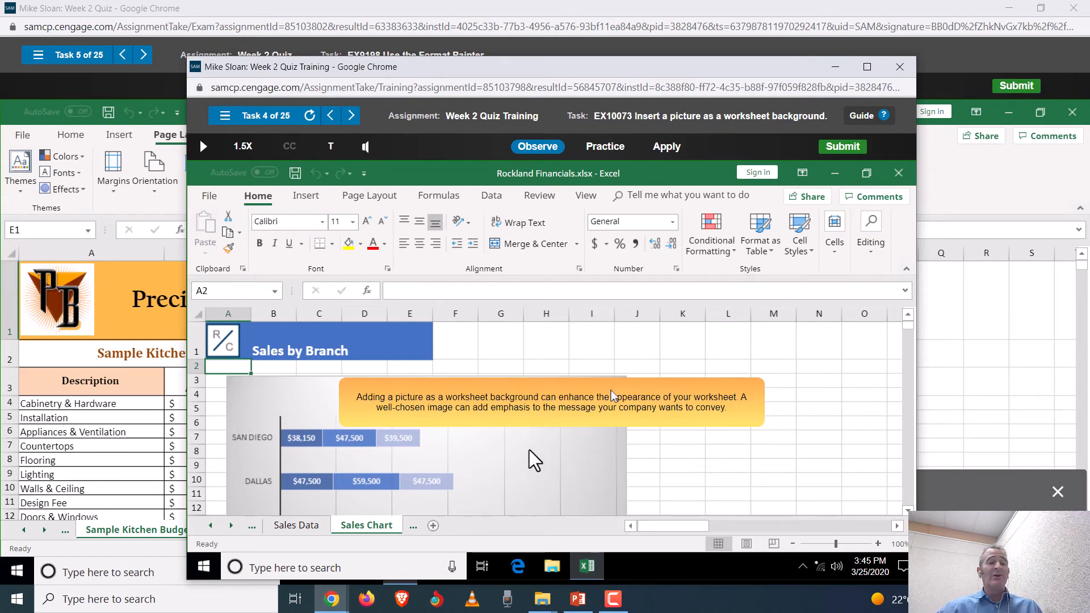
mouse_move(842, 147)
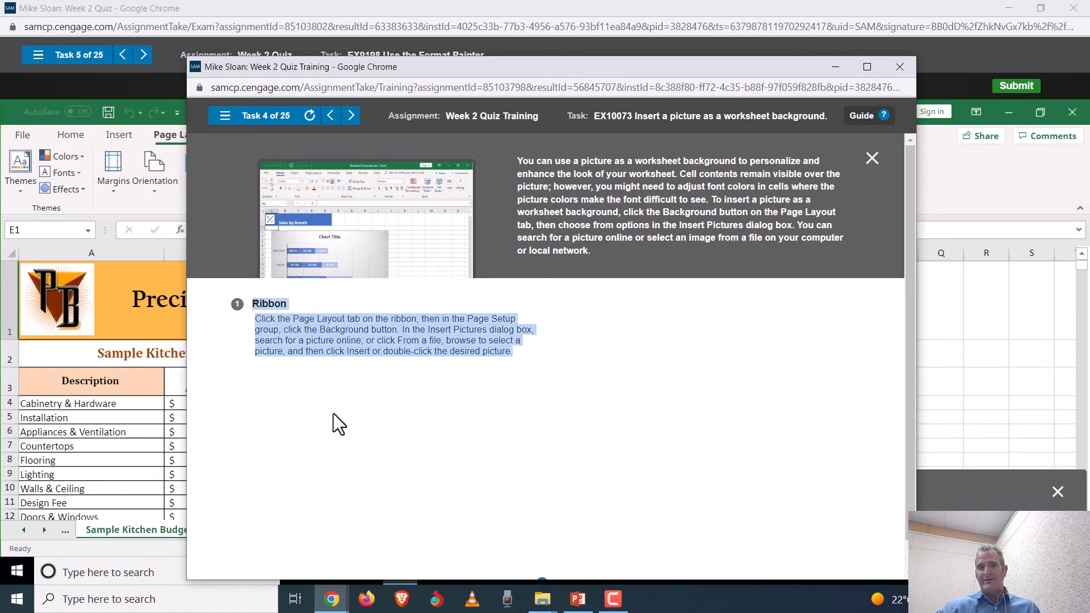
mouse_move(243, 125)
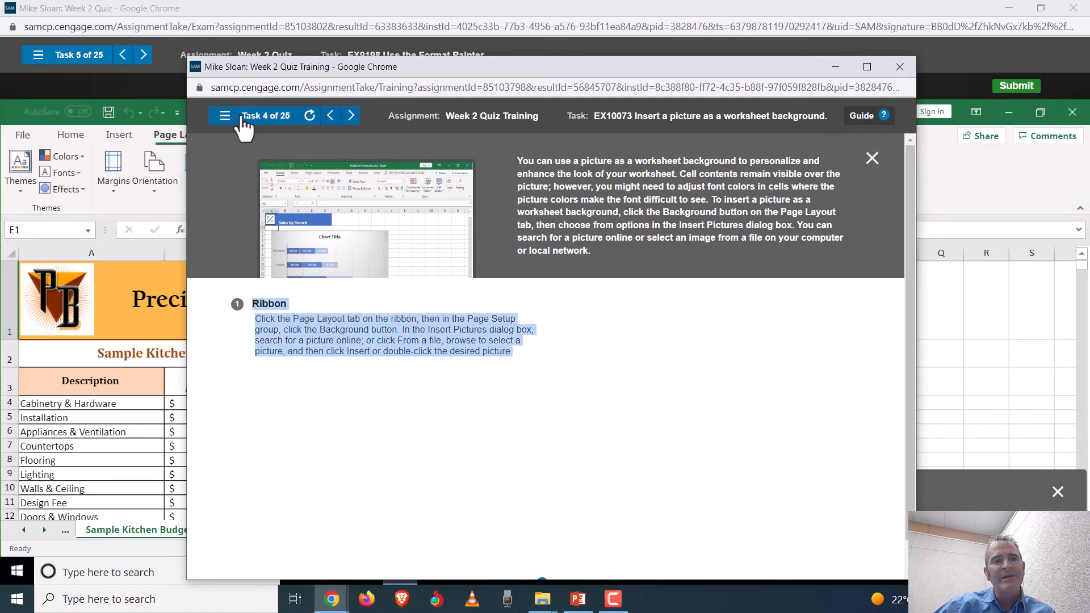
- Advance to task 5, view its Currency format guide, then advance to task 7, Comma Style
click(225, 115)
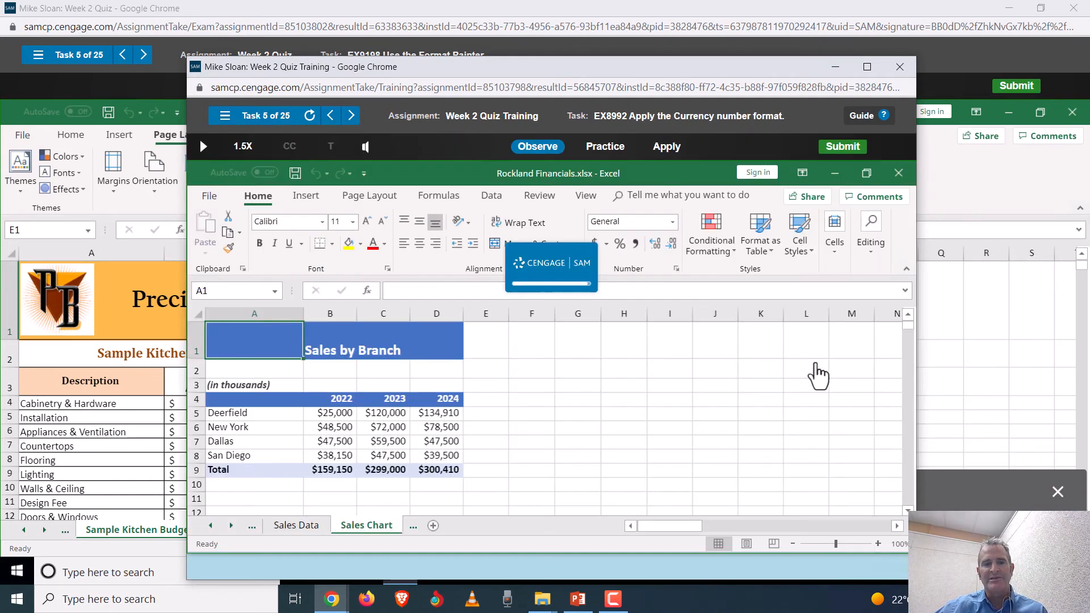
click(863, 116)
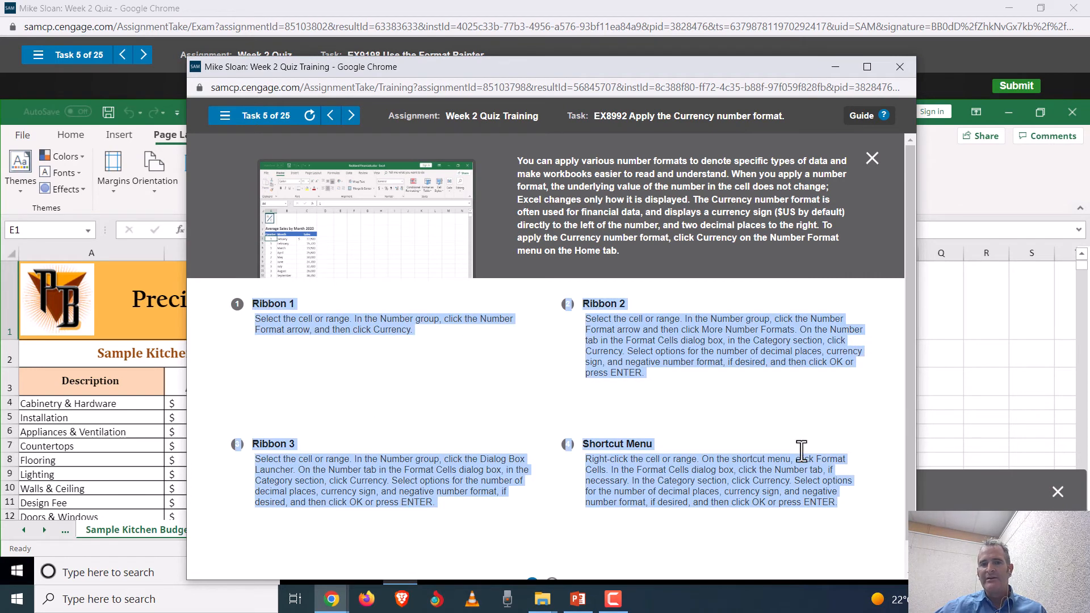
mouse_move(354, 467)
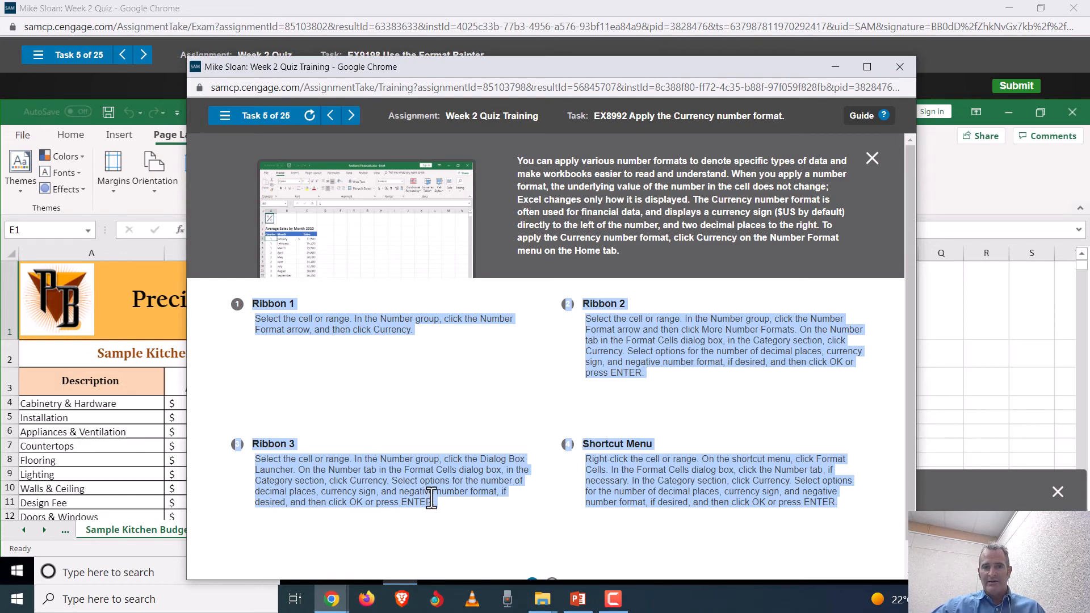
mouse_move(475, 82)
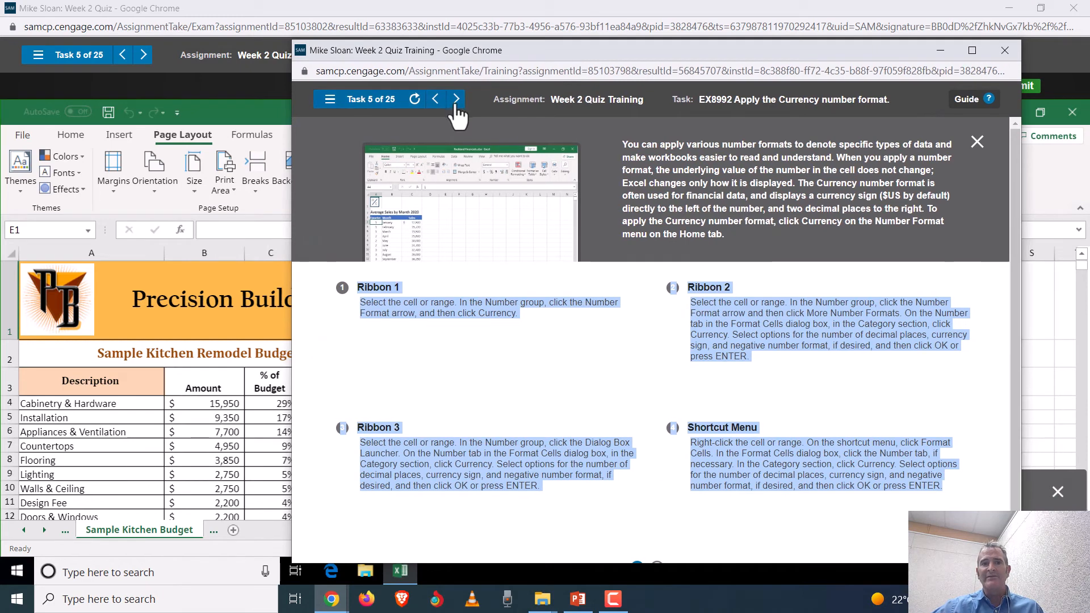
click(455, 99)
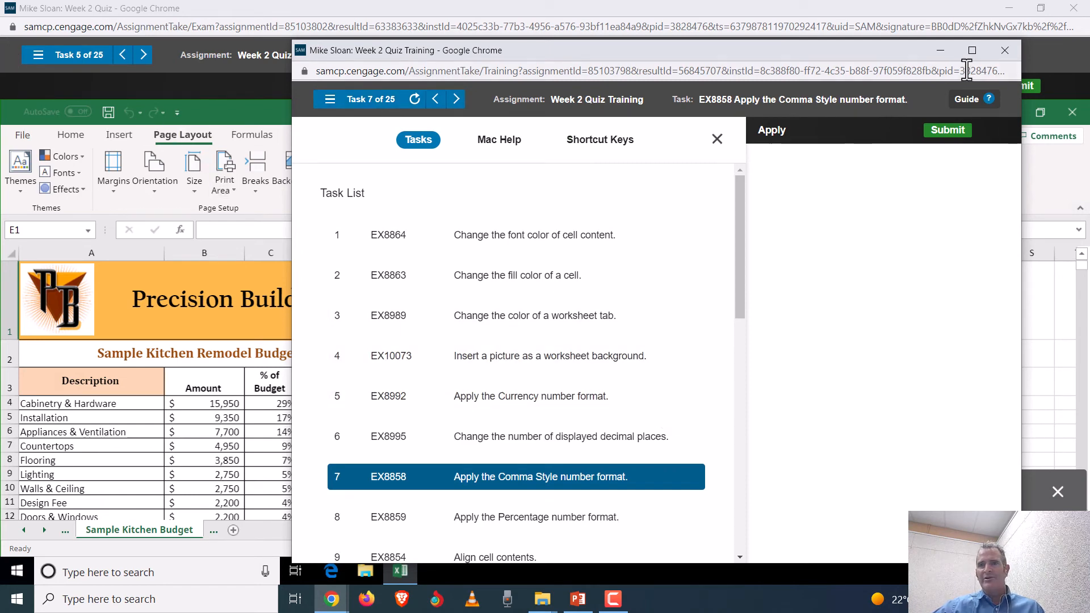
mouse_move(940, 49)
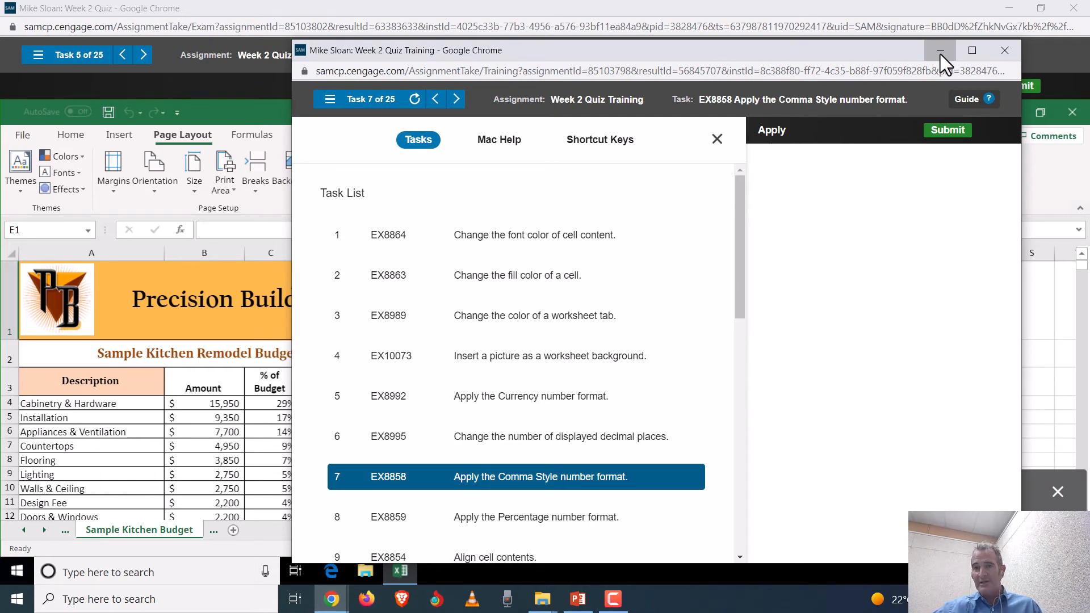
- Minimize the training window to return to the quiz's Format Painter task
click(940, 50)
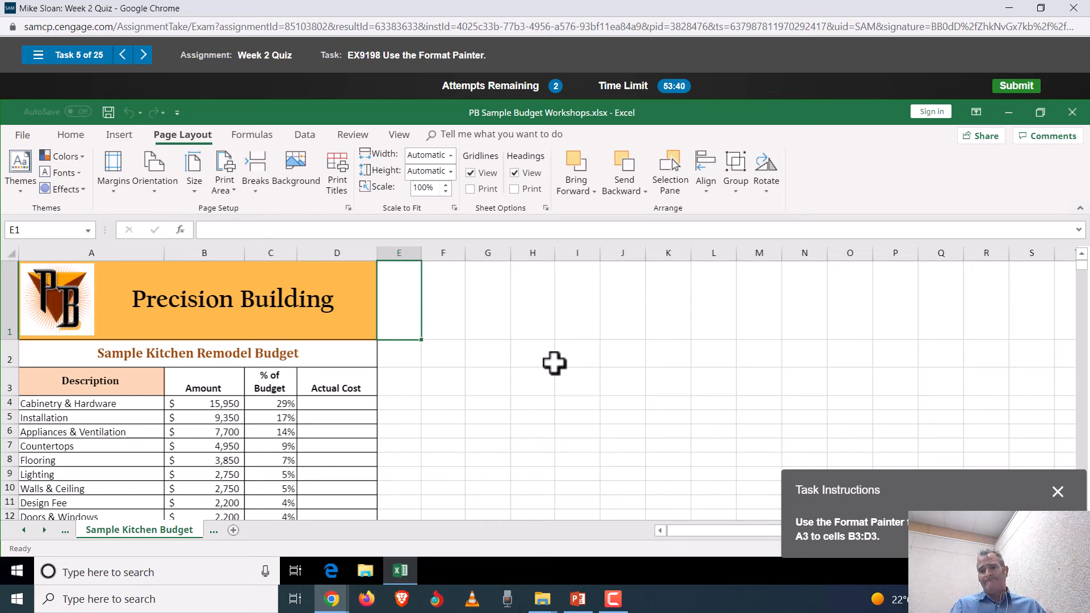
mouse_move(219, 219)
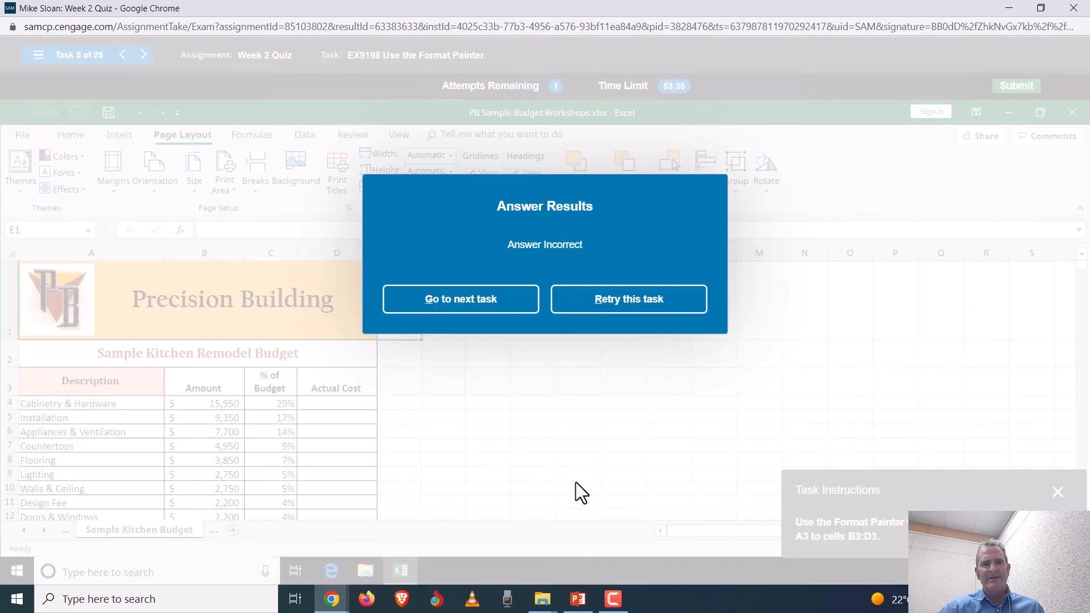
mouse_move(628, 299)
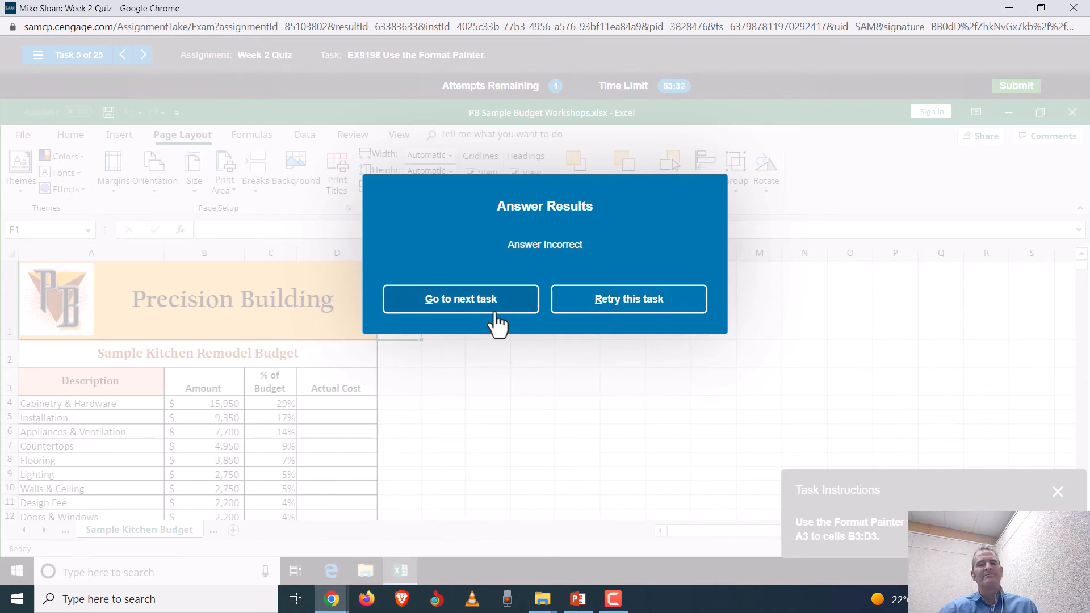
mouse_move(631, 348)
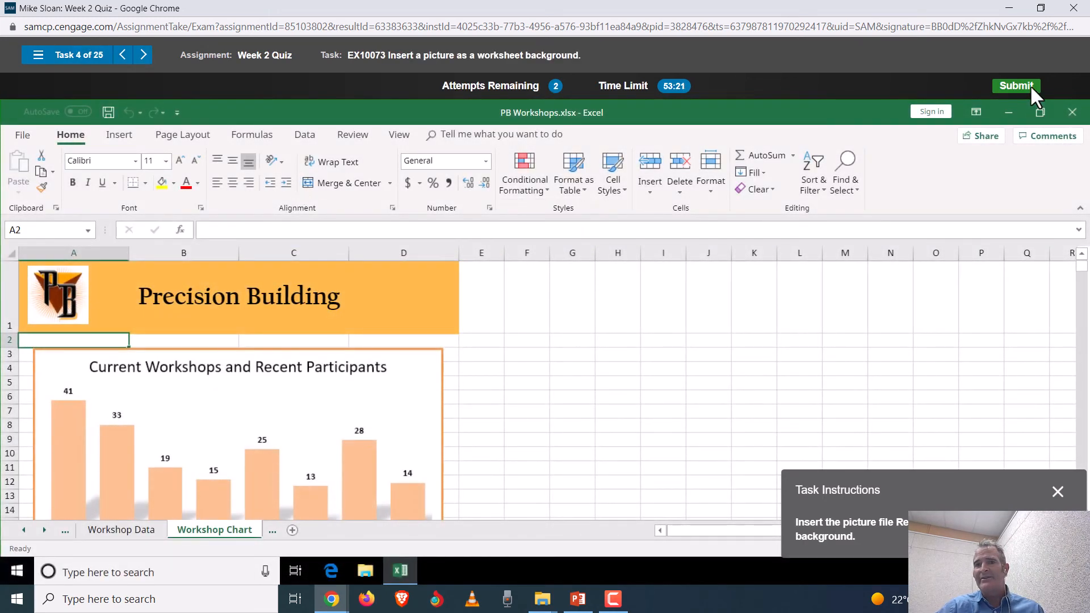
- Submit the unfinished Week 2 Quiz, confirm, and close the 8% score summary
click(1015, 85)
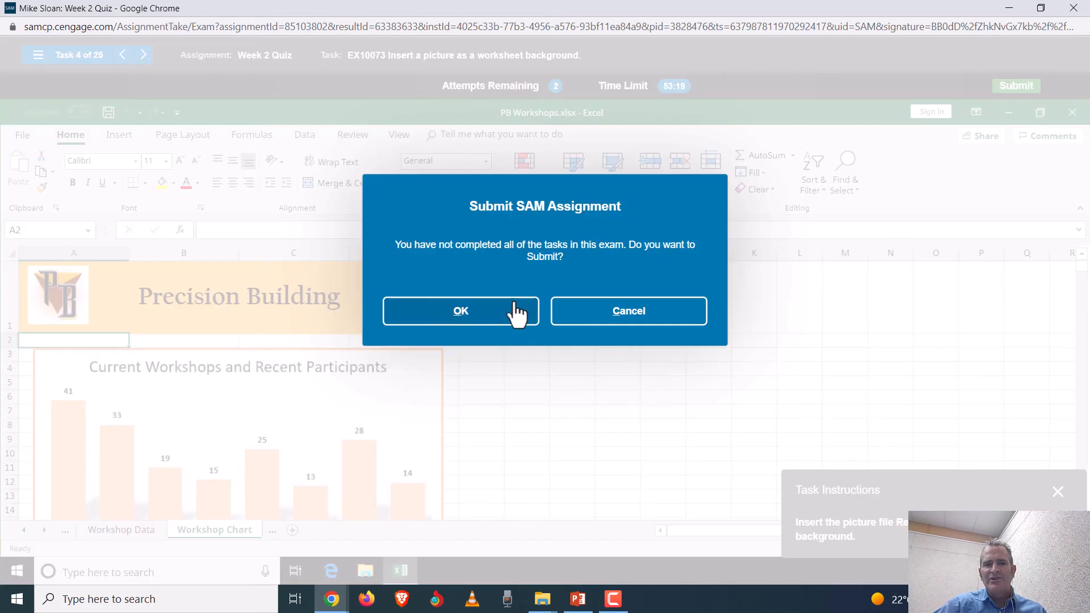
click(460, 311)
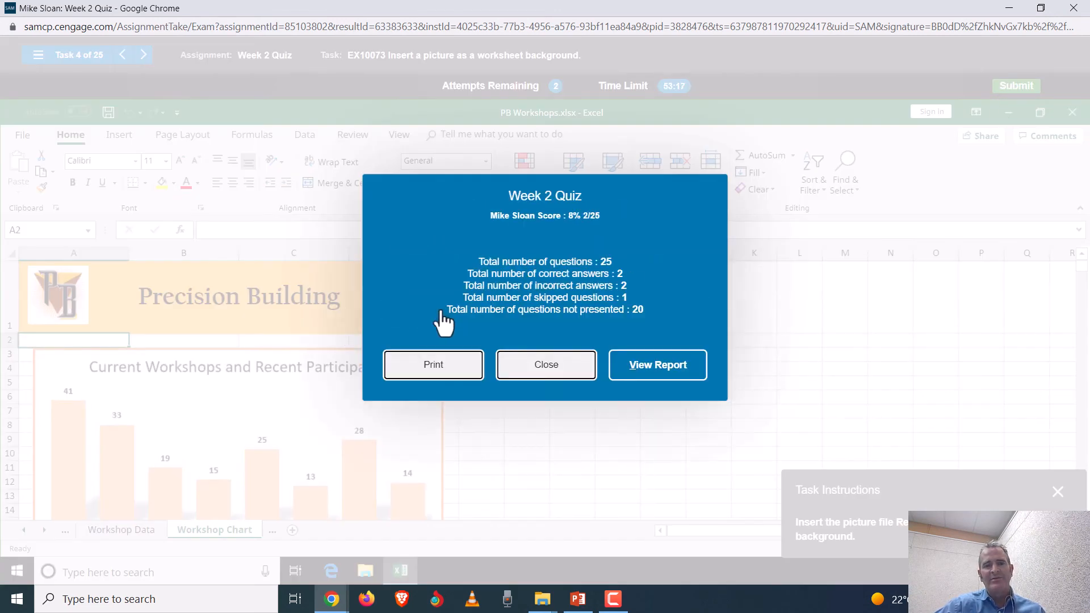
mouse_move(575, 216)
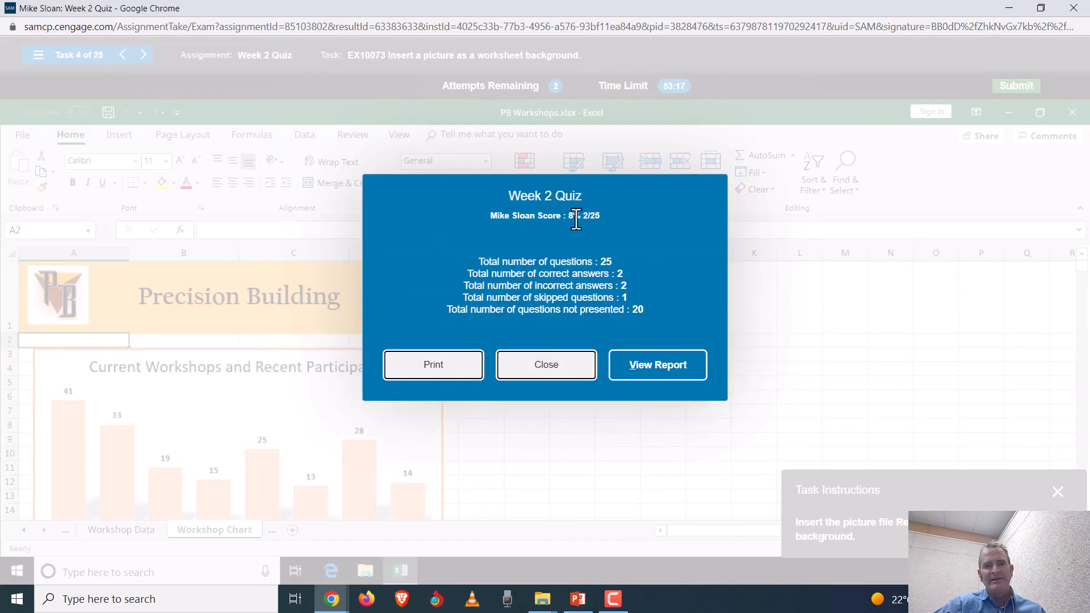
mouse_move(632, 309)
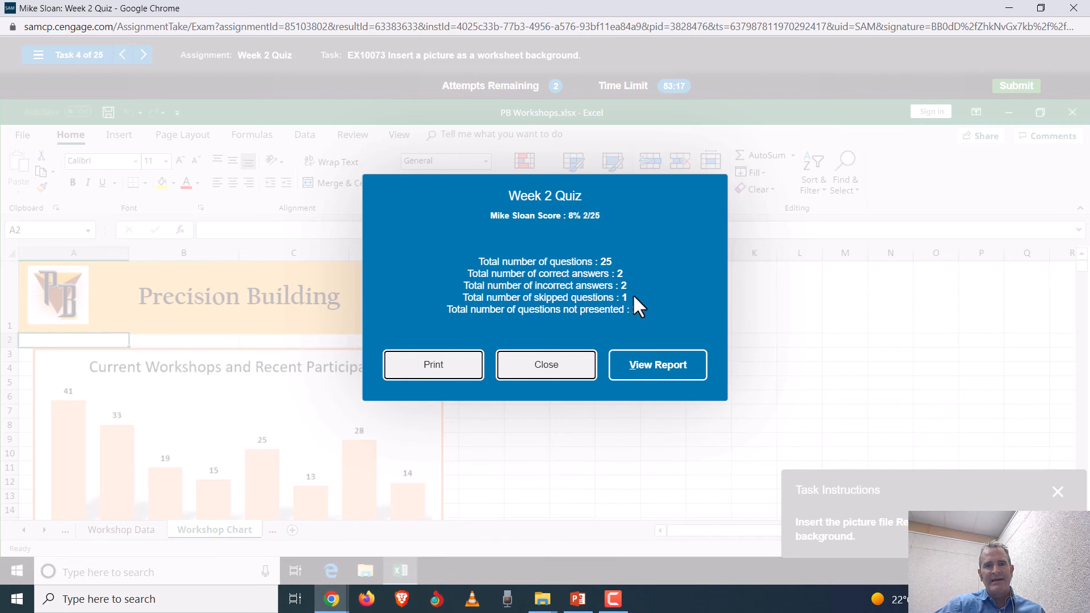
mouse_move(443, 409)
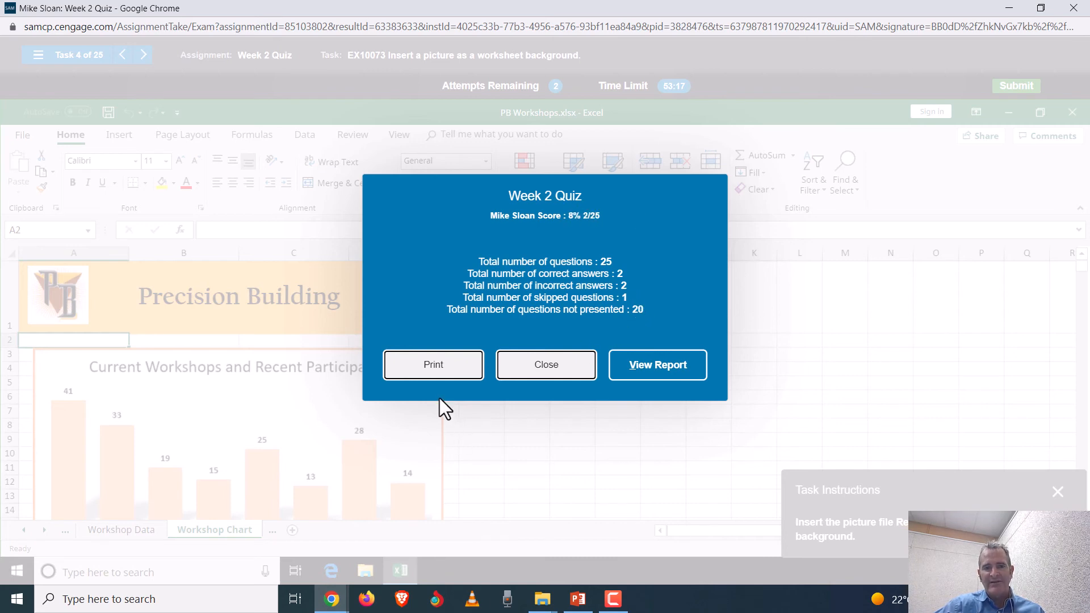
click(546, 365)
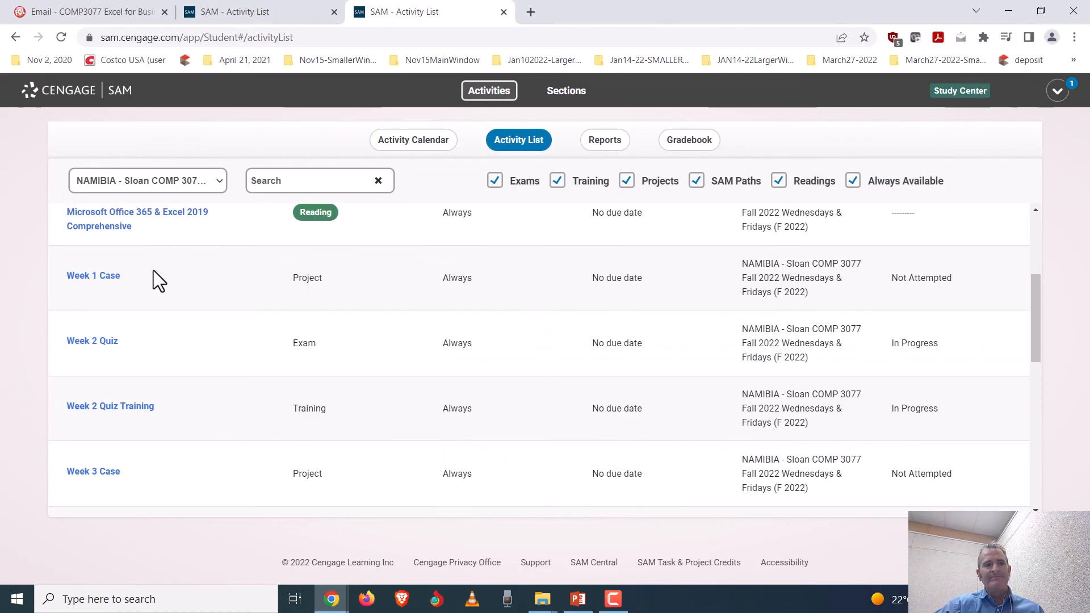
- Open the Week 2 Quiz and start it, then return to the activity list window
click(92, 340)
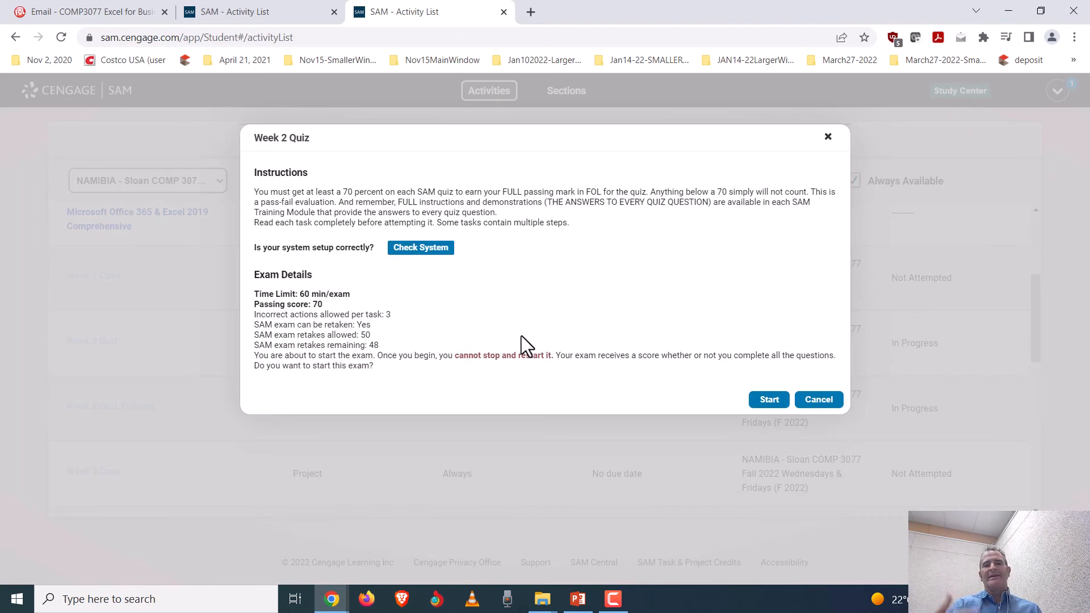
mouse_move(768, 400)
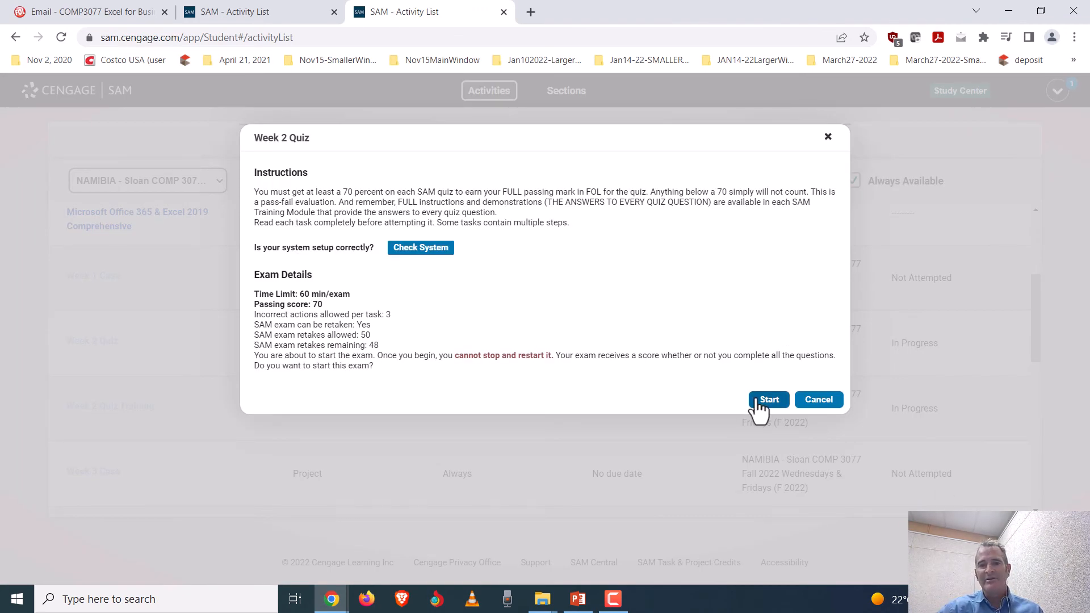
click(768, 399)
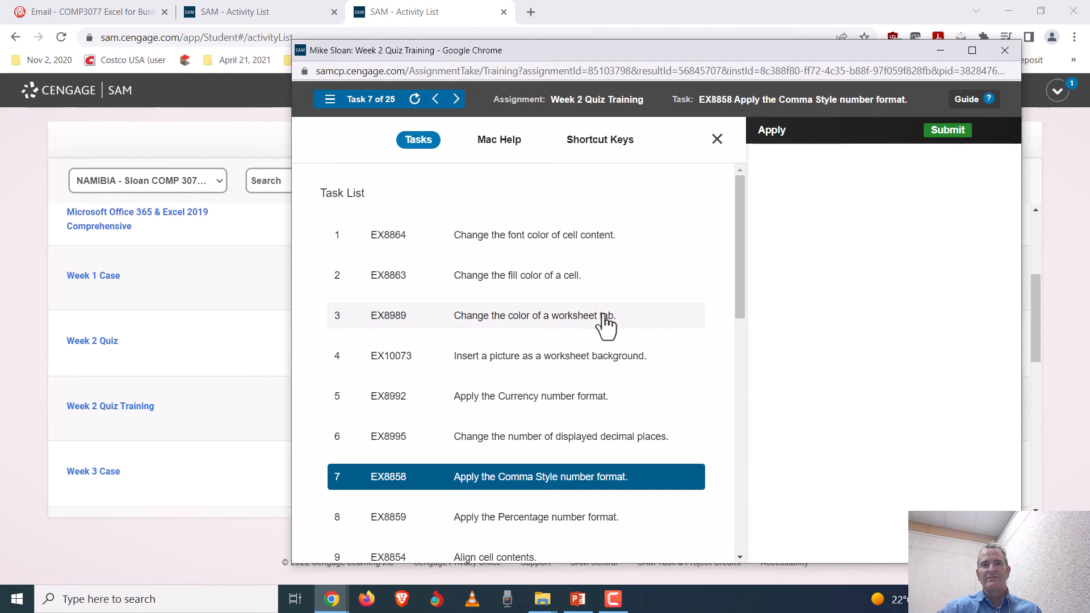
mouse_move(775, 253)
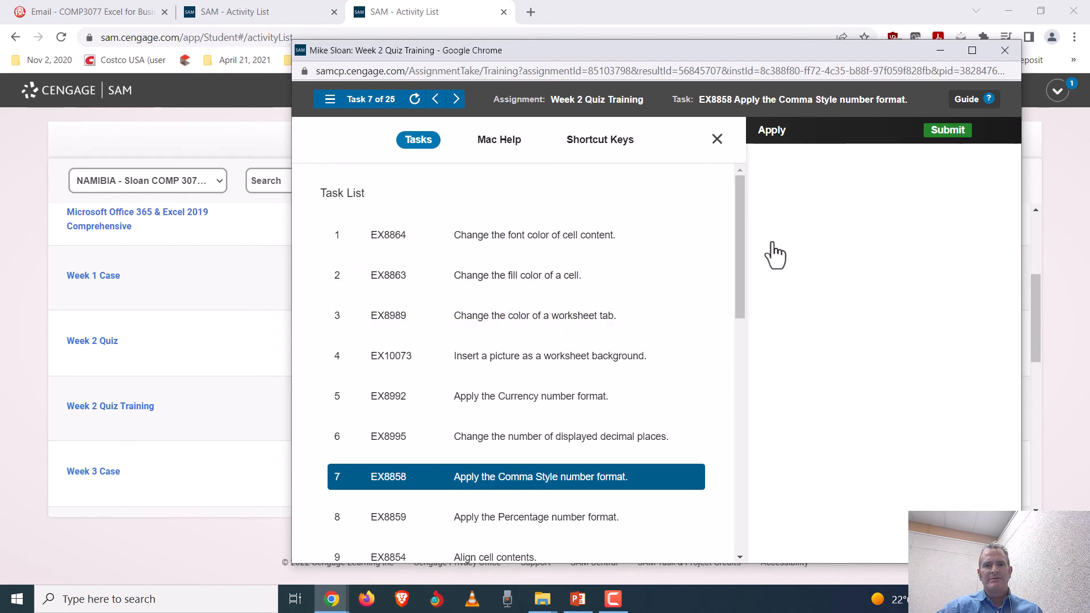
mouse_move(838, 246)
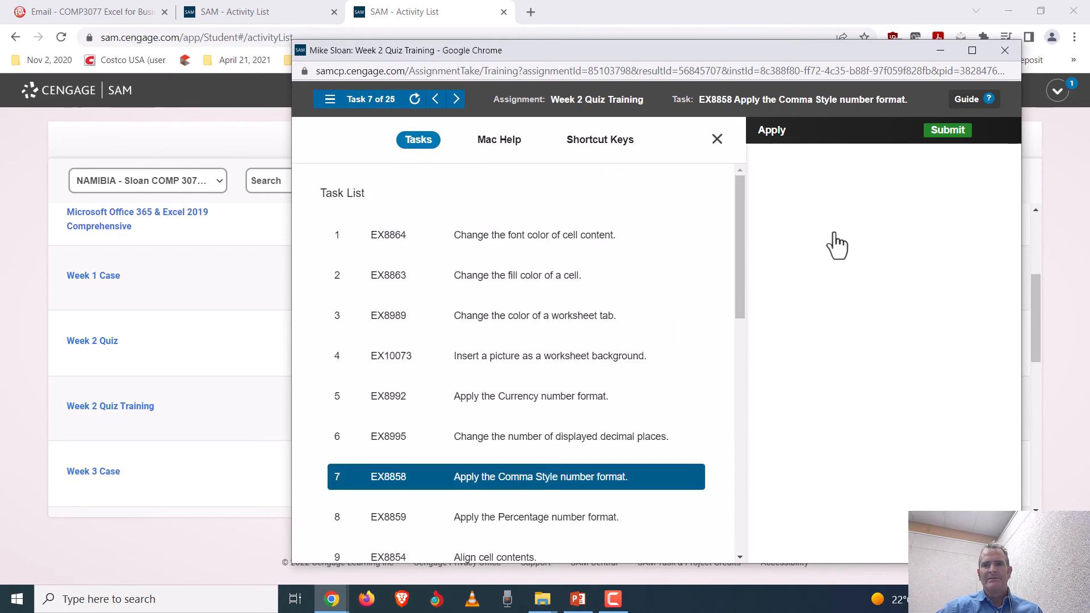
click(718, 138)
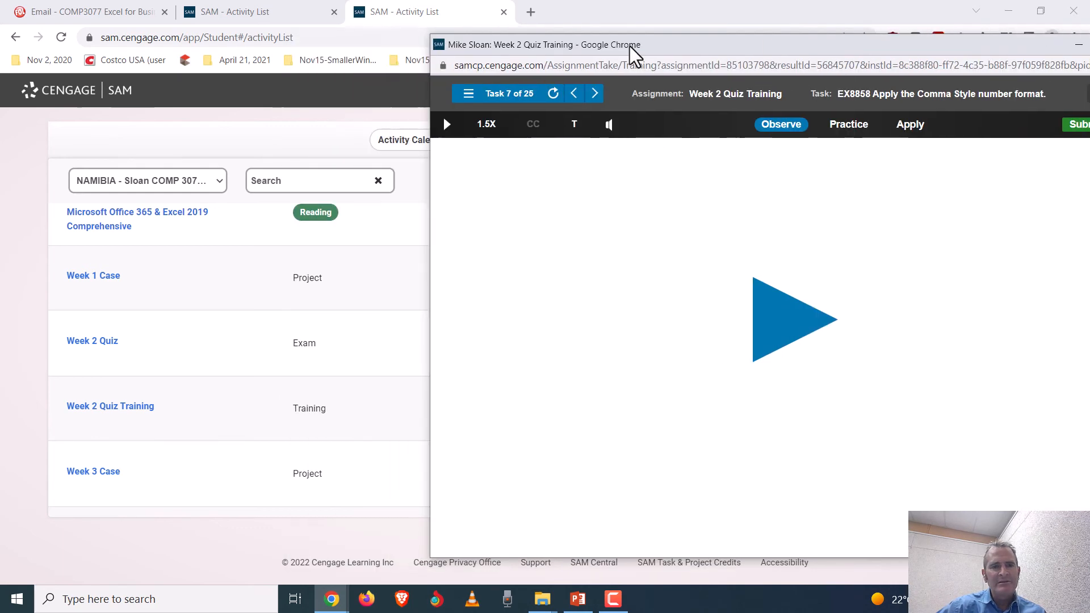
mouse_move(331, 598)
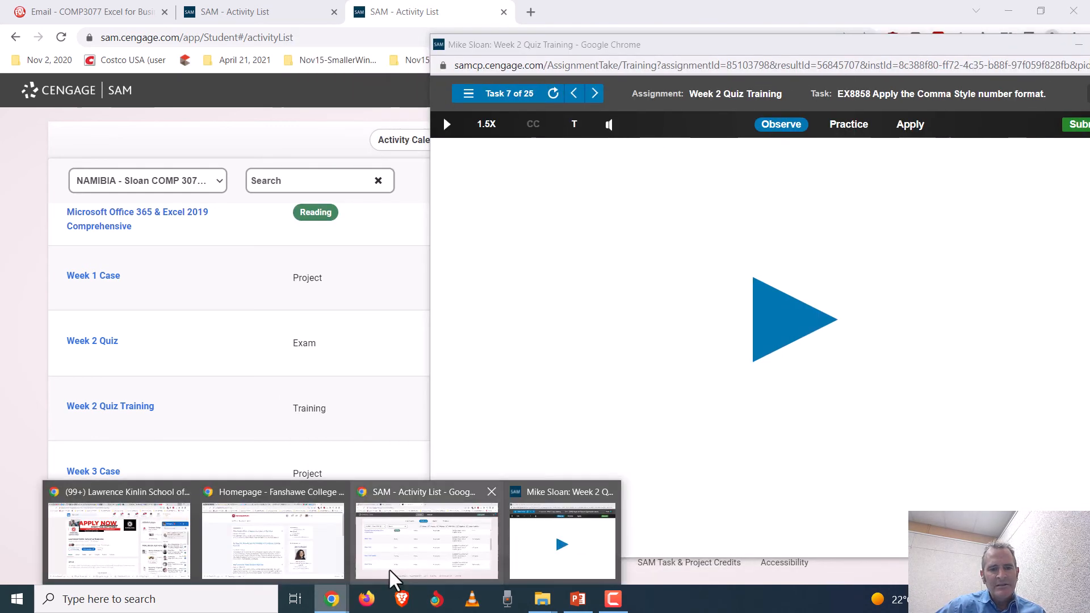
click(426, 541)
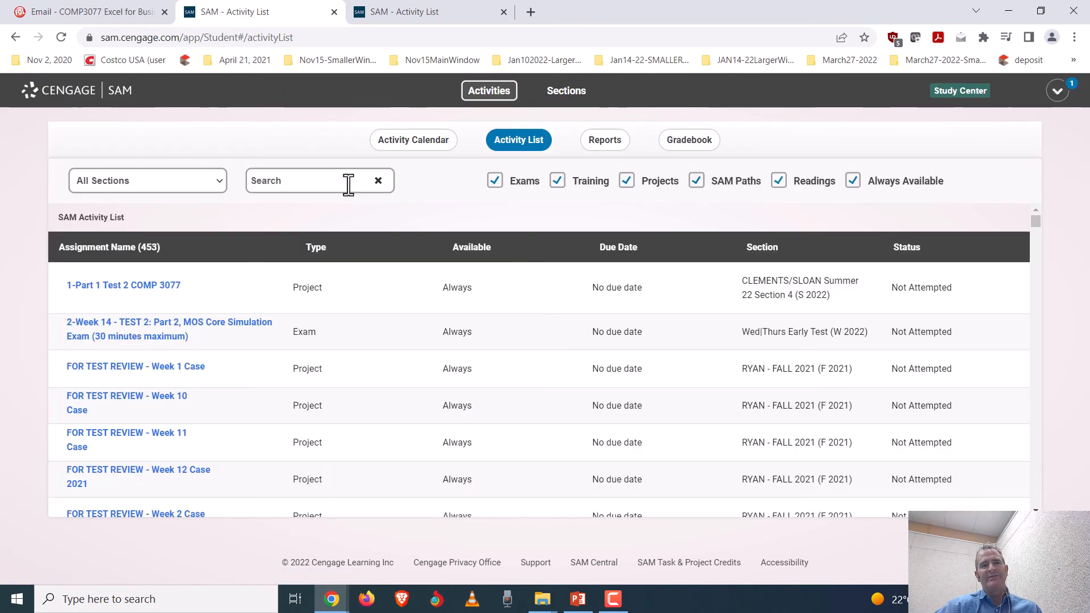
- Filter activities to the NAMIBIA section and start a new Week 2 Quiz attempt
click(147, 181)
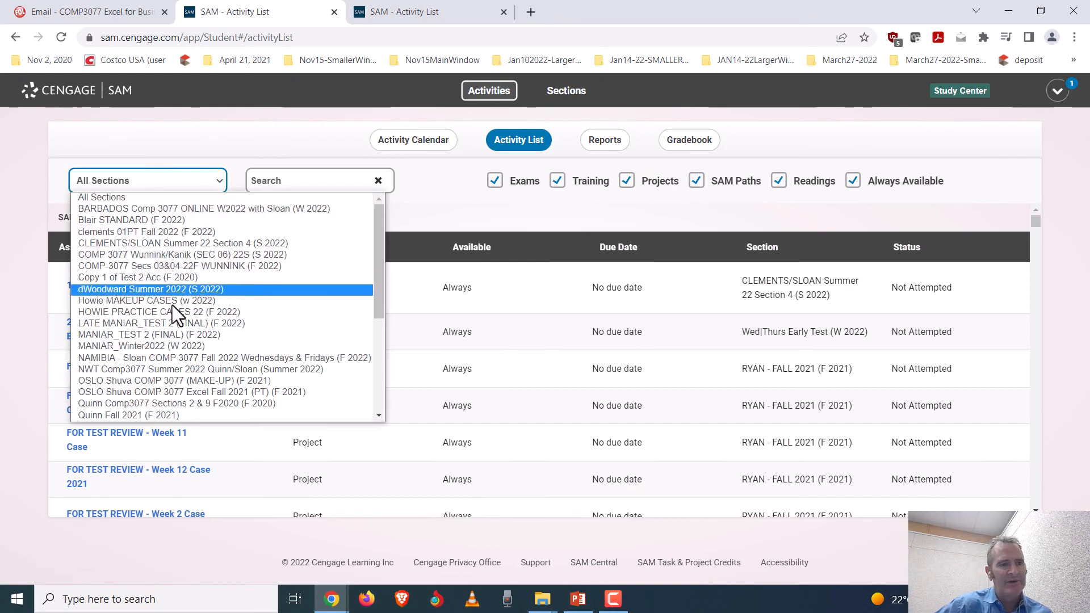
click(224, 357)
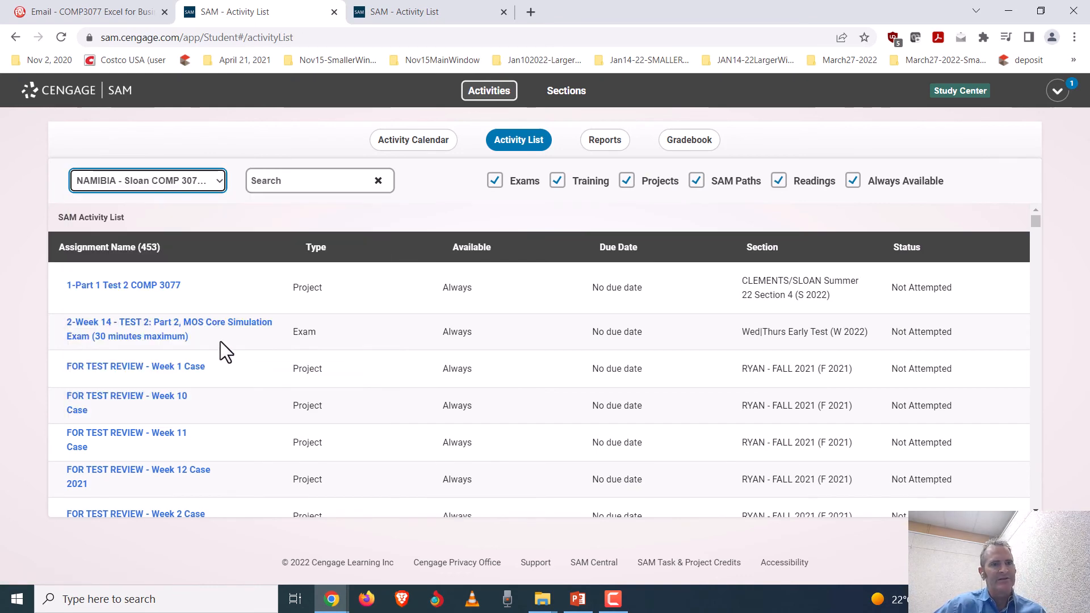
scroll(down, 3)
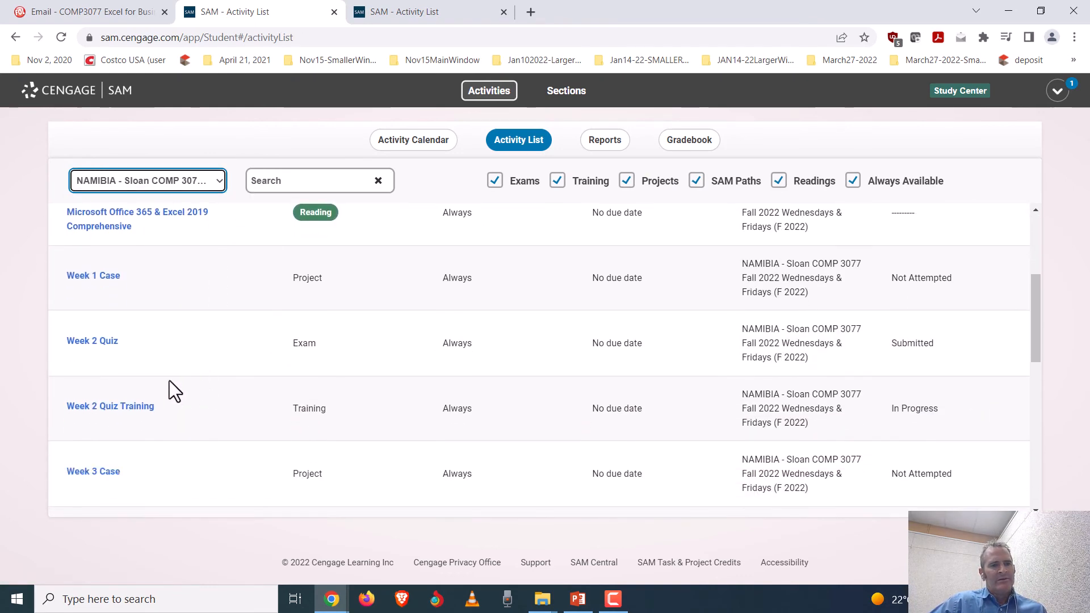
click(92, 340)
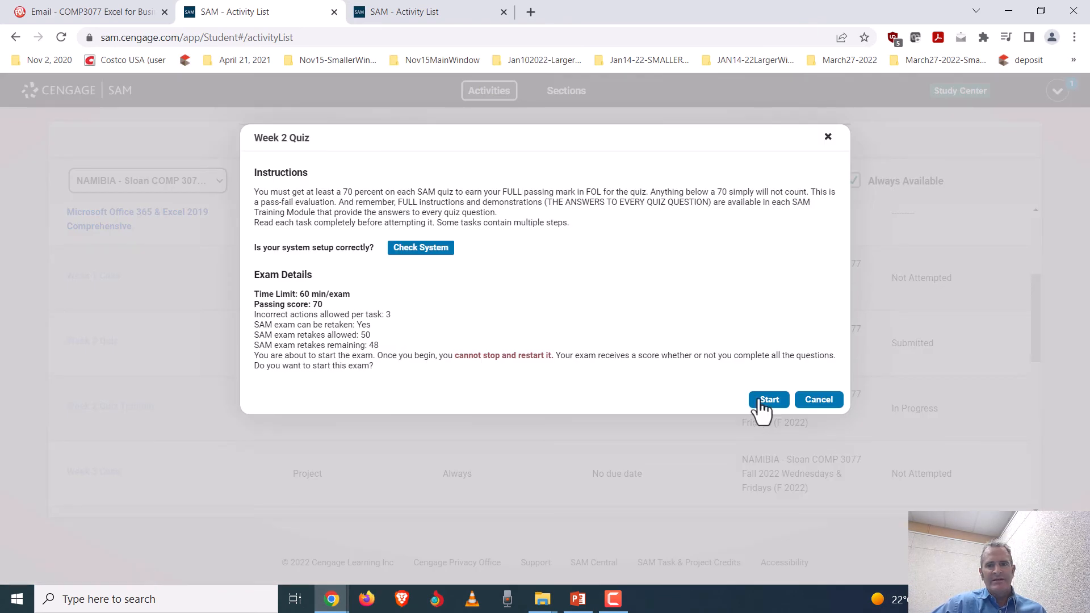
click(768, 399)
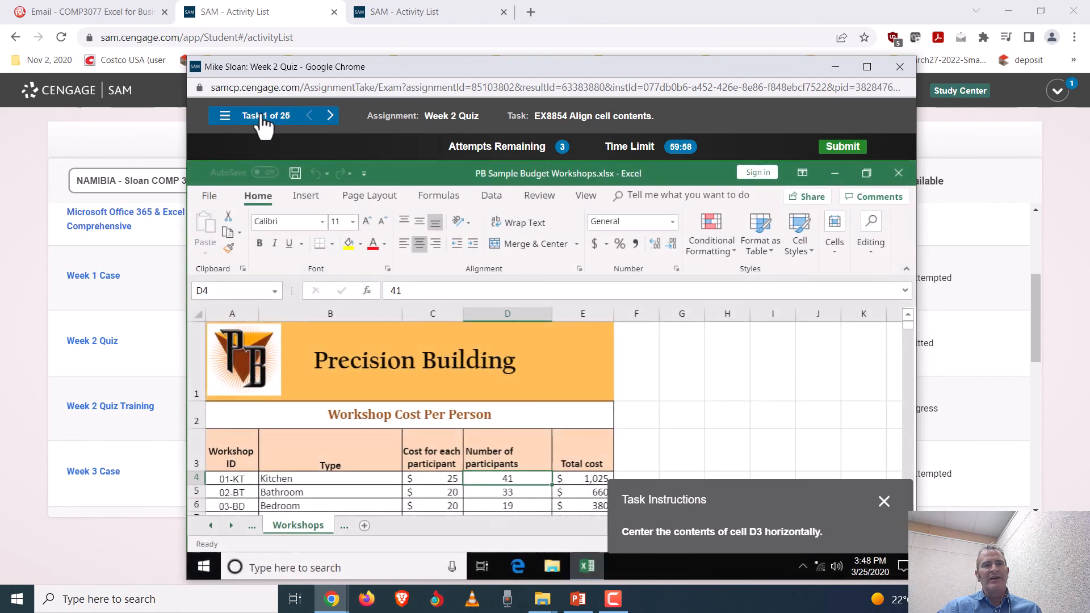
- Jump from the task list to the worksheet background picture task
click(225, 116)
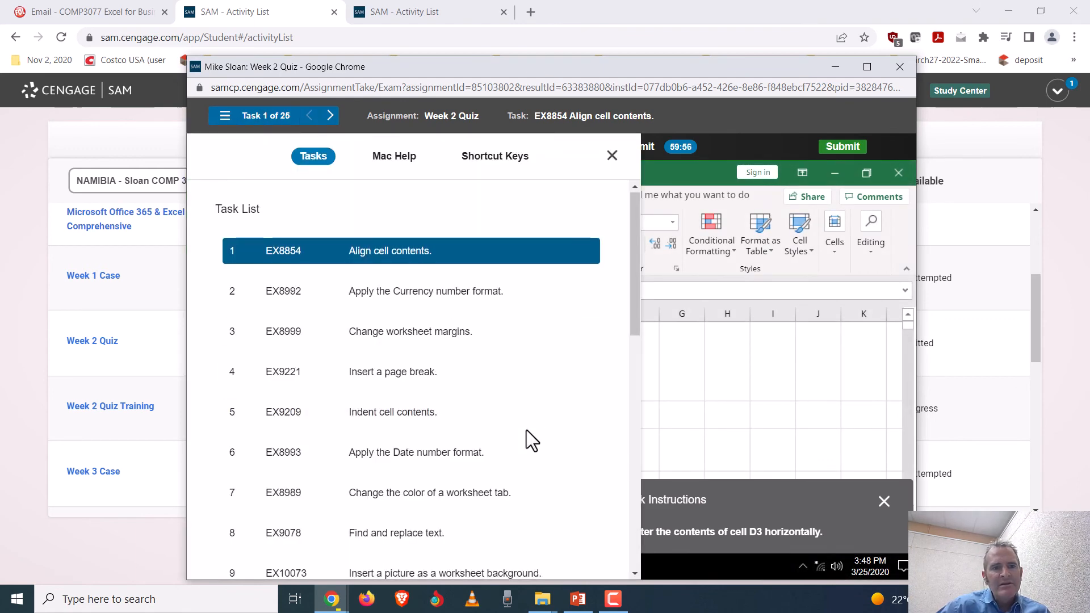
scroll(down, 3)
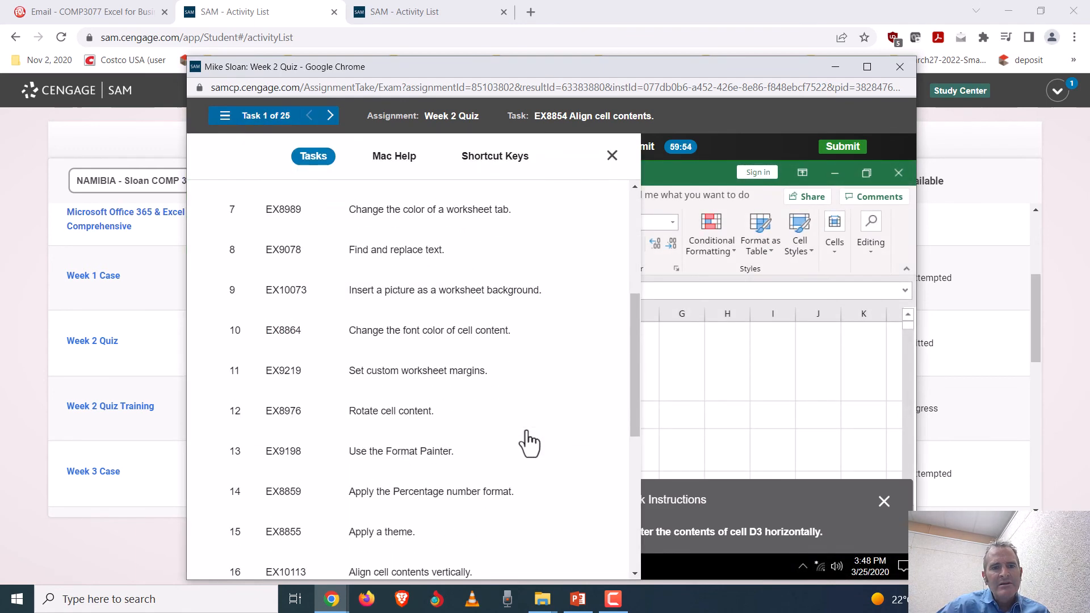
click(611, 156)
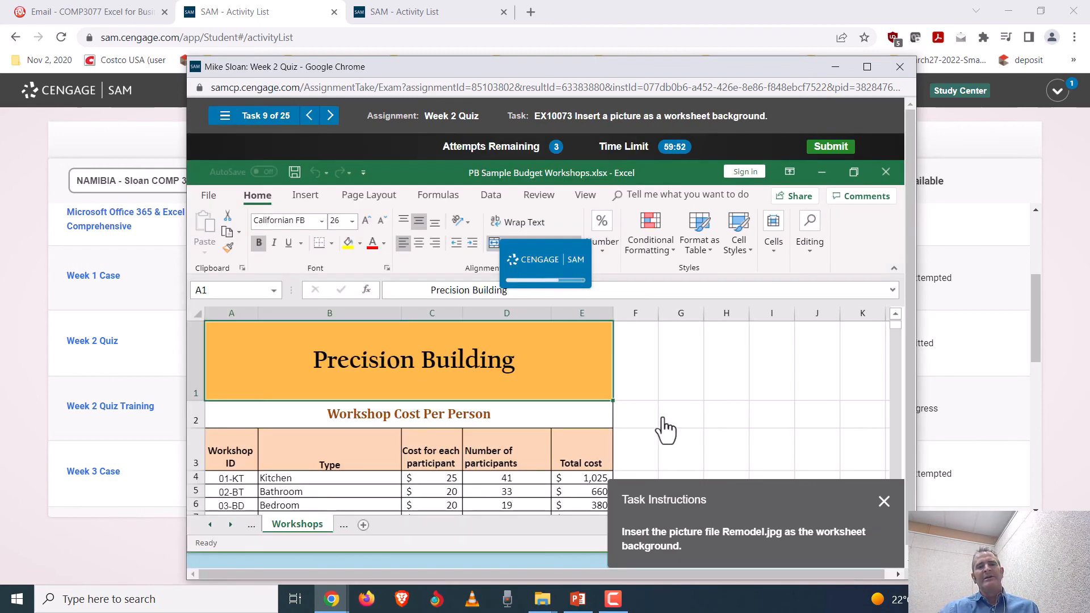
mouse_move(378, 202)
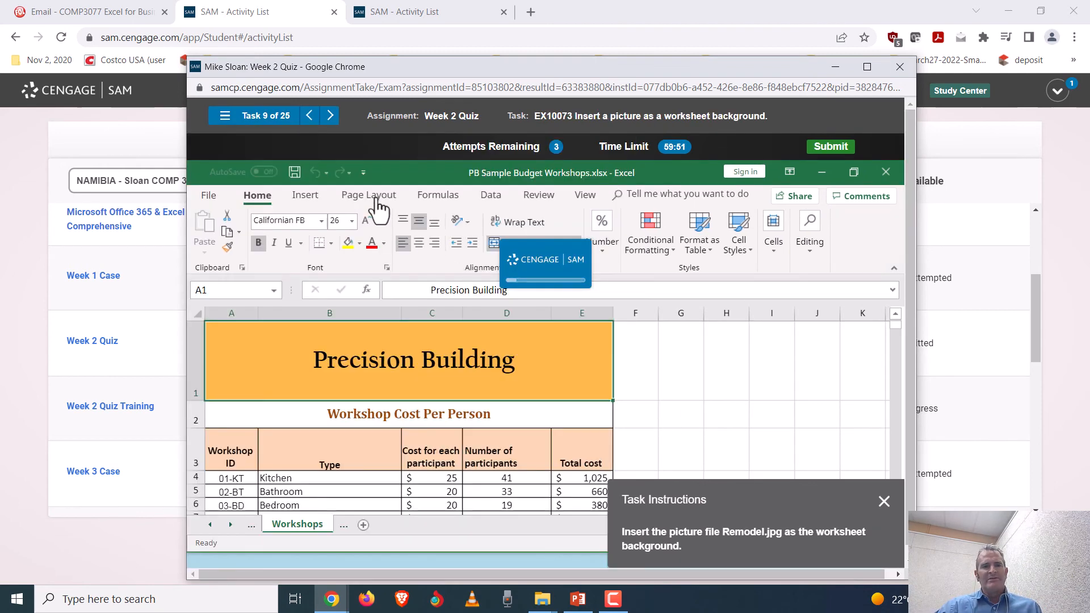
- Insert Remodel.jpg as the sheet background via Page Layout's Background option
click(368, 194)
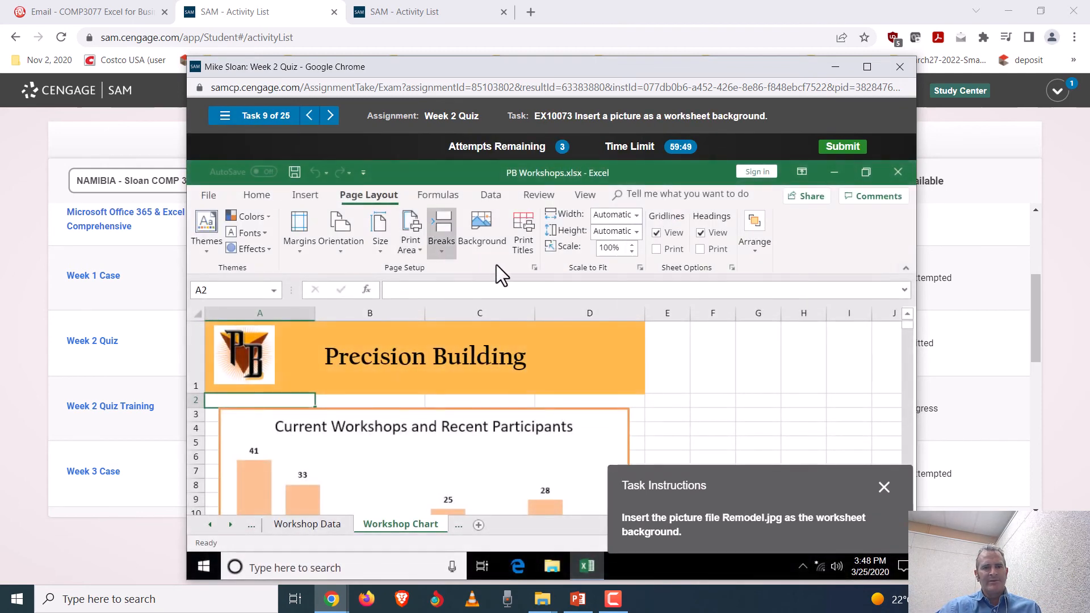
click(481, 229)
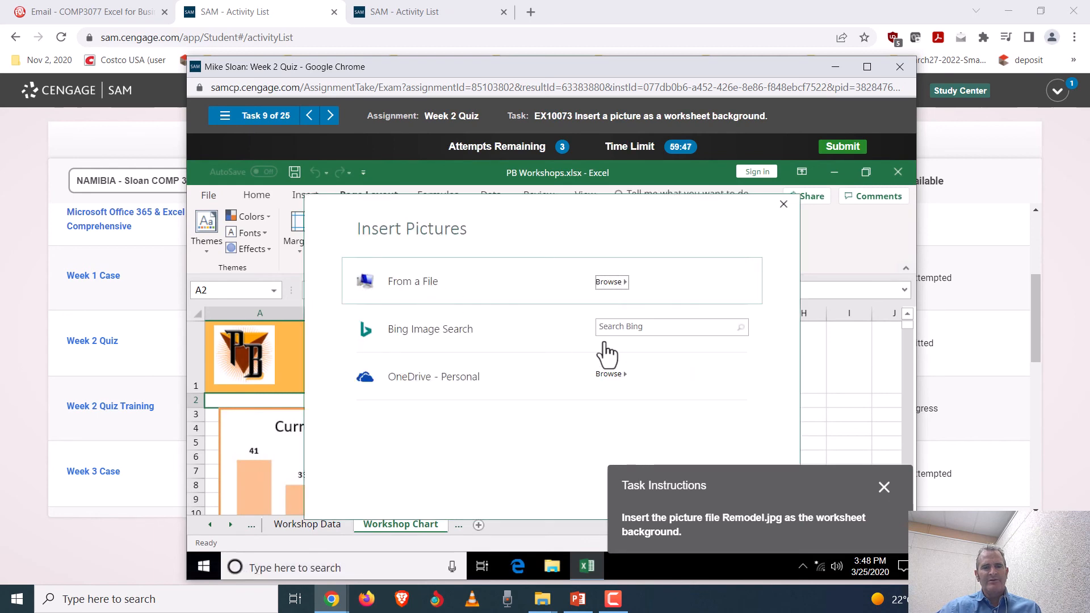
click(609, 282)
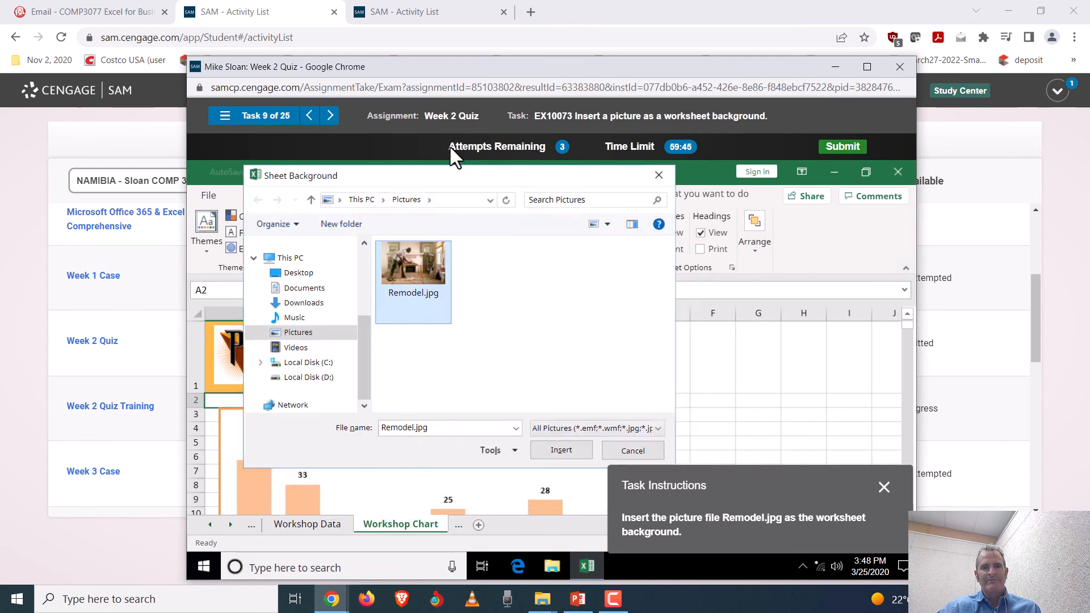
click(560, 450)
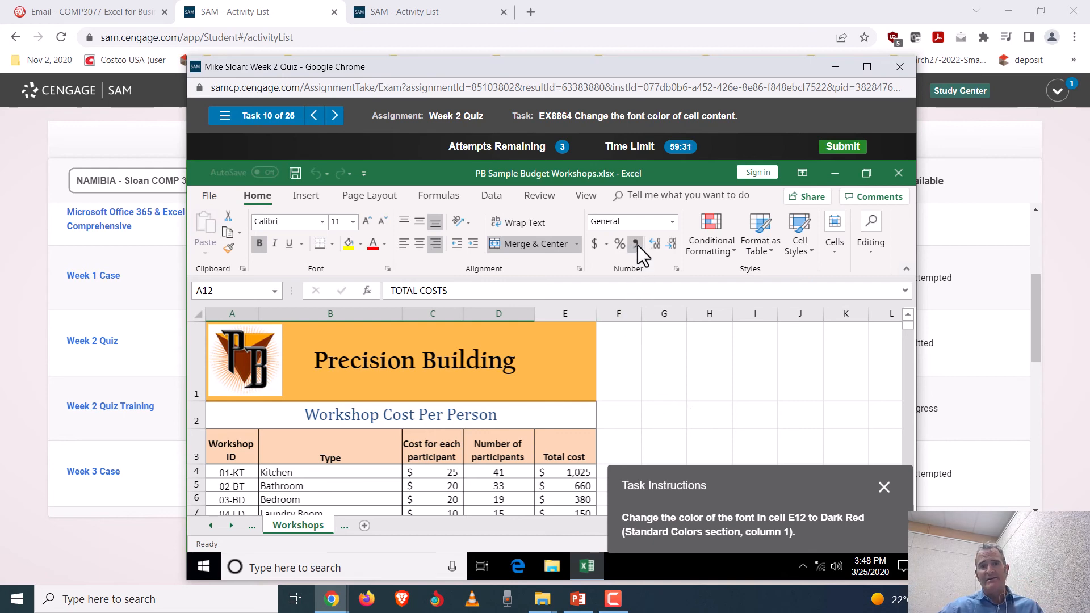
mouse_move(633, 243)
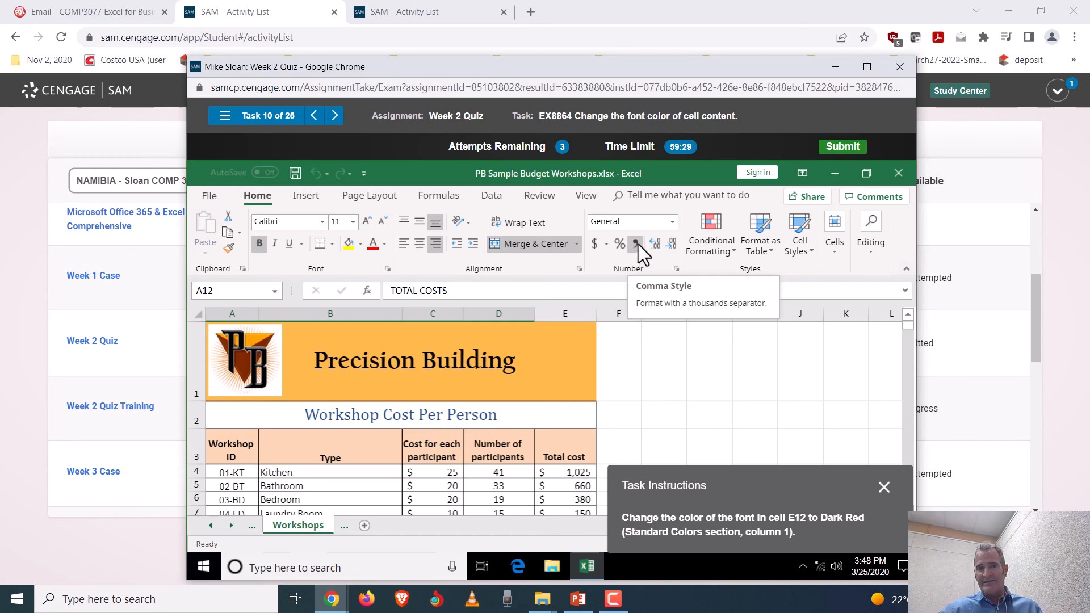
mouse_move(636, 258)
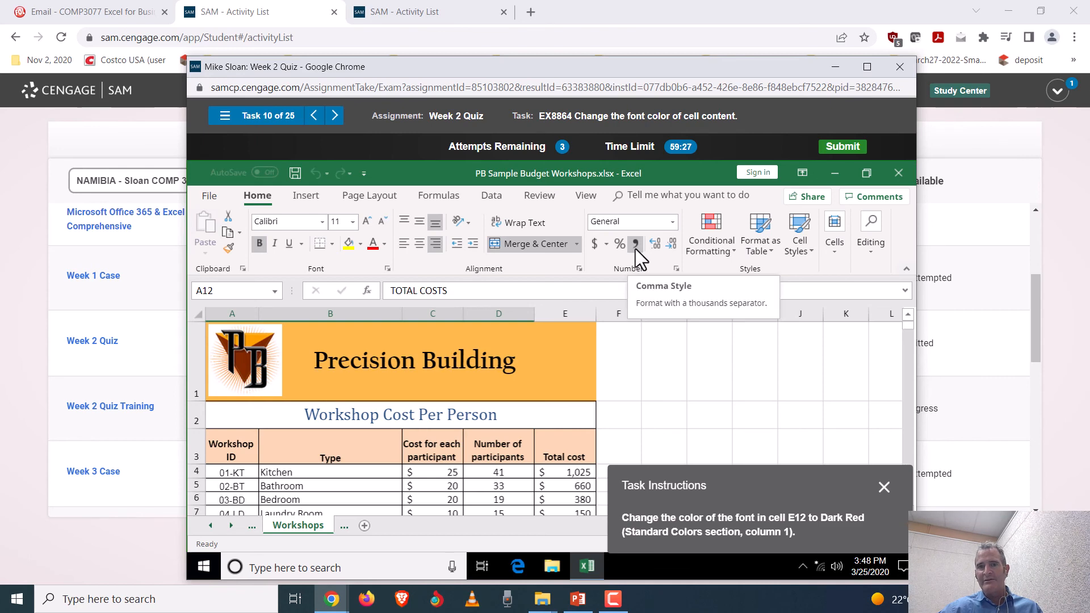
scroll(down, 3)
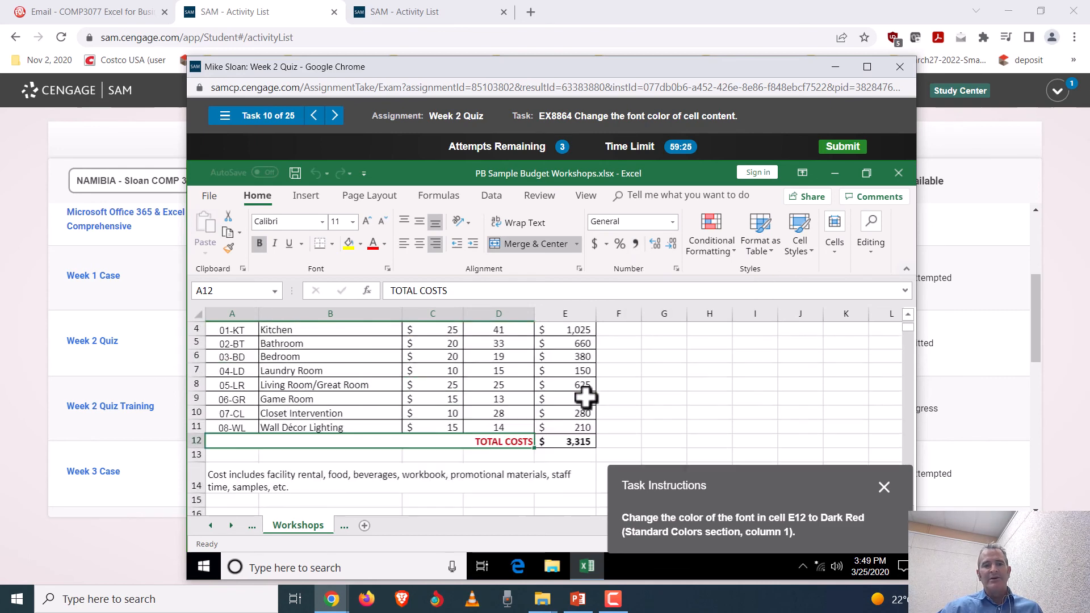
scroll(up, 3)
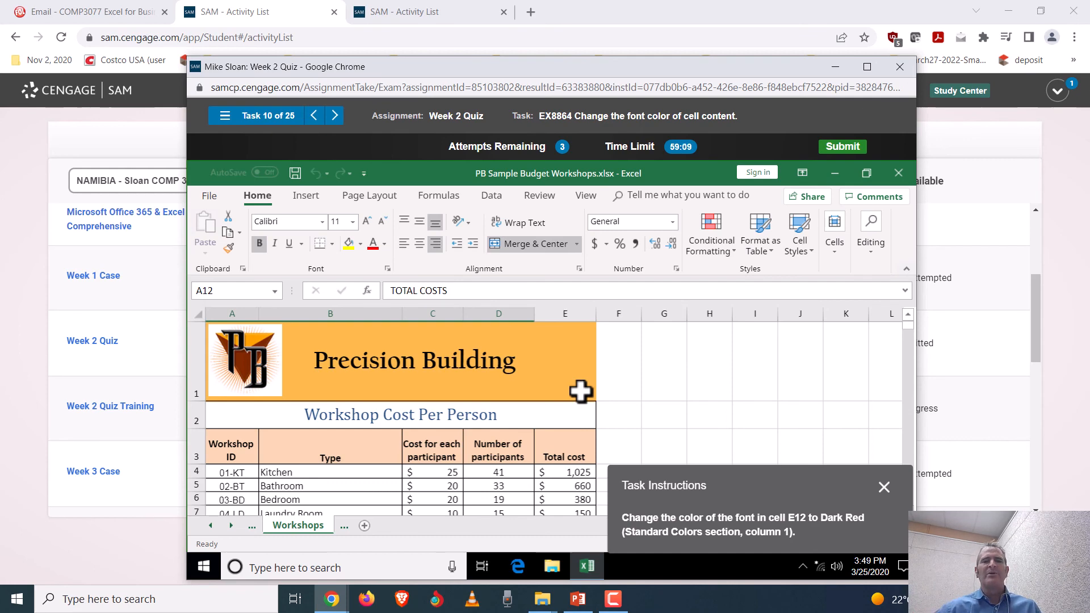
mouse_move(419, 439)
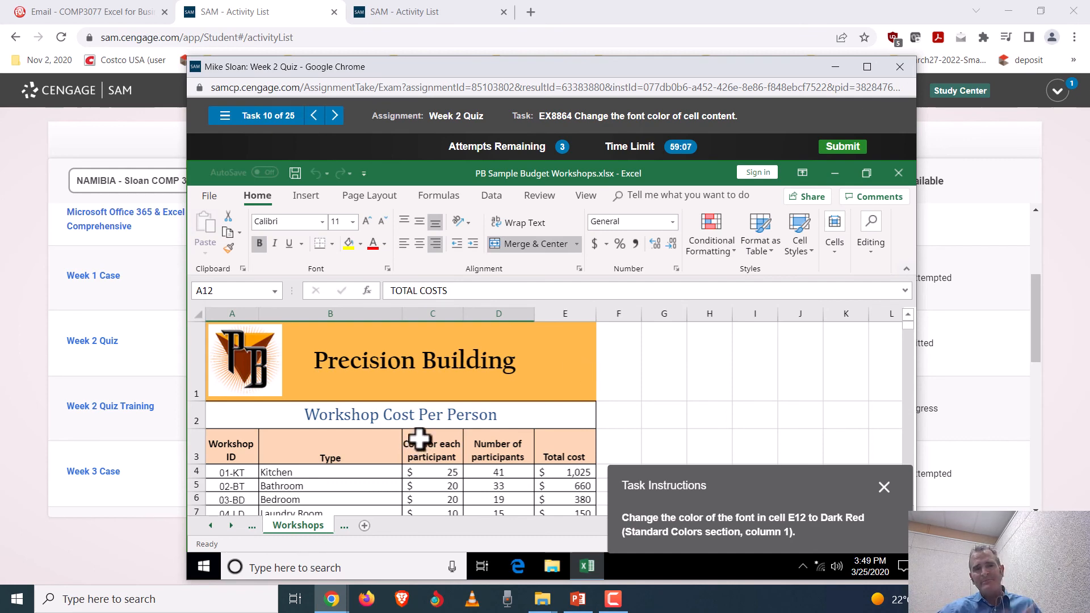
mouse_move(262, 157)
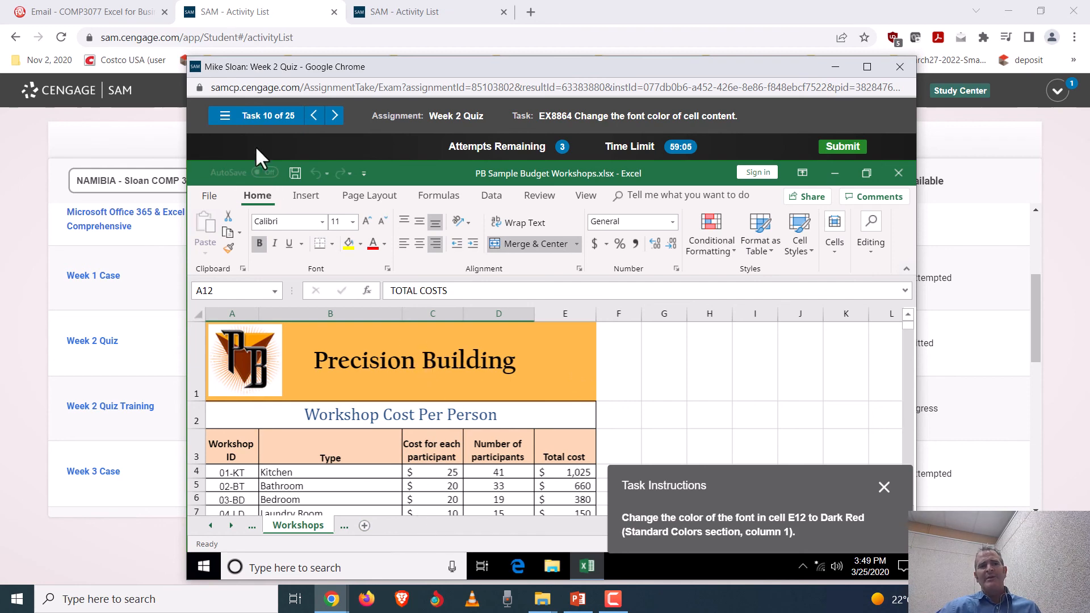
click(225, 116)
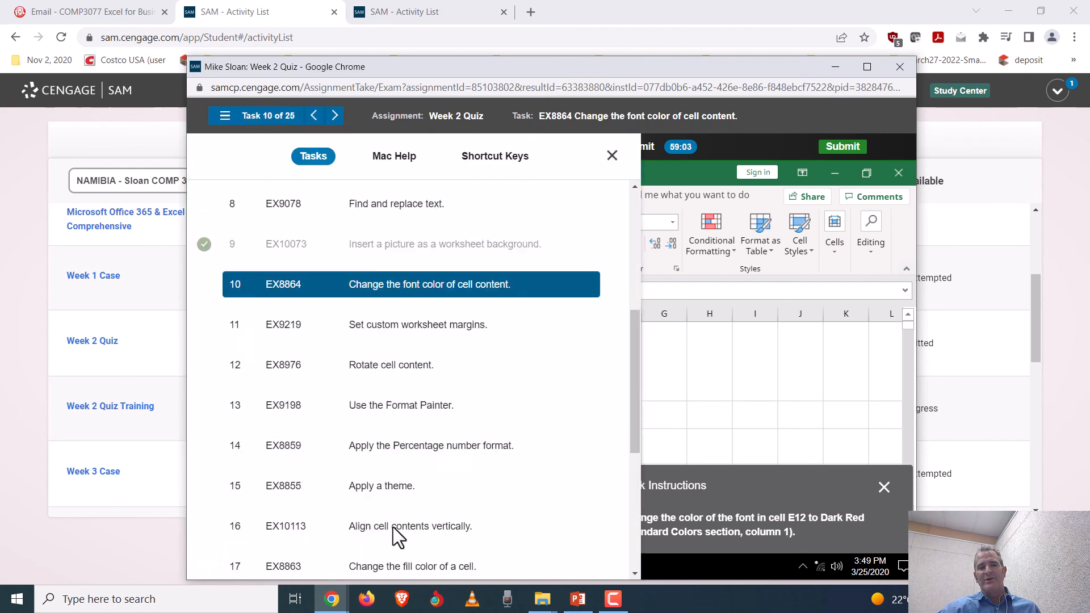
click(611, 156)
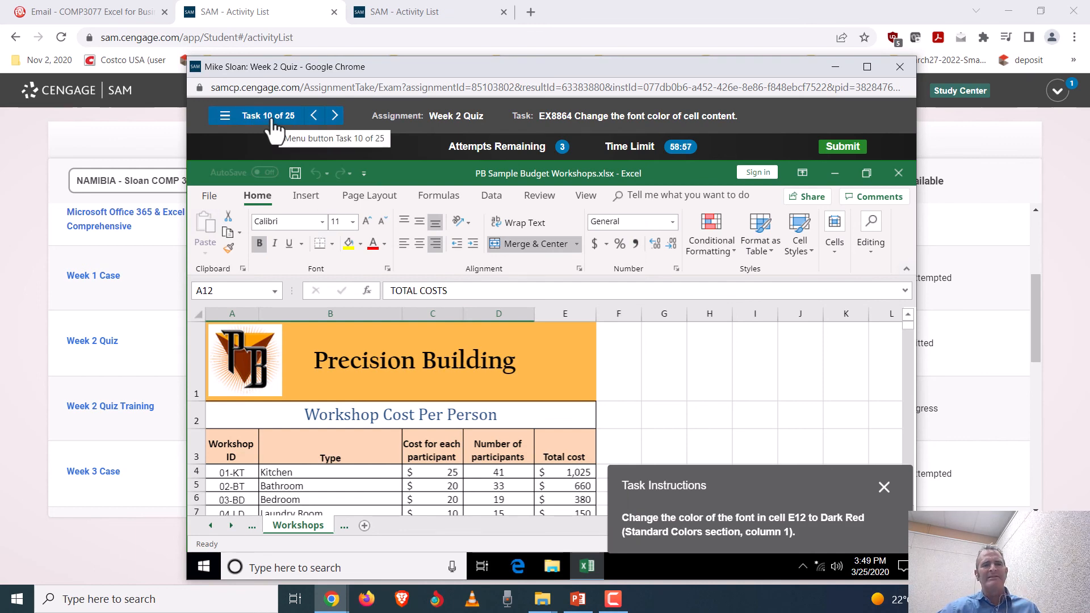
mouse_move(790, 358)
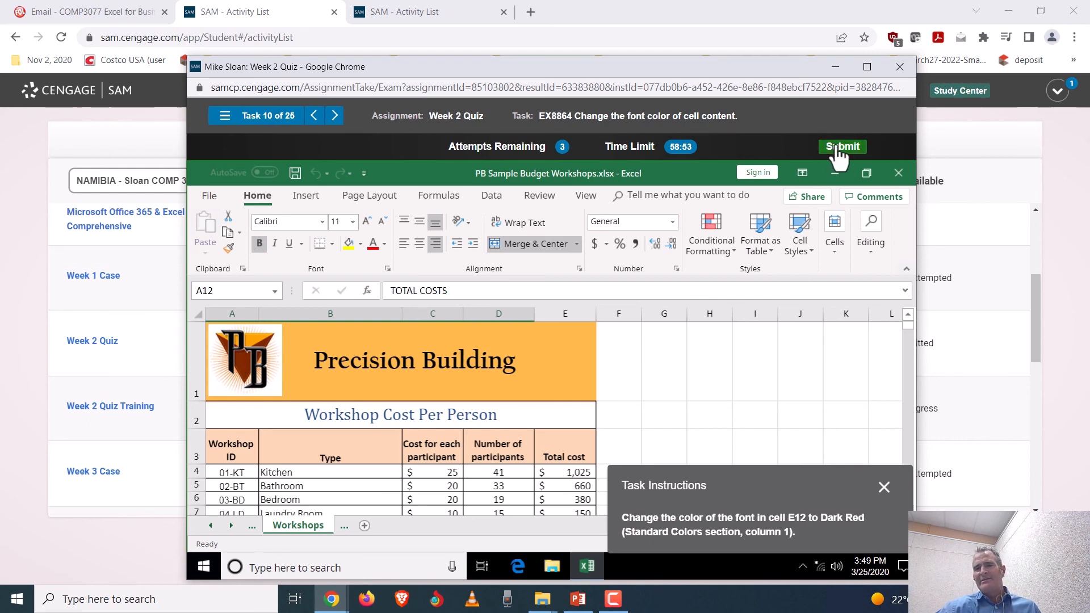
- Submit the unfinished quiz, confirm, and close the 1 of 25 (4%) score summary
click(841, 147)
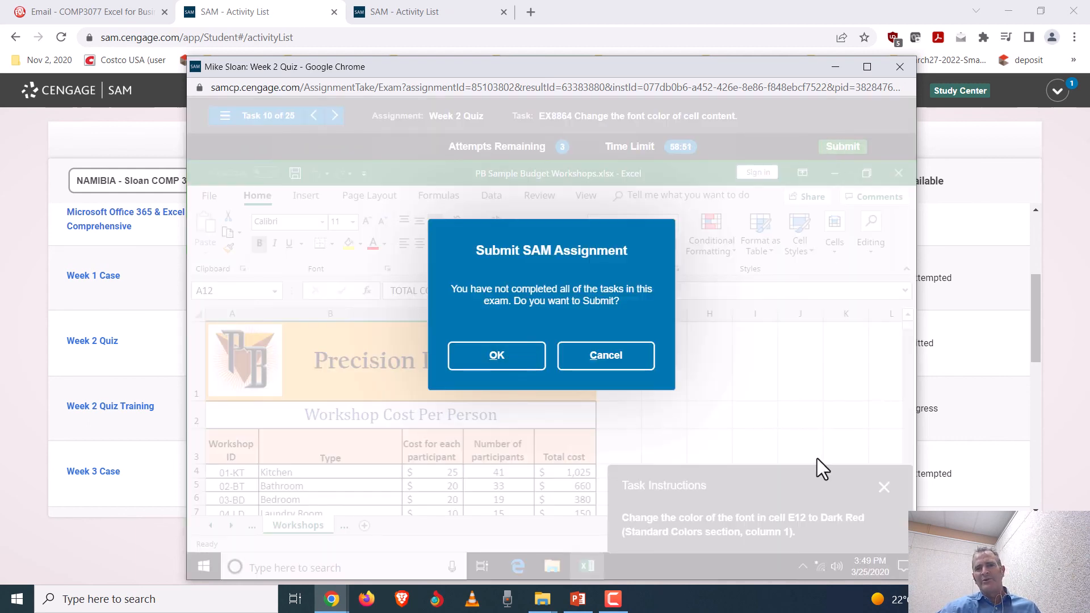
click(496, 355)
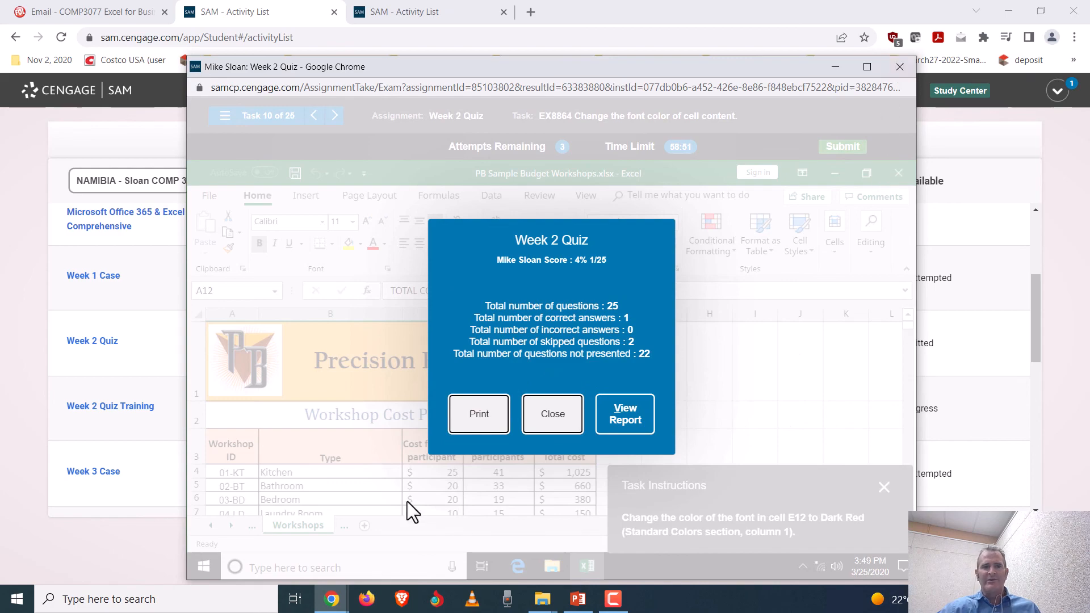
click(552, 413)
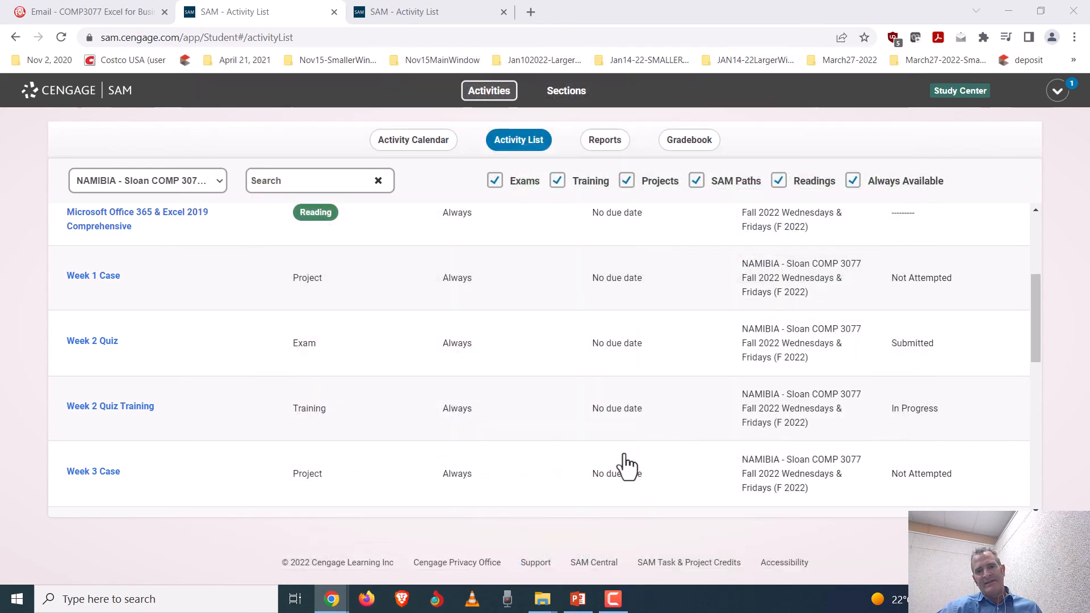
- Scroll through the Activity List to review the assignment statuses
scroll(up, 3)
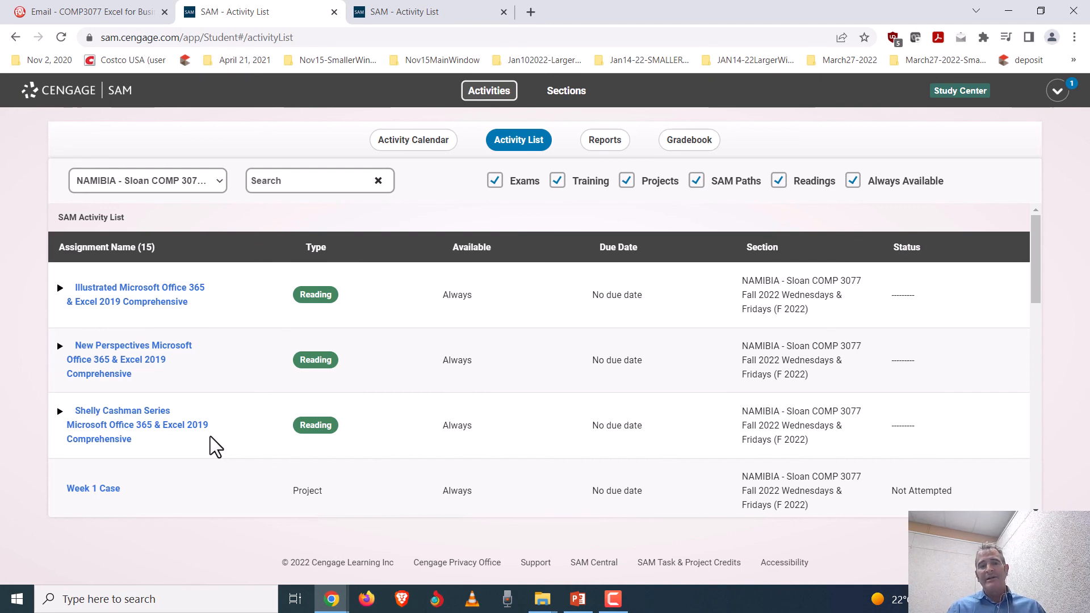
scroll(down, 3)
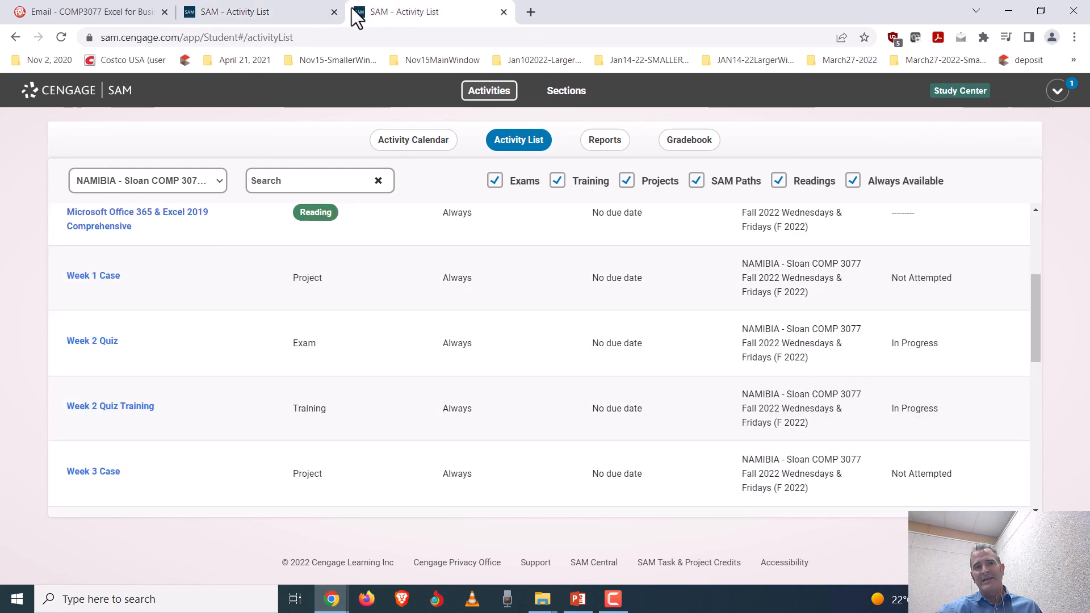
mouse_move(295, 98)
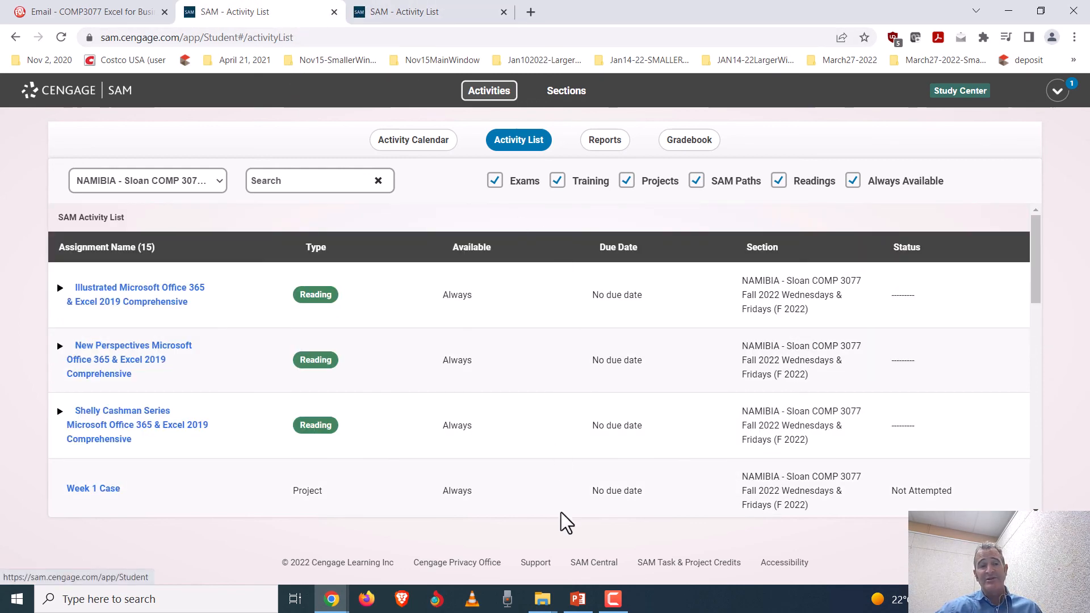
scroll(down, 3)
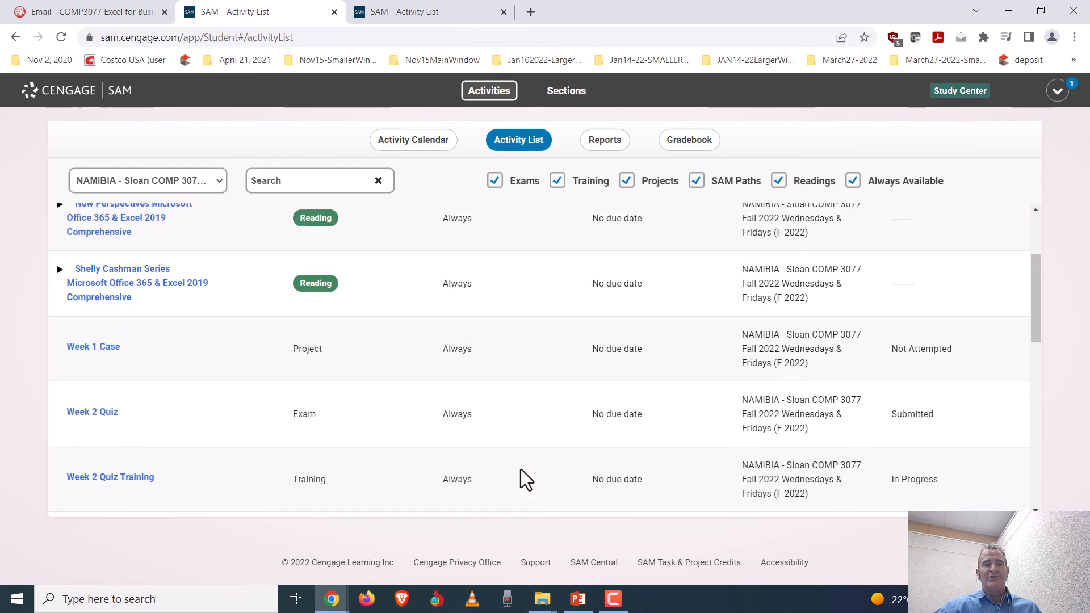
scroll(down, 3)
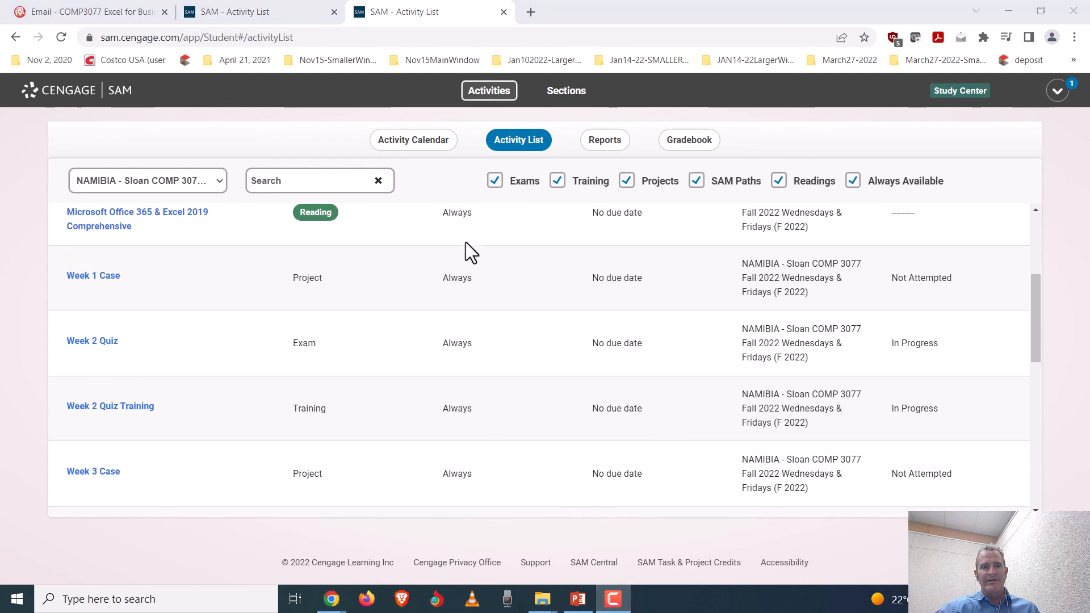
mouse_move(558, 566)
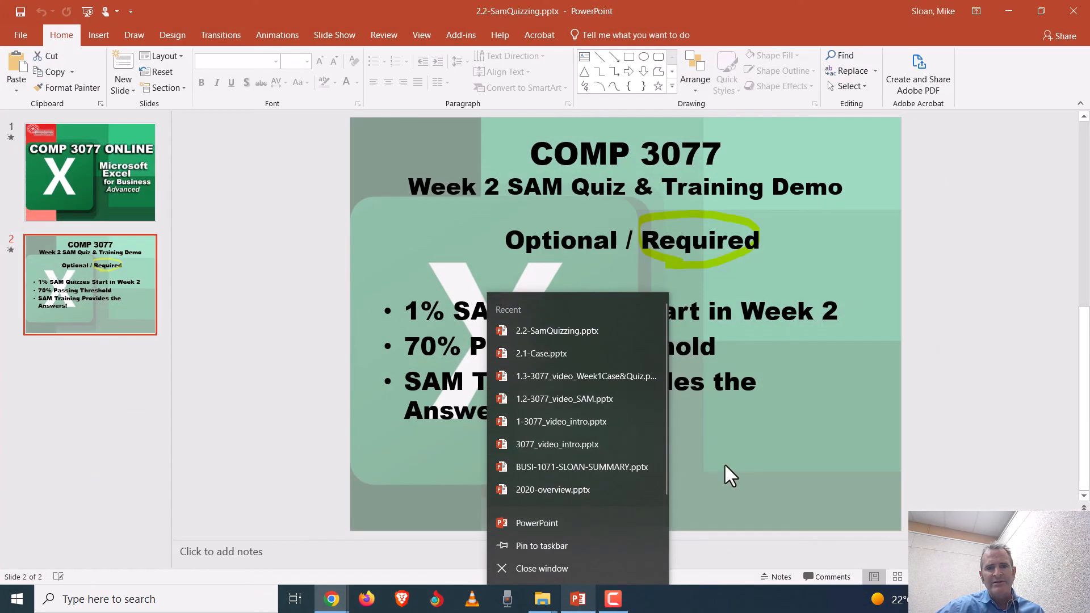
- Bring the 2.2-SamQuizzing.pptx window with the Week 2 summary slide to the front
click(730, 474)
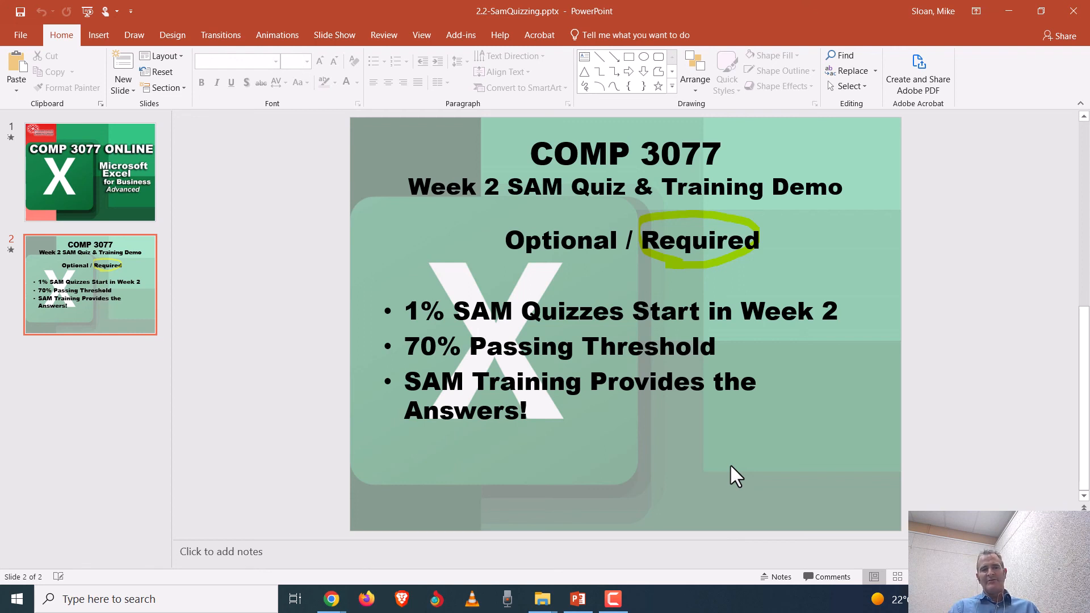
mouse_move(643, 304)
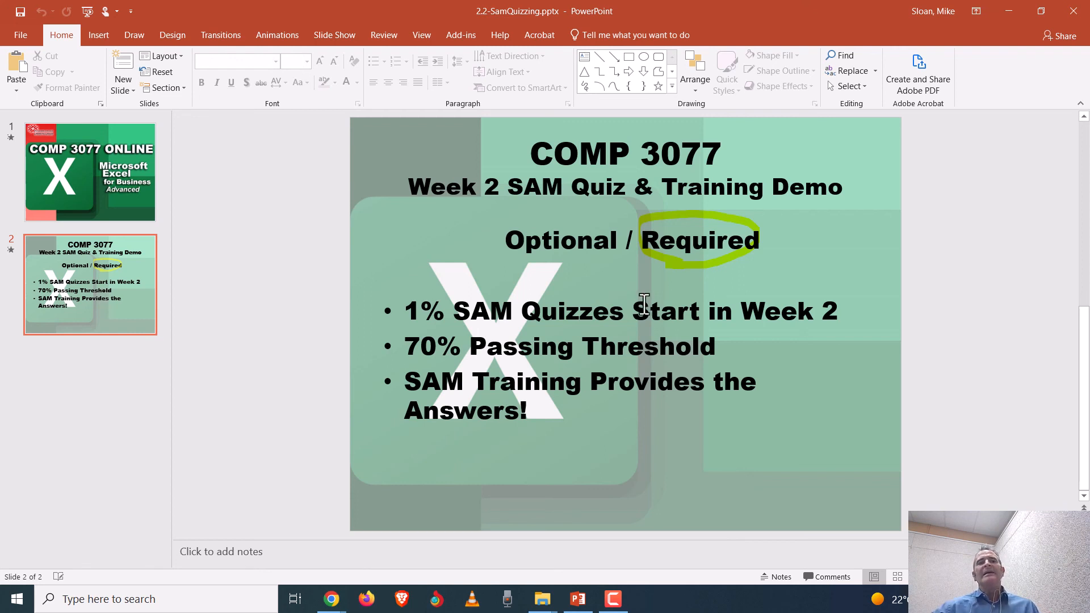
mouse_move(622, 412)
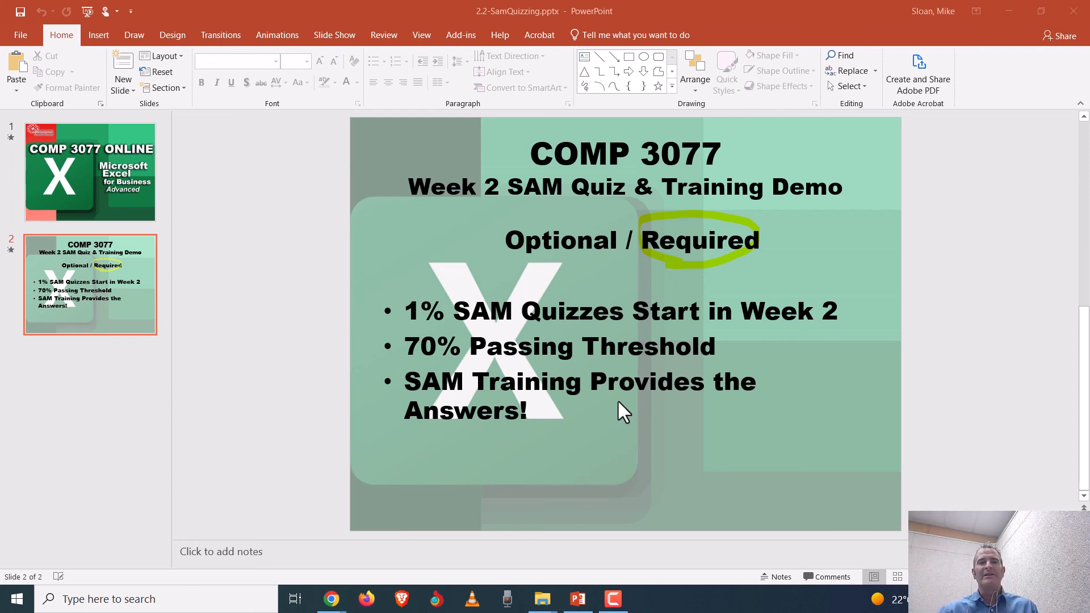
mouse_move(574, 555)
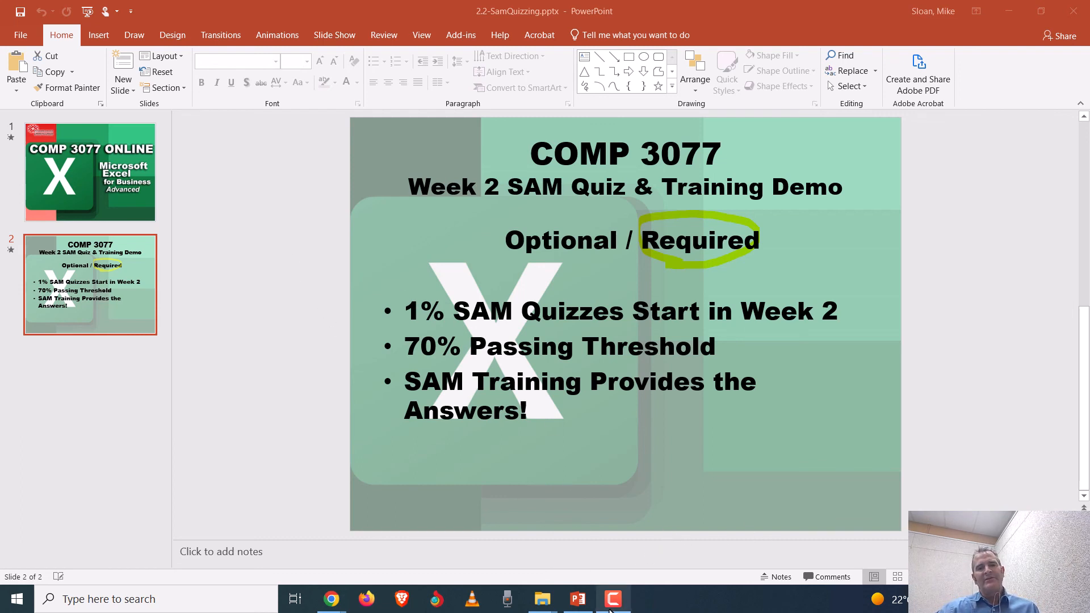
mouse_move(533, 182)
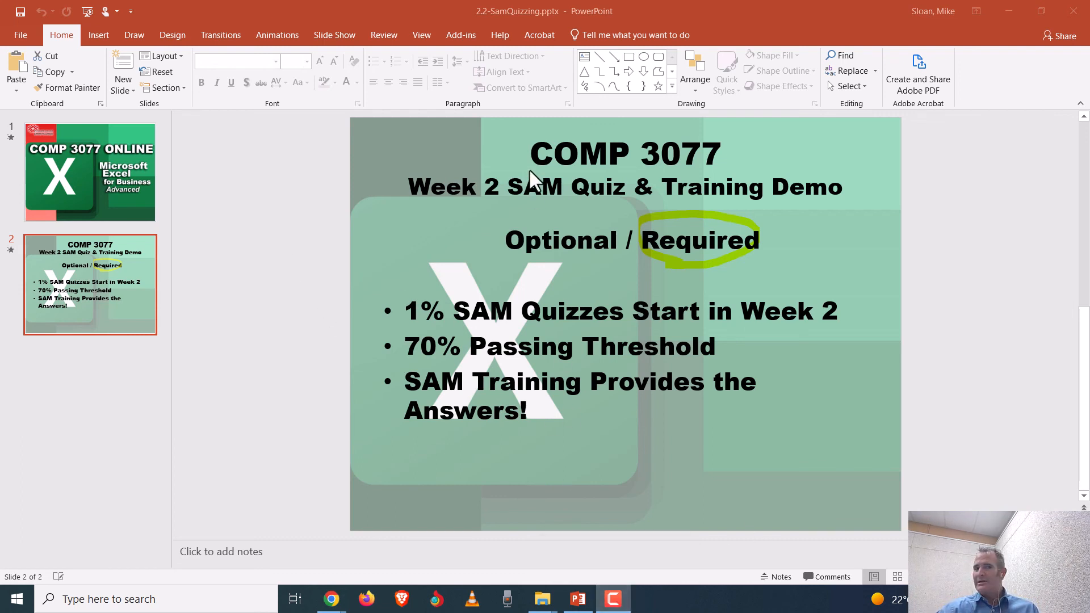